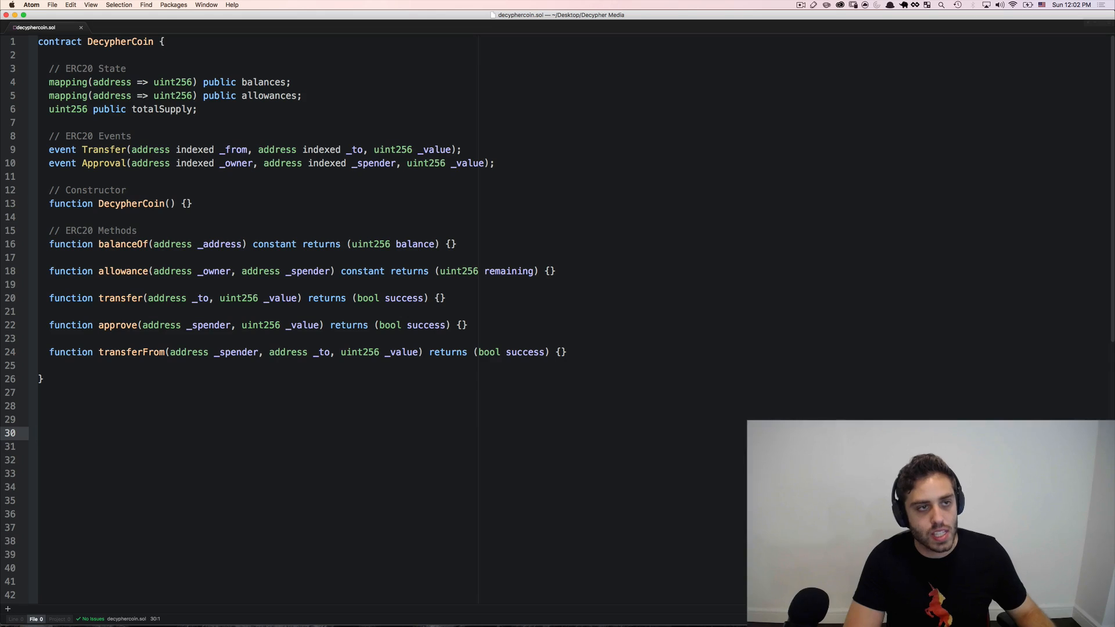
- Bring up the 'ERC223 token standard' GitHub issue in Chrome for reference
double_click(77, 69)
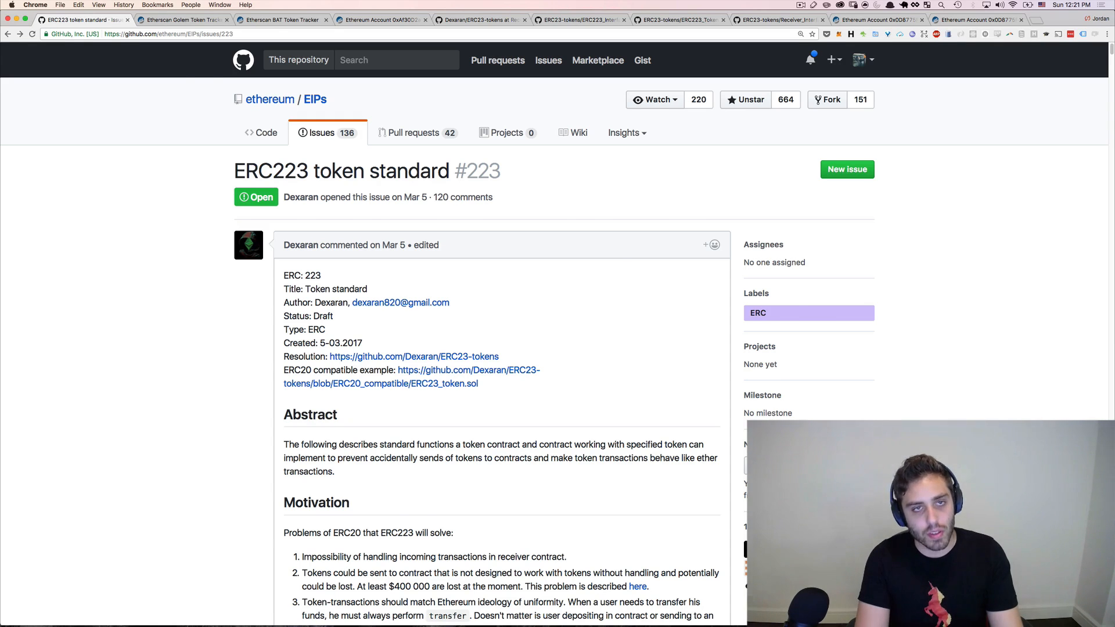
- View the Golem token holder's 67 token transfers on Etherscan
click(182, 20)
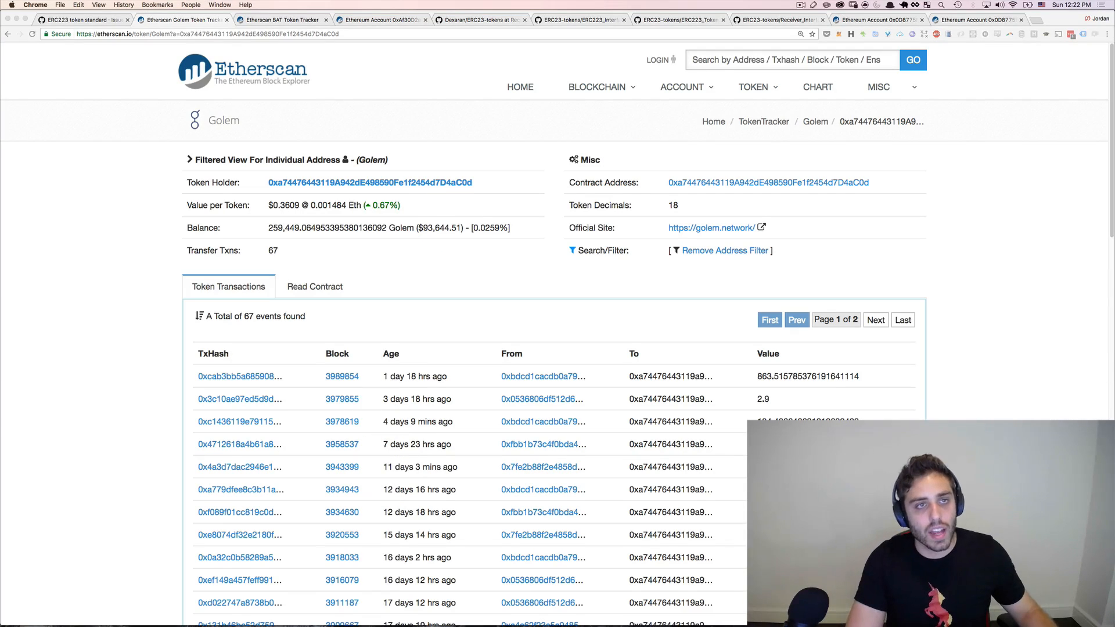
- Compare the BAT token holder's transfers on Etherscan, then return to the ERC223 issue
click(281, 20)
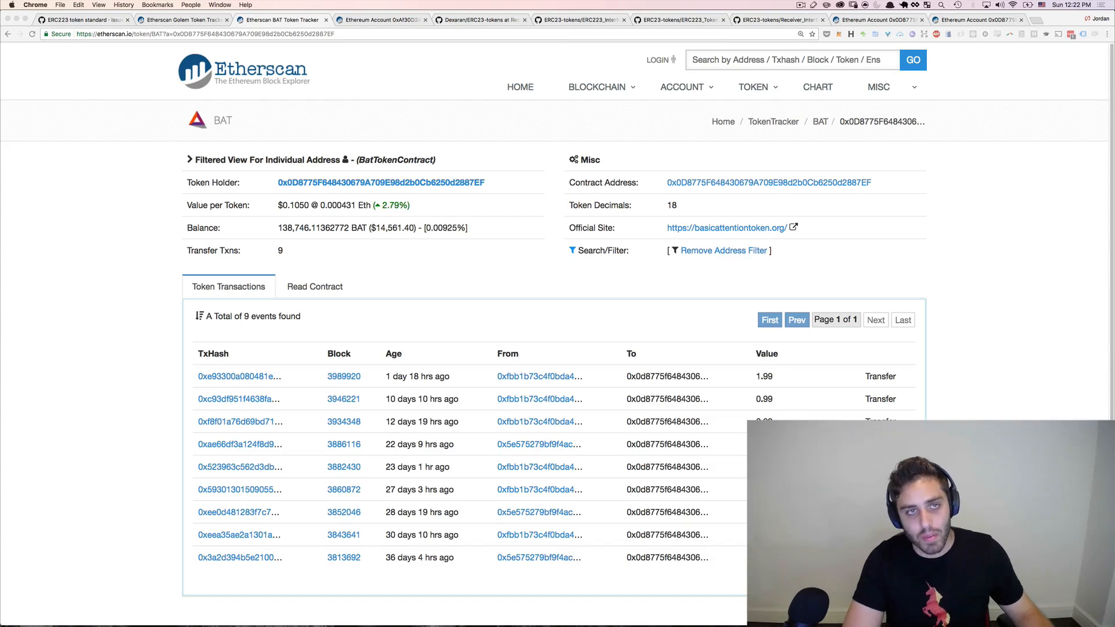
click(81, 20)
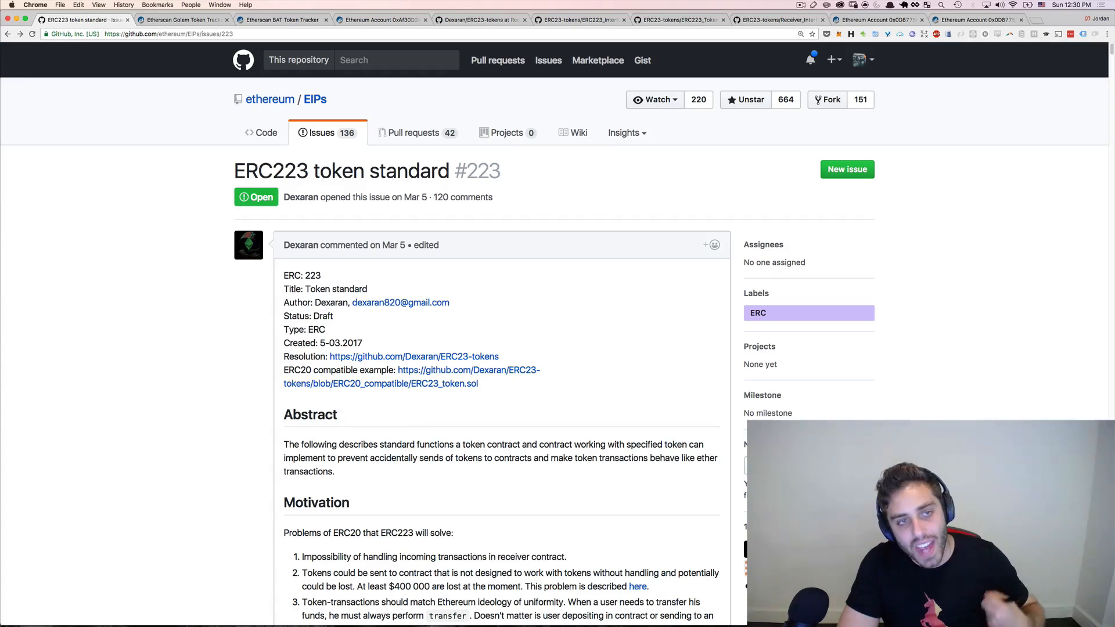
- View the FirstBlood contract's verified source code on Etherscan
double_click(258, 170)
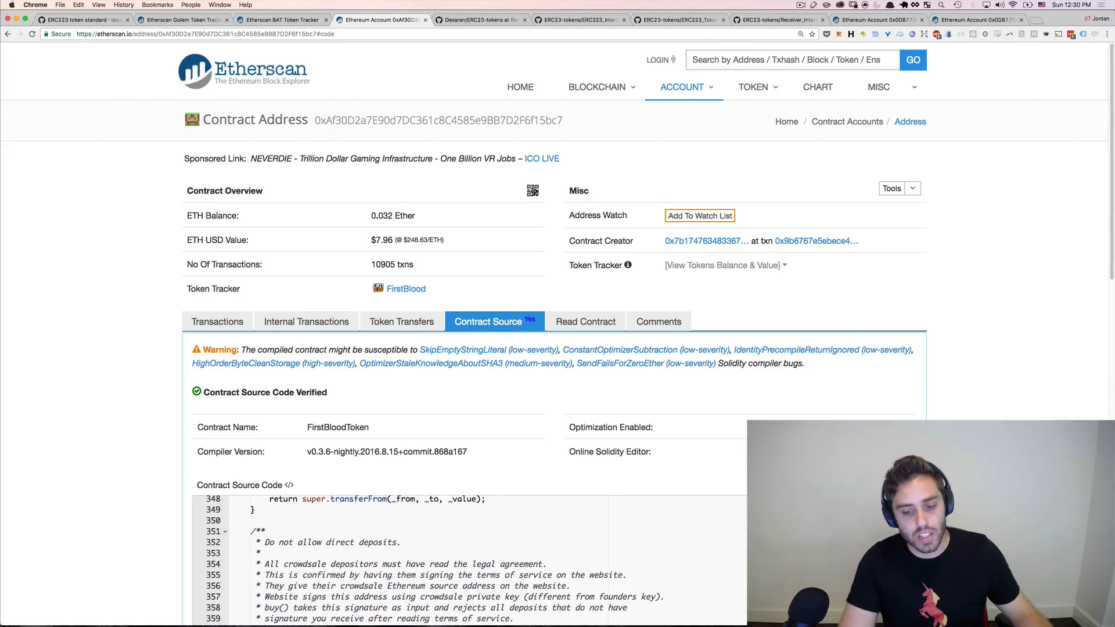
- Review the FirstBlood fallback function that throws, then return to DecypherCoin in Atom
scroll(down, 3)
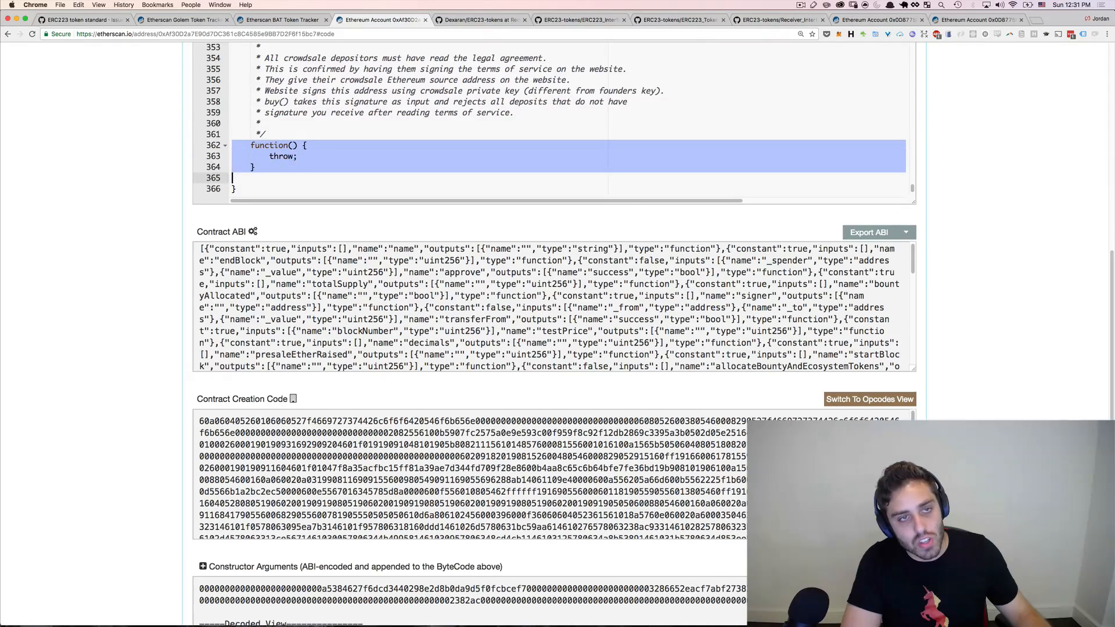
click(254, 166)
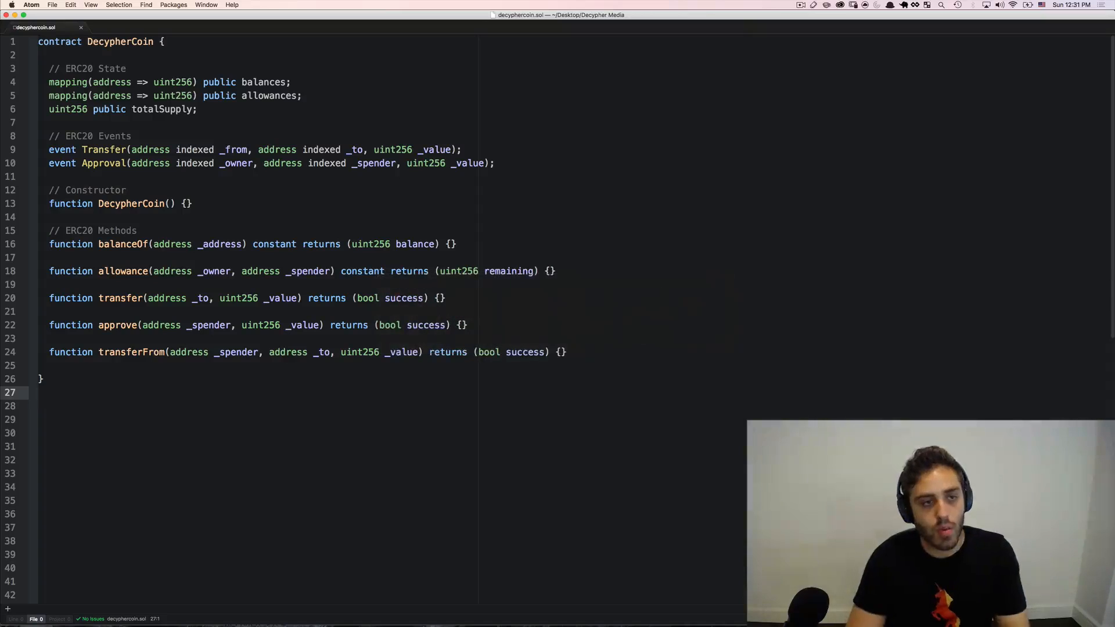
- Add '// Fallback Function' with 'function payable () { throw; }' after the constructor and expand transfer's body
click(190, 203)
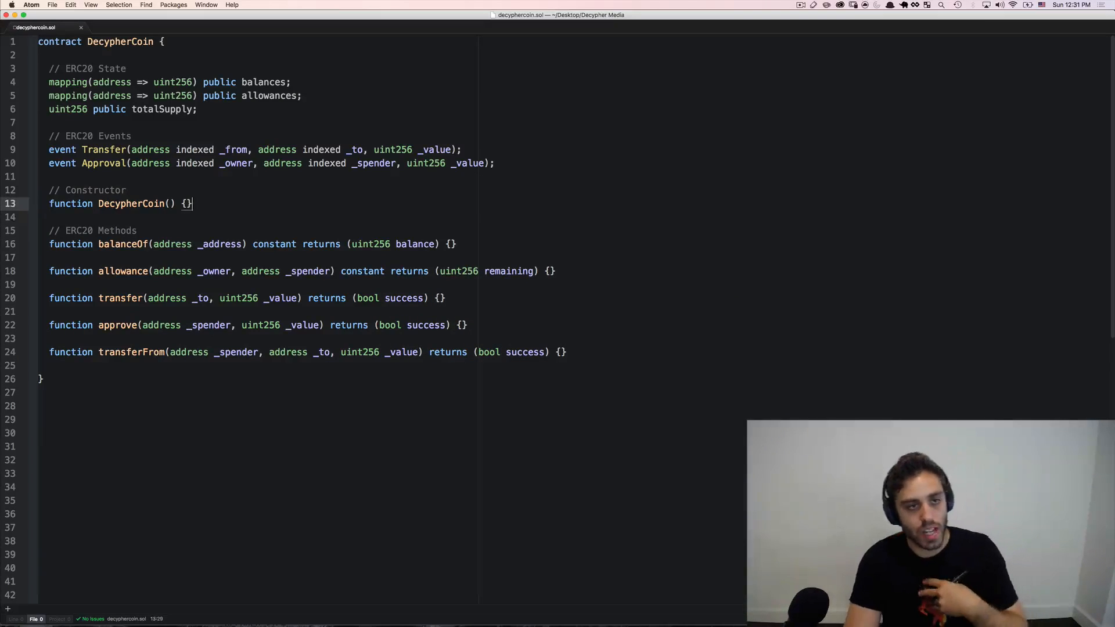
text(// Fai)
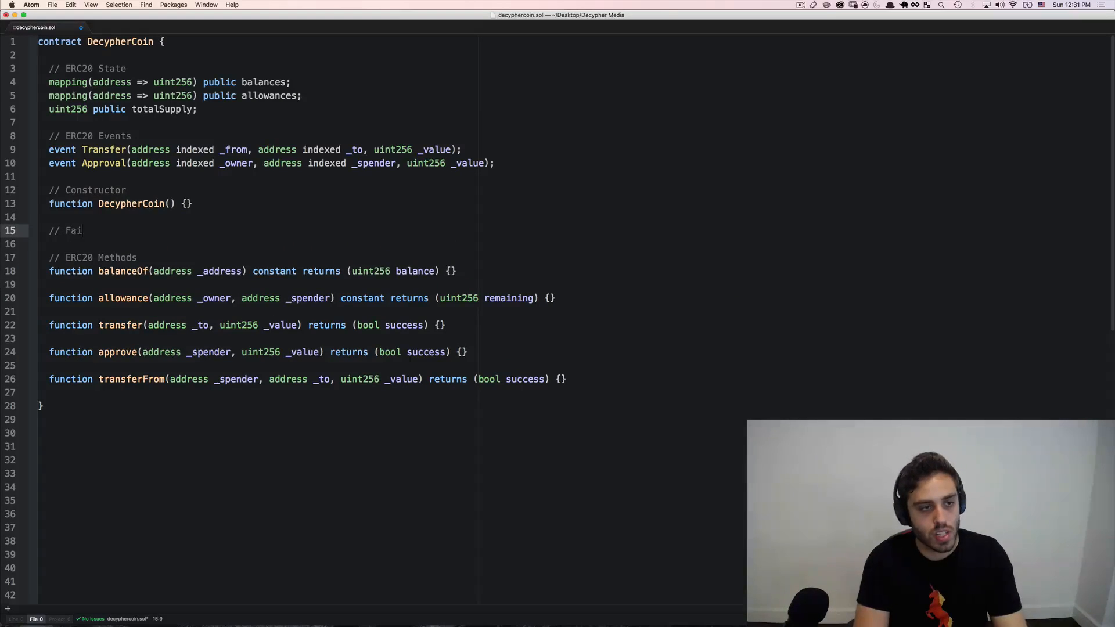
text(llback Function)
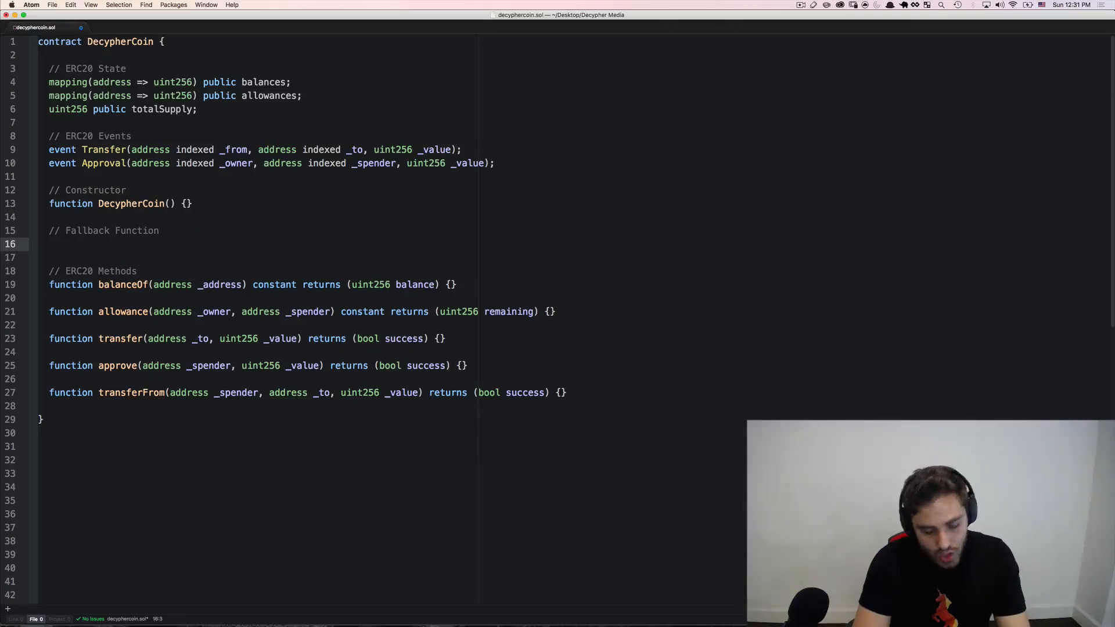
text(function pa)
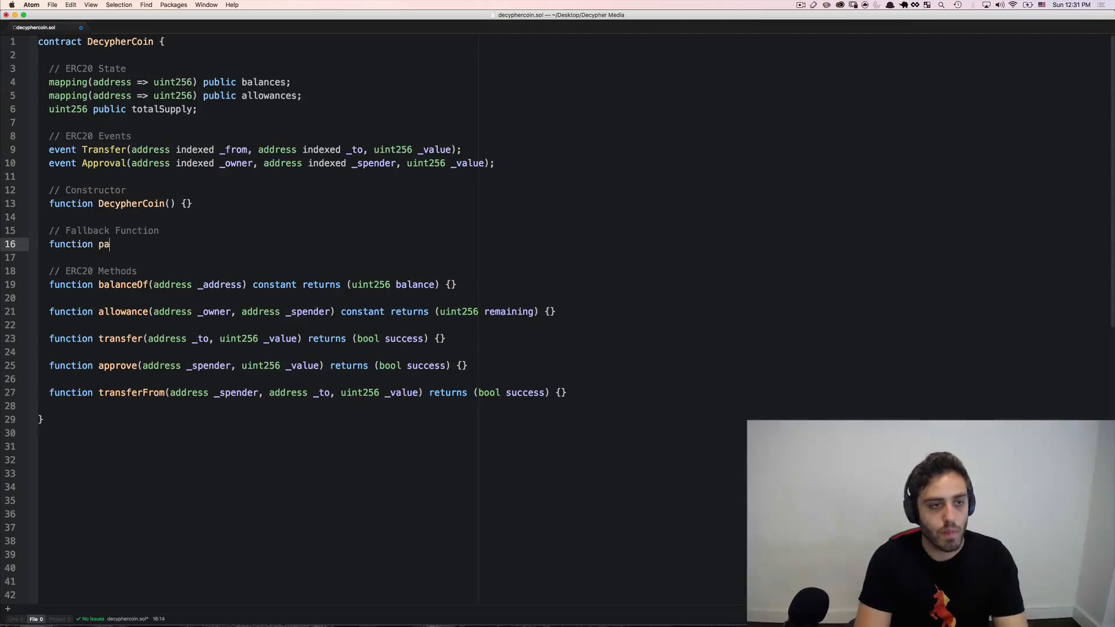
text(yable () {)
text(throw;)
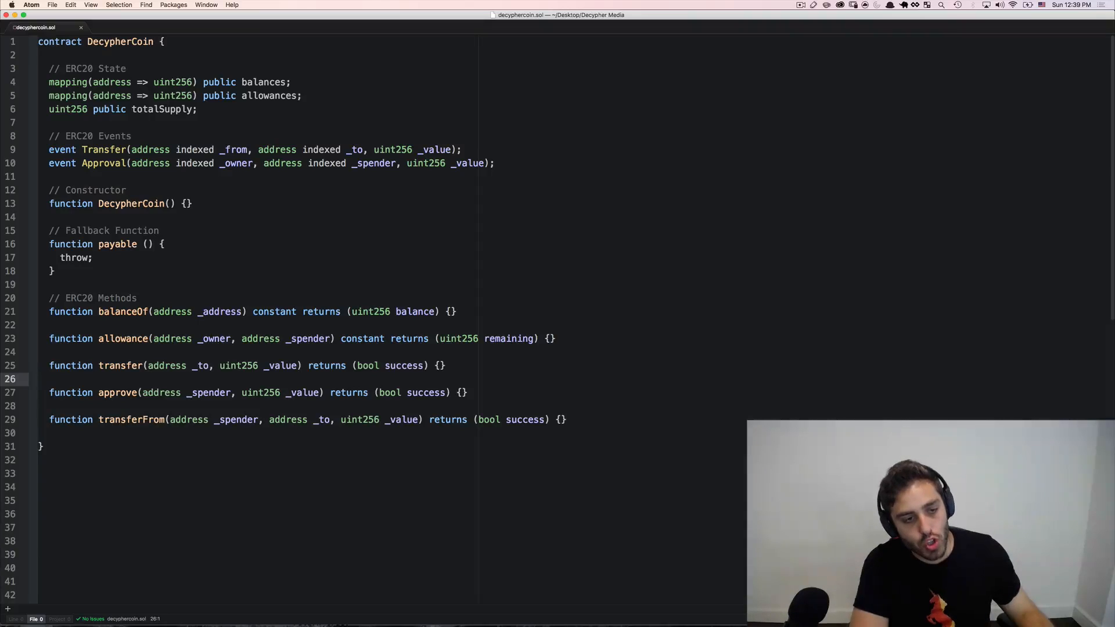
double_click(120, 366)
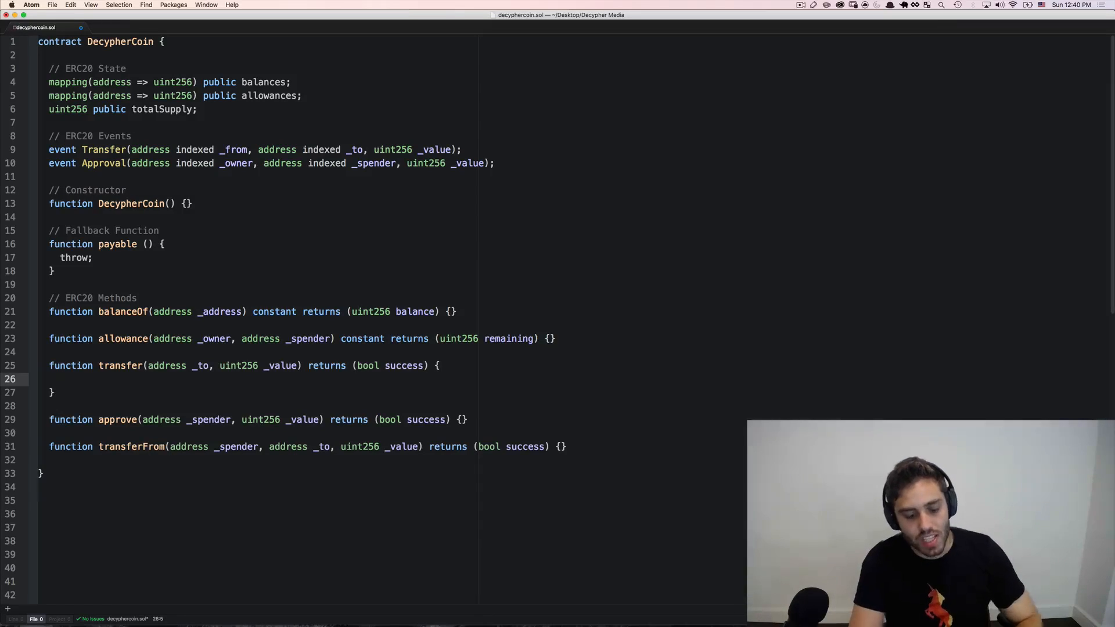
- Comment in transfer to check whether the recipient address is a contract, leaving room below the fallback
text(// Check)
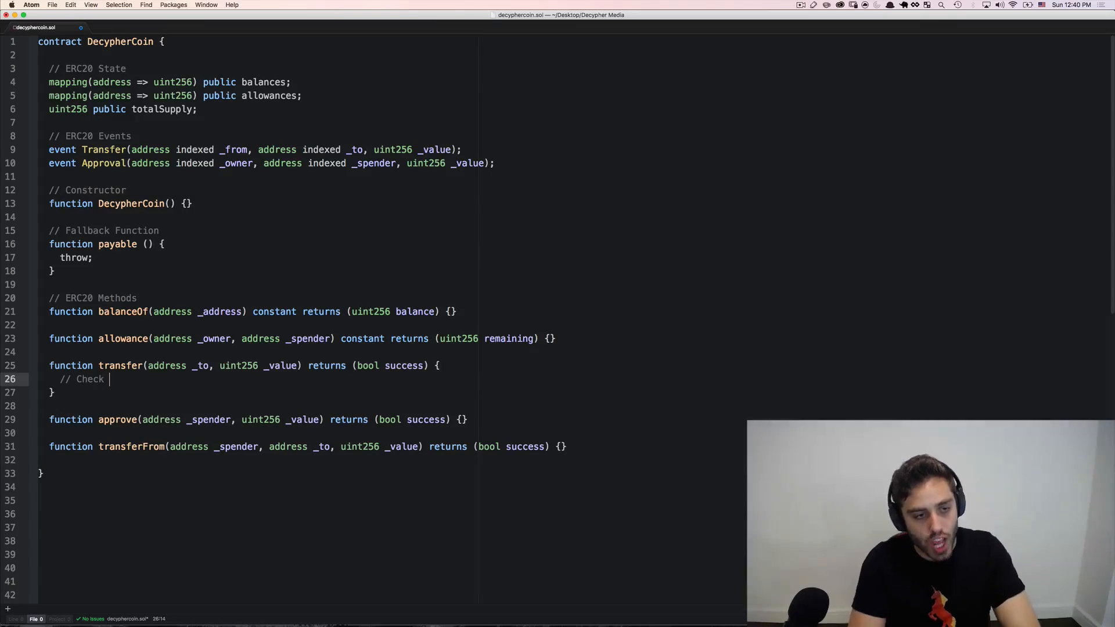
text(whether or not the address we're s)
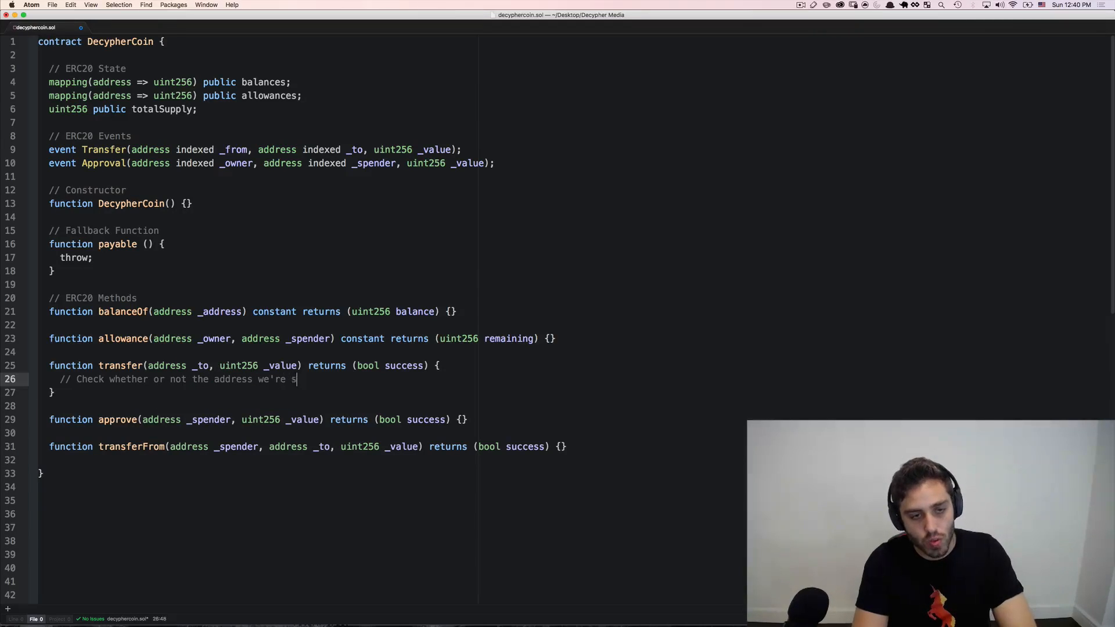
text(ending to is a contract address?)
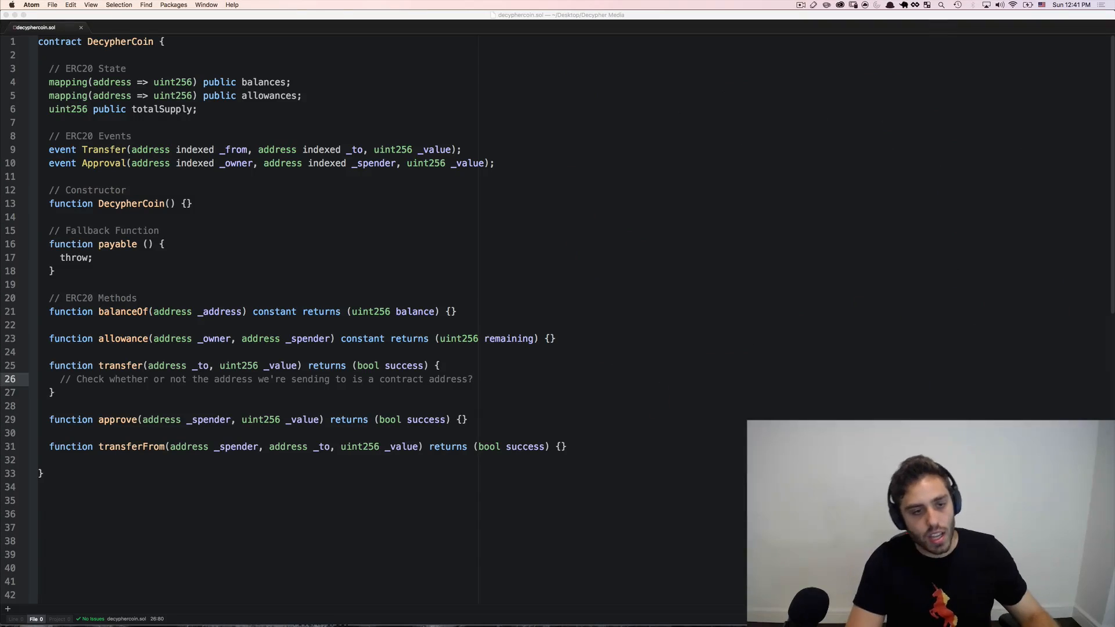
scroll(down, 3)
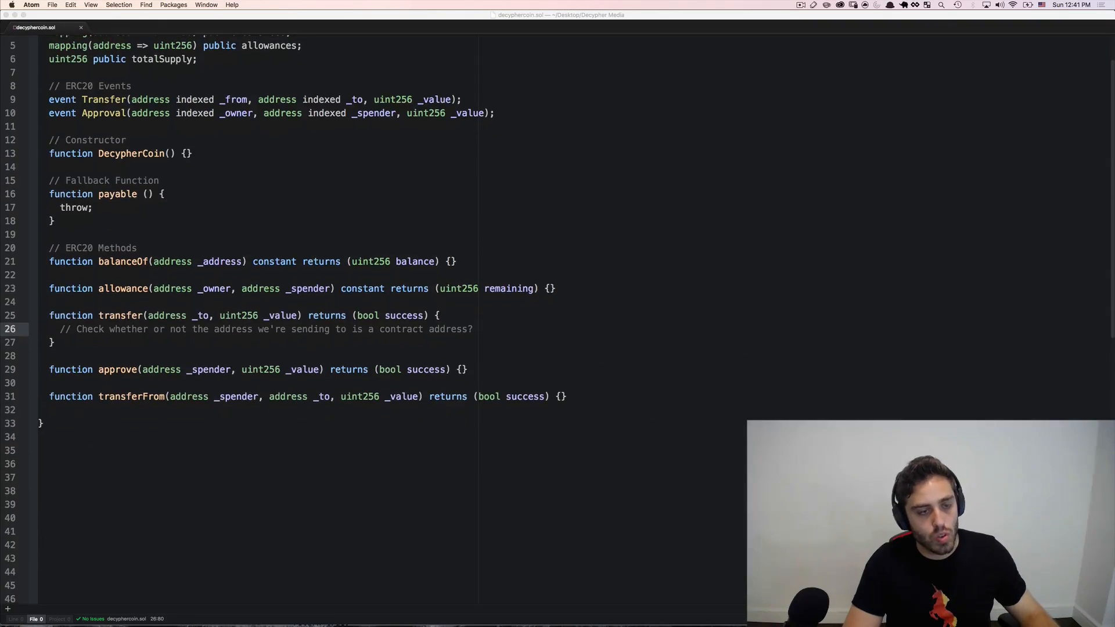
scroll(up, 3)
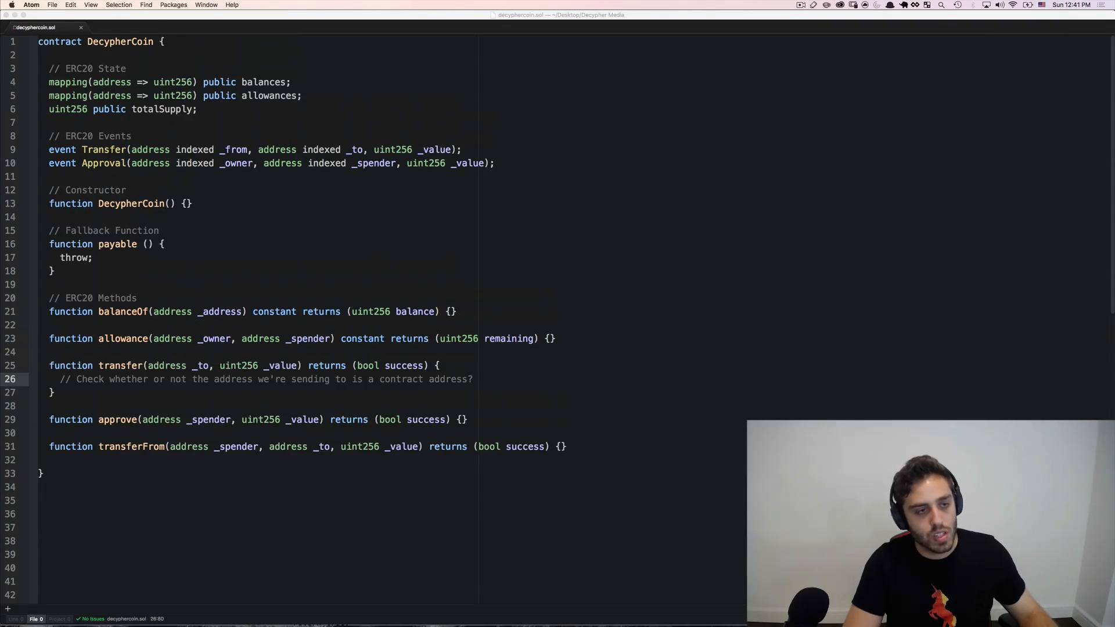
key(enter)
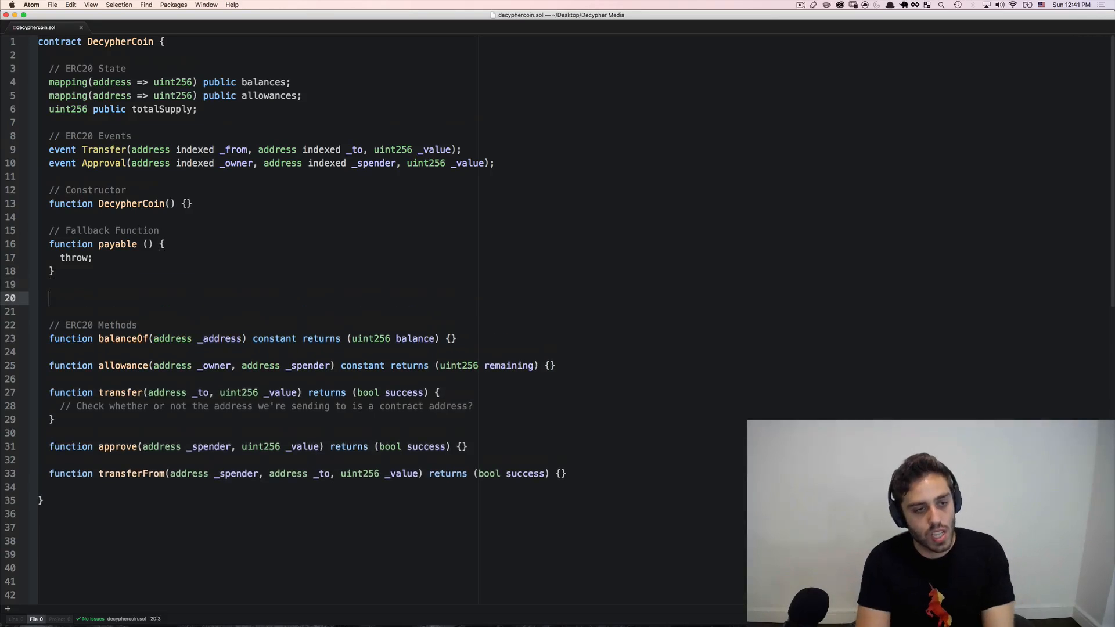
- Declare isContract(address _address) returns (bool is_contract) with an int length variable
text(function)
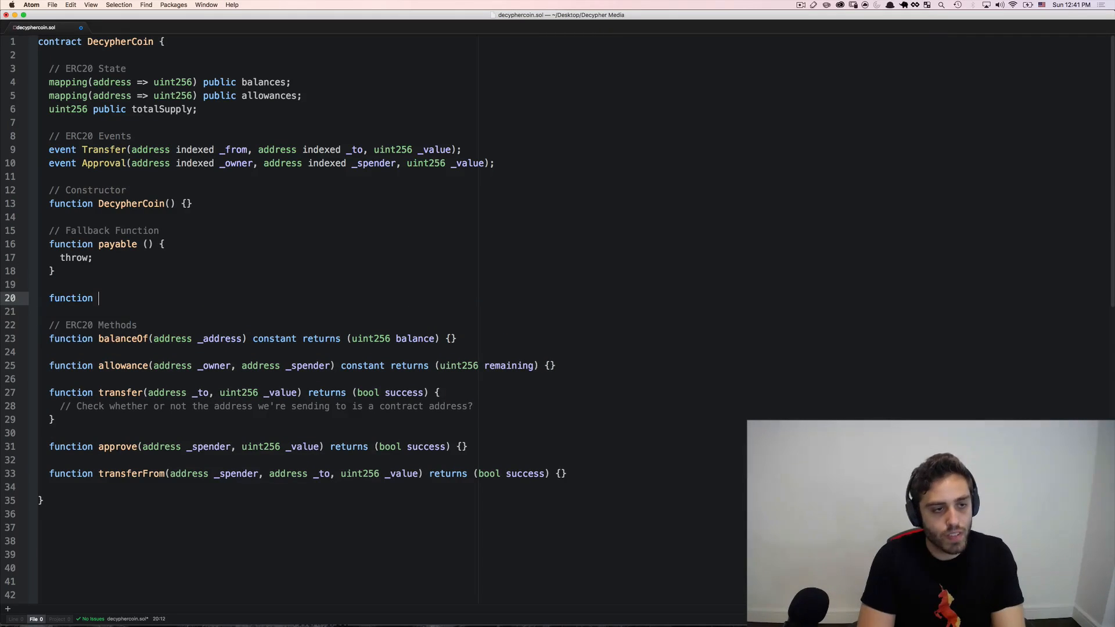
text(isContract)
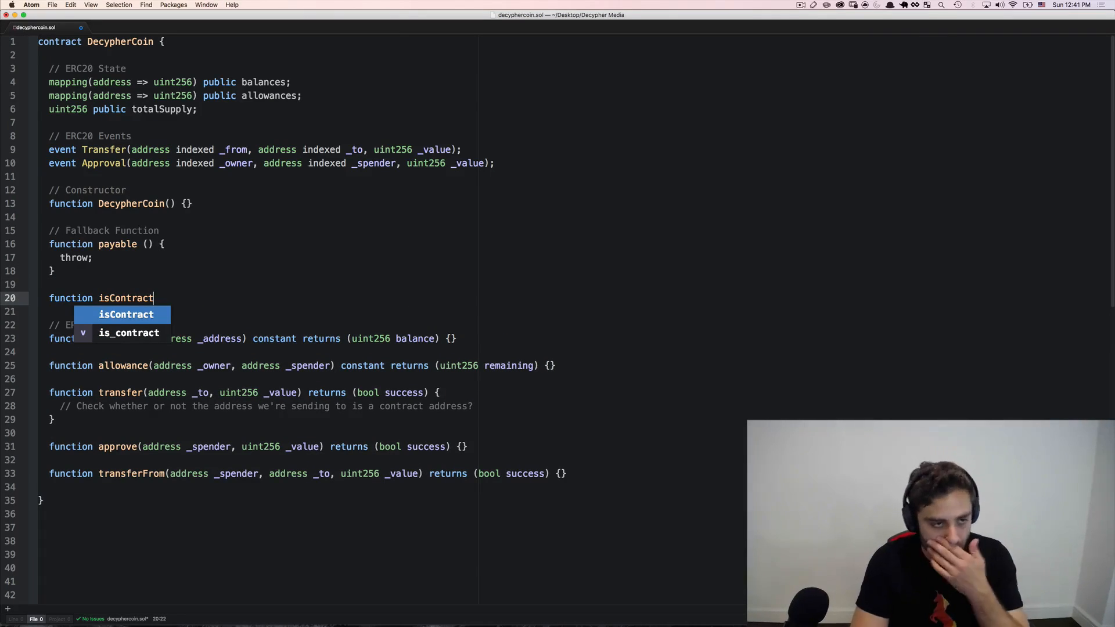
text((address _)
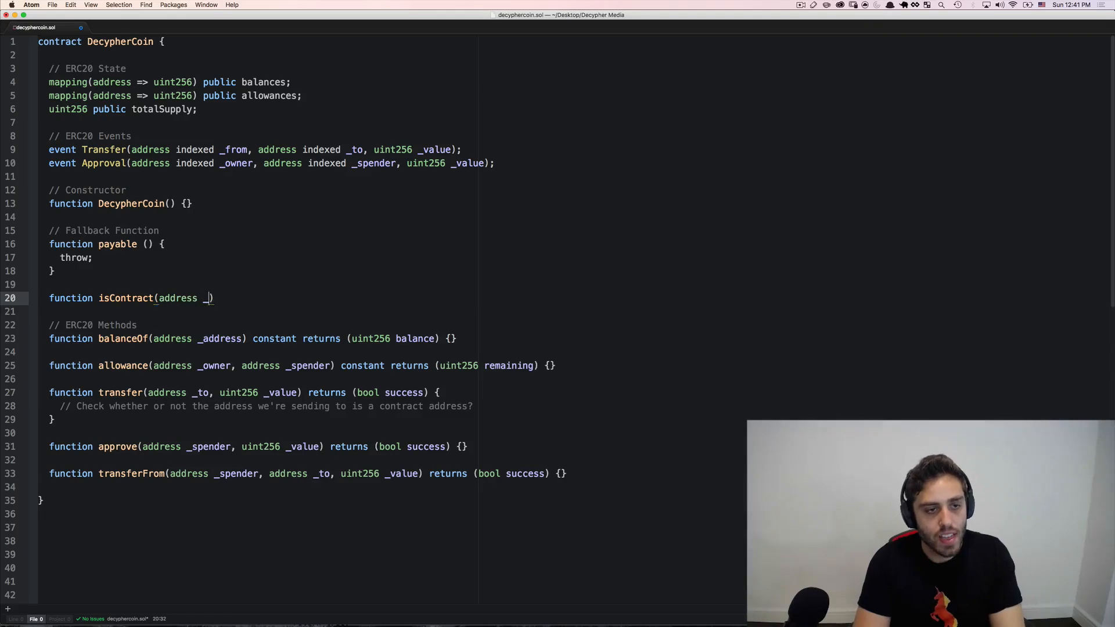
text(address))
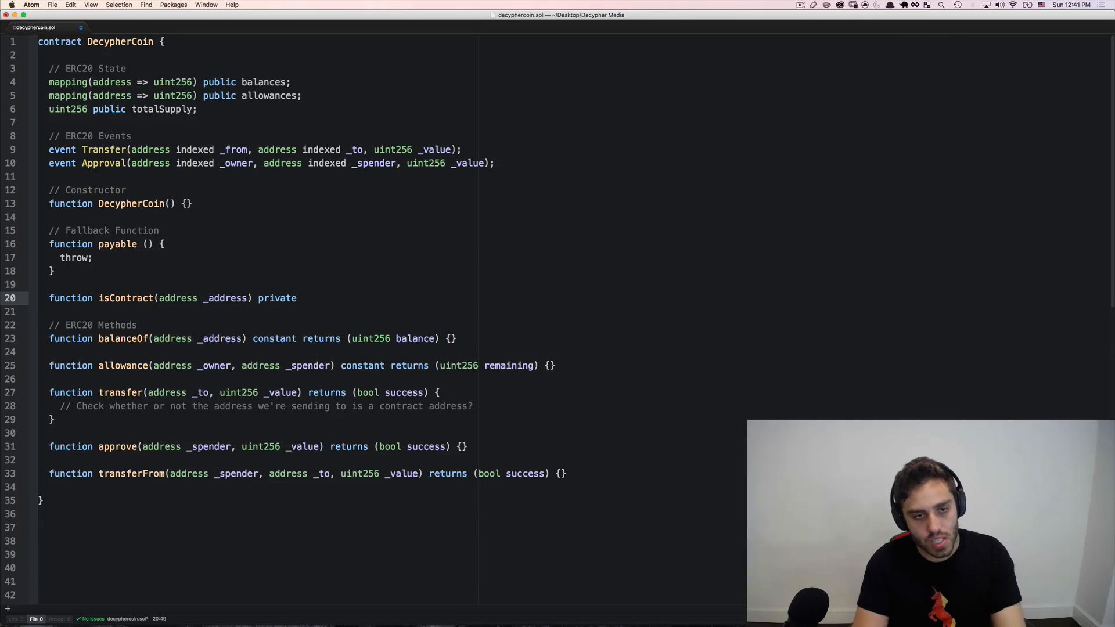
text(returns ())
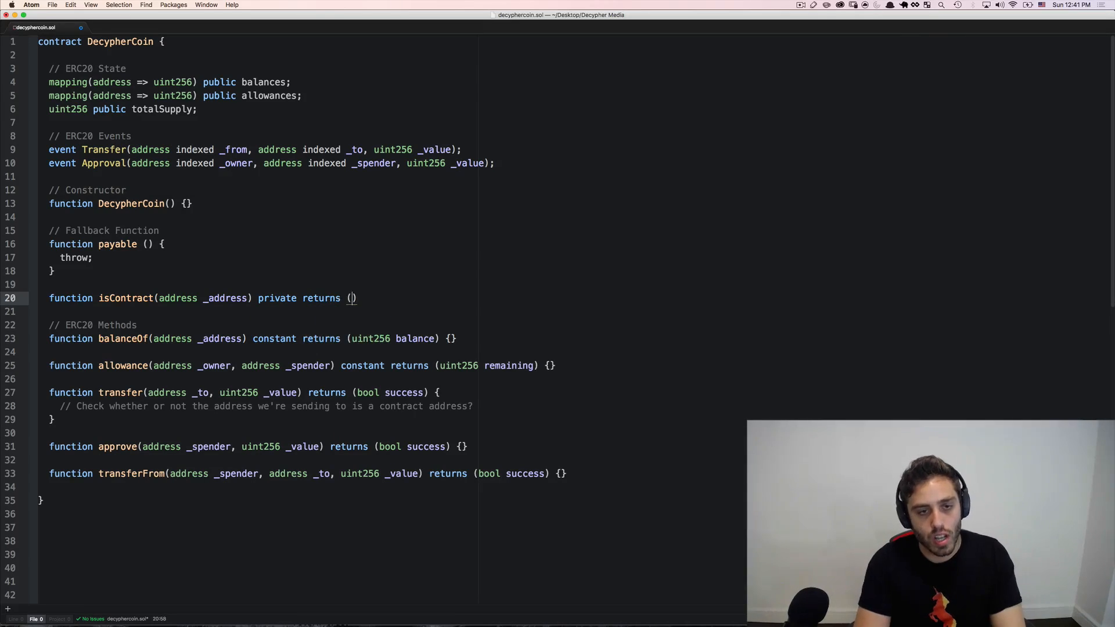
text(bool)
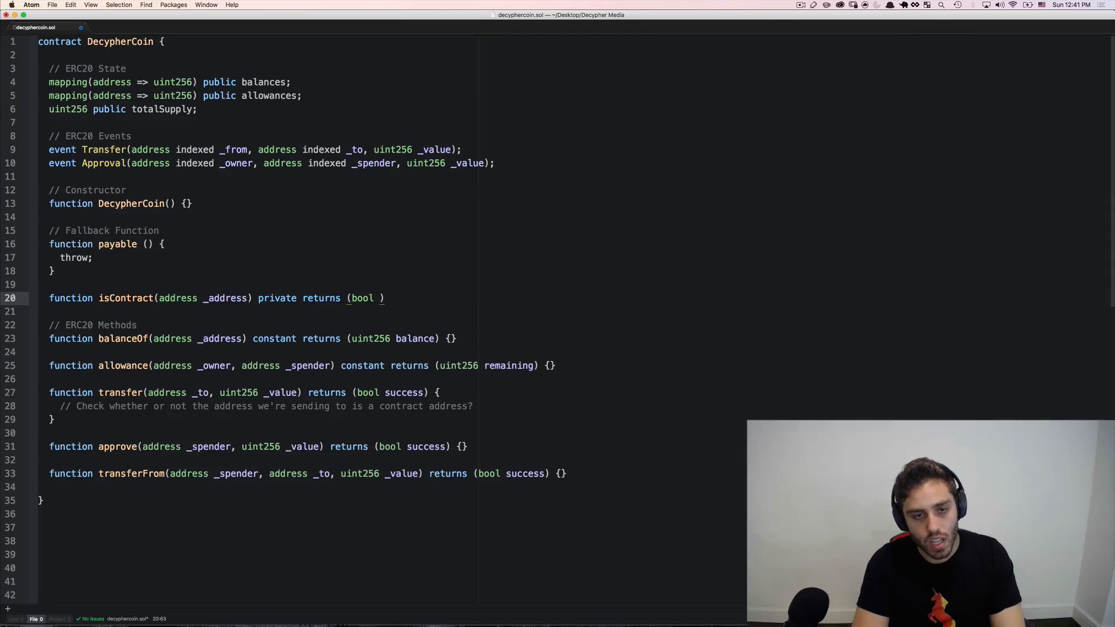
text(is_contract))
click(263, 310)
text(u)
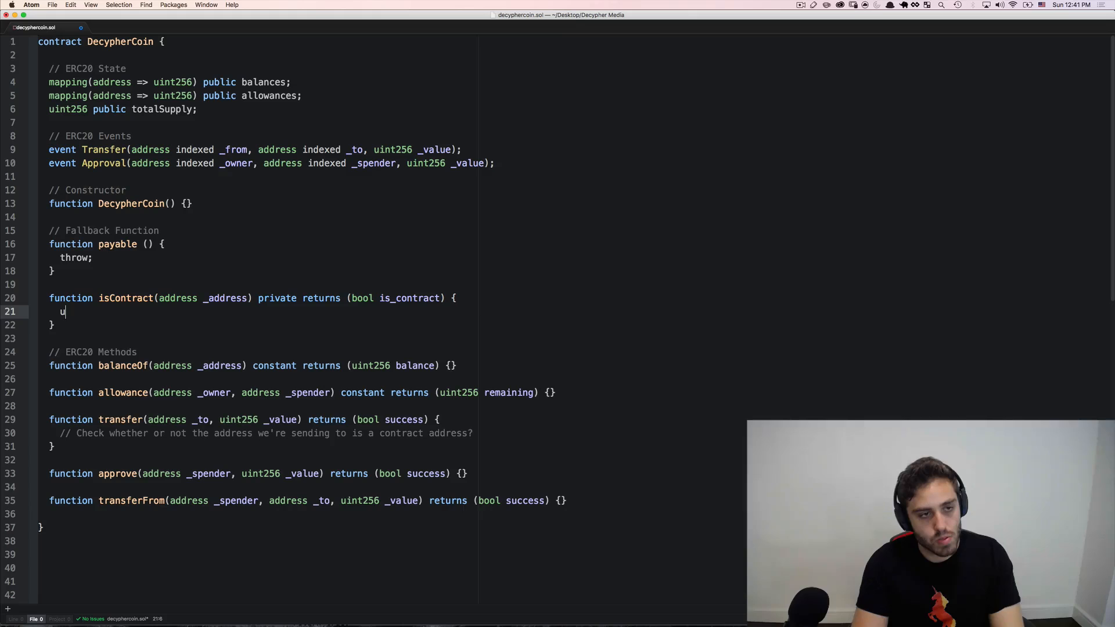
text(int length;)
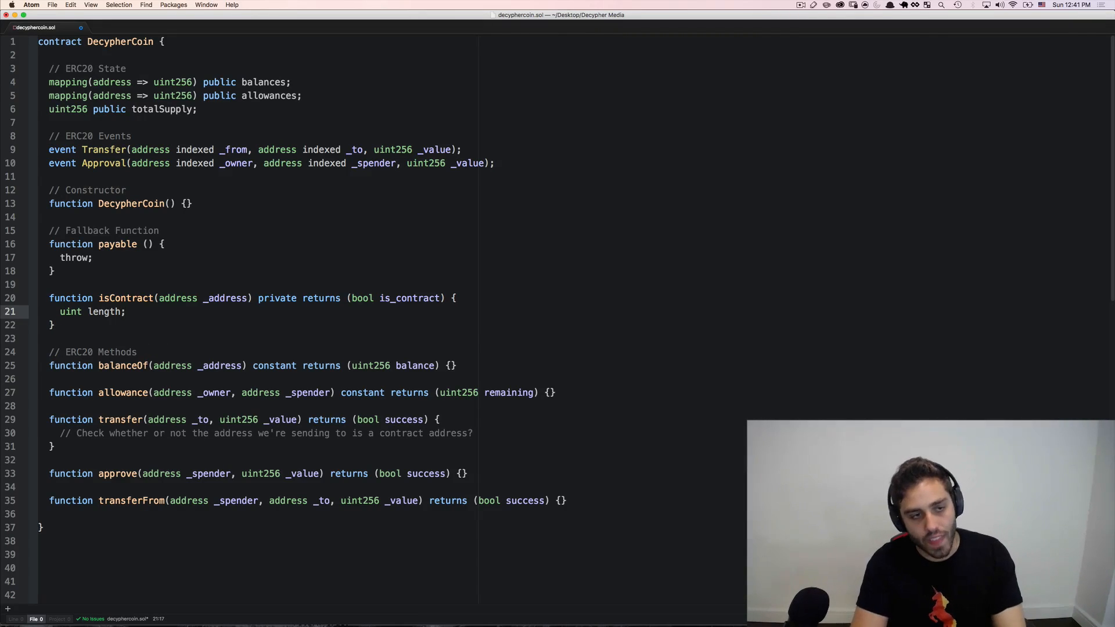
- Set length := extcodesize(_address) in assembly and return true if length > 0, else false
text(assembly {)
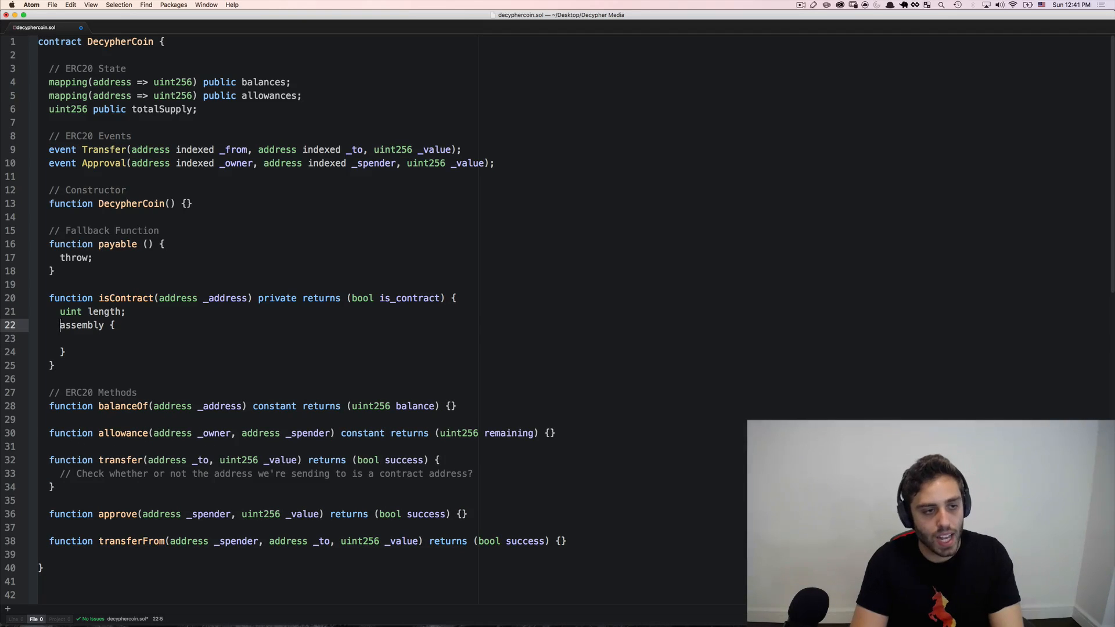
key(Return)
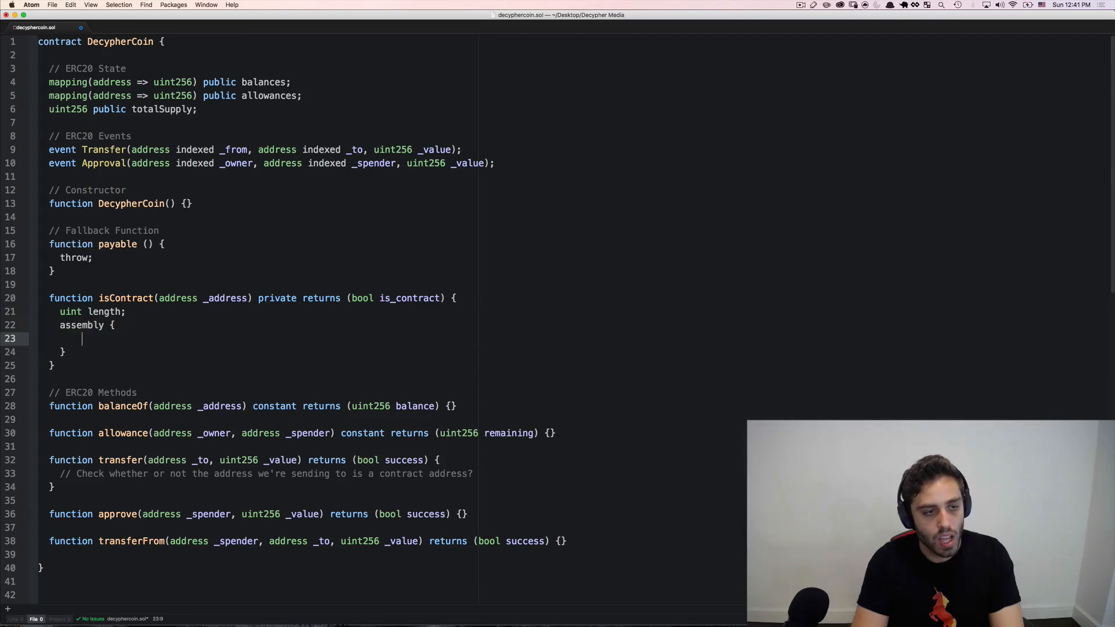
text(length := ex)
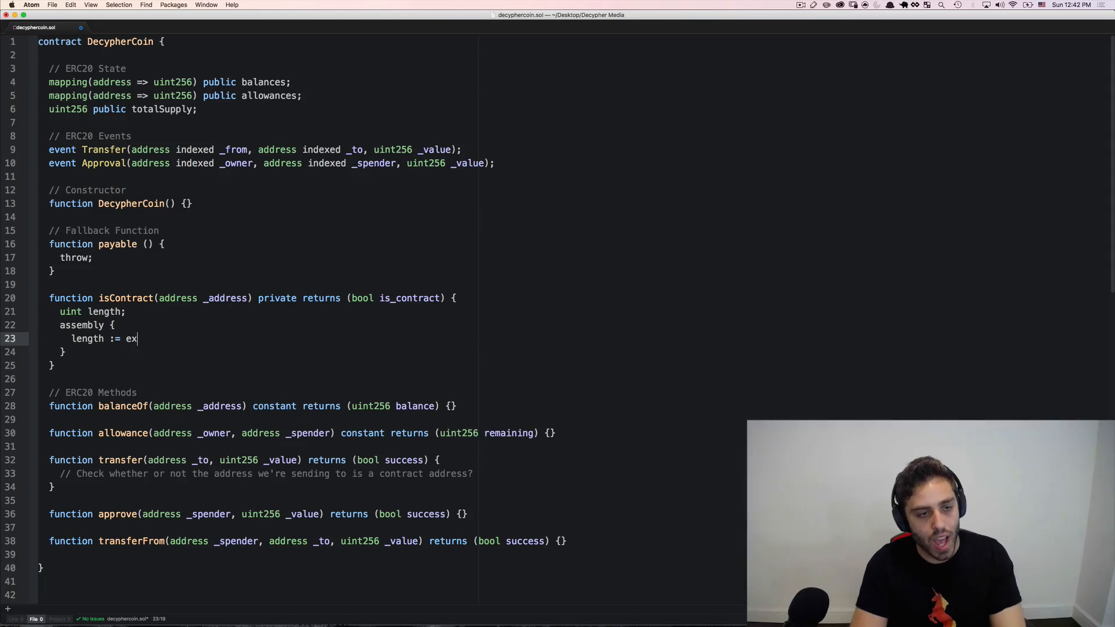
text(tcodesize())
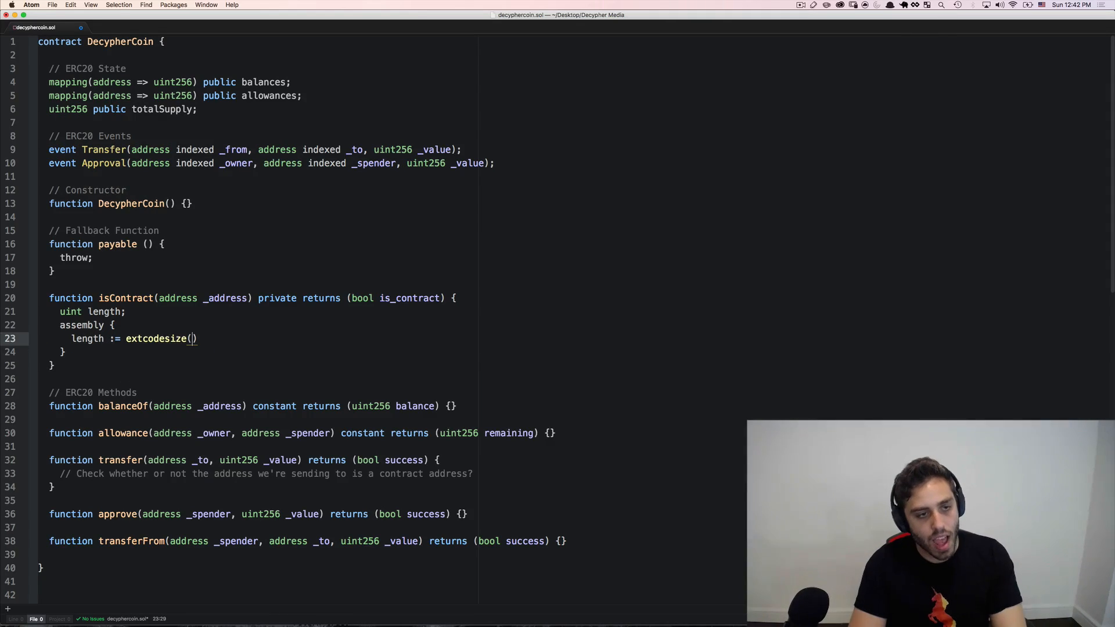
text(_address);)
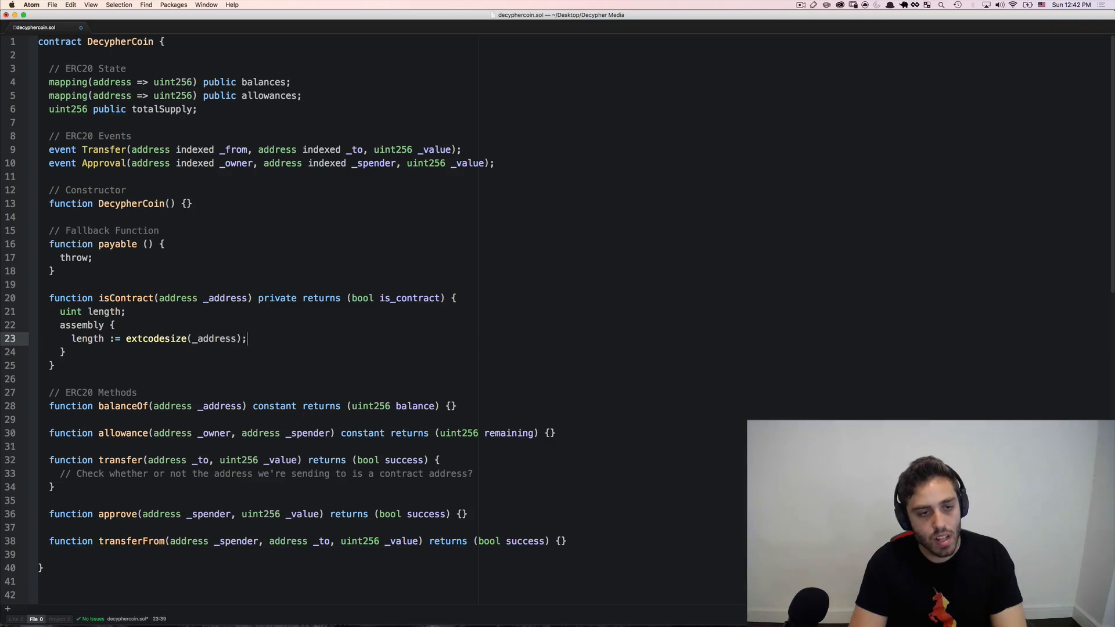
text(if(length > 0) {)
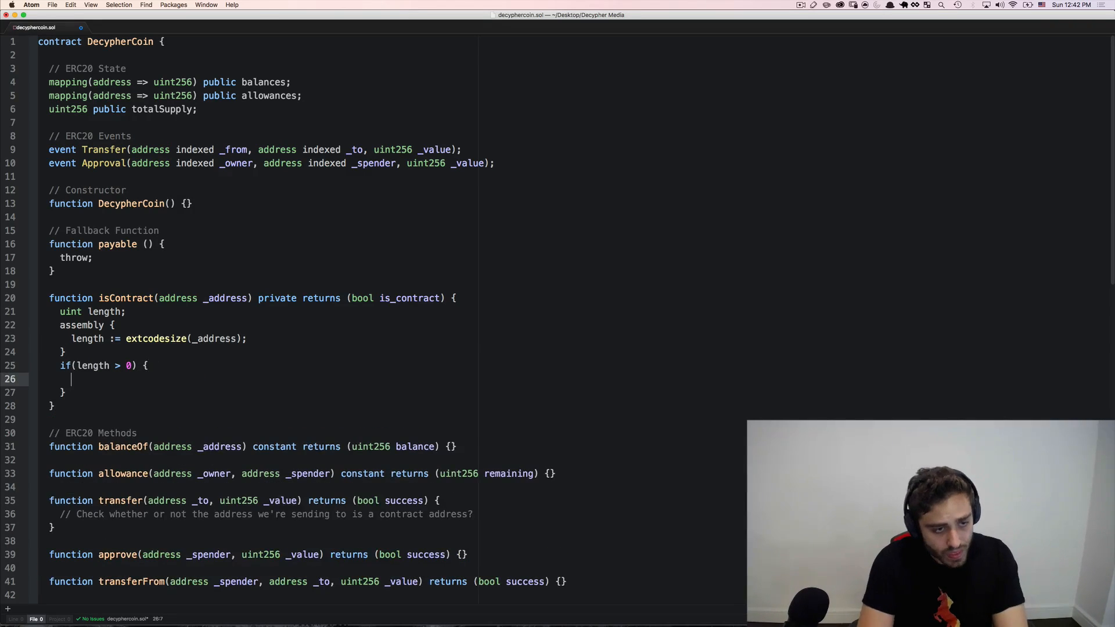
text(return true;)
click(112, 393)
text( else {)
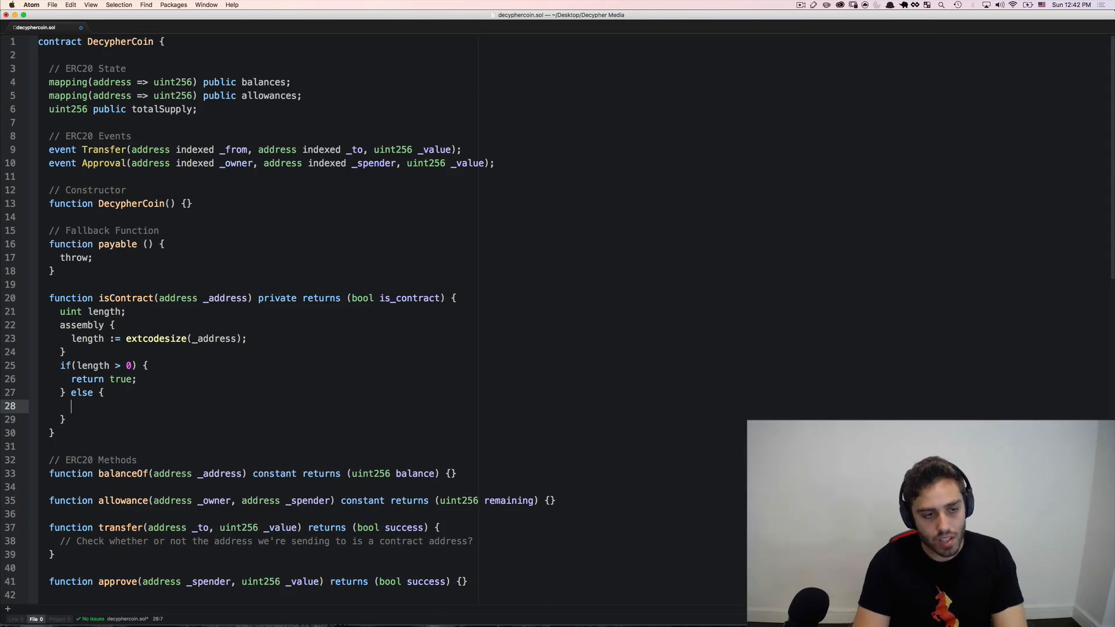
text(return false;)
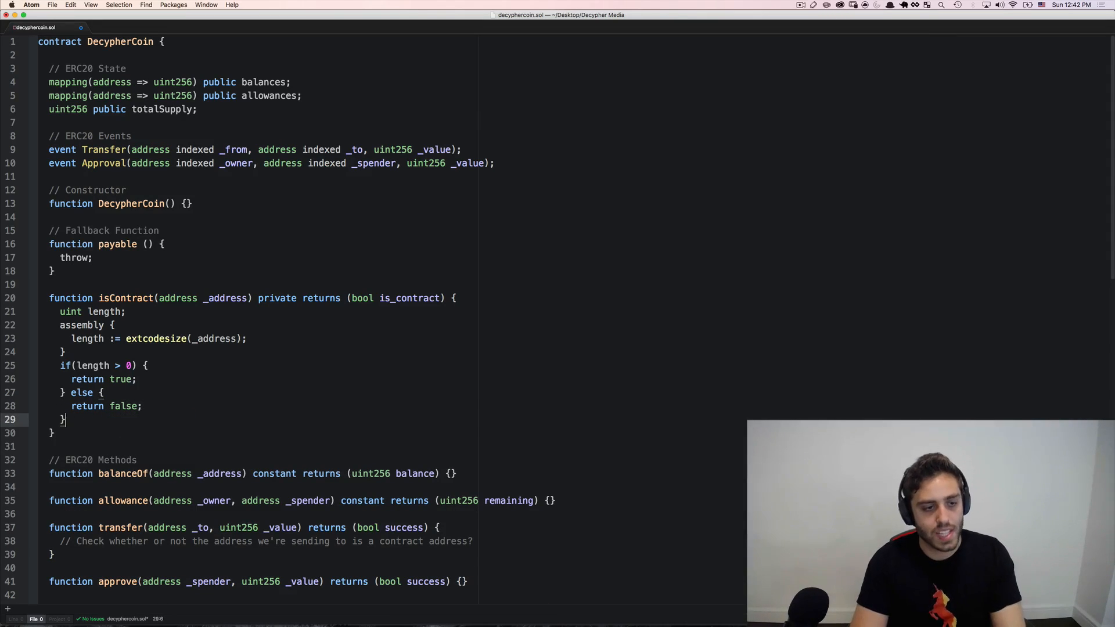
- Comment transfer: normal ETH addresses transfer tokens as usual, contract addresses use a slightly different workflow
scroll(down, 3)
text(// of)
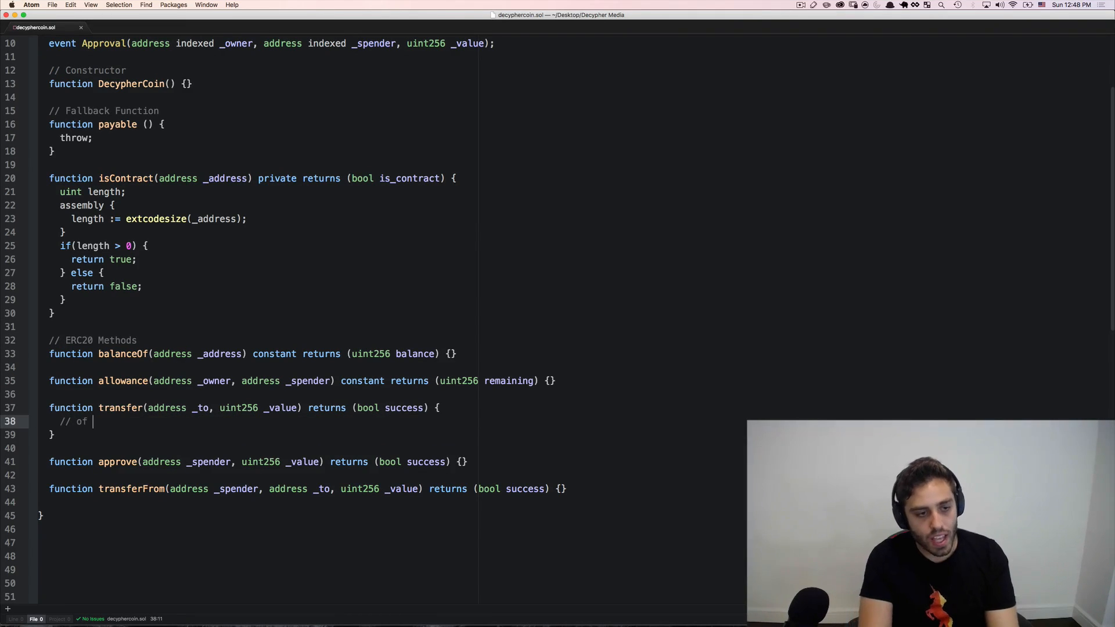
text(if _to is a)
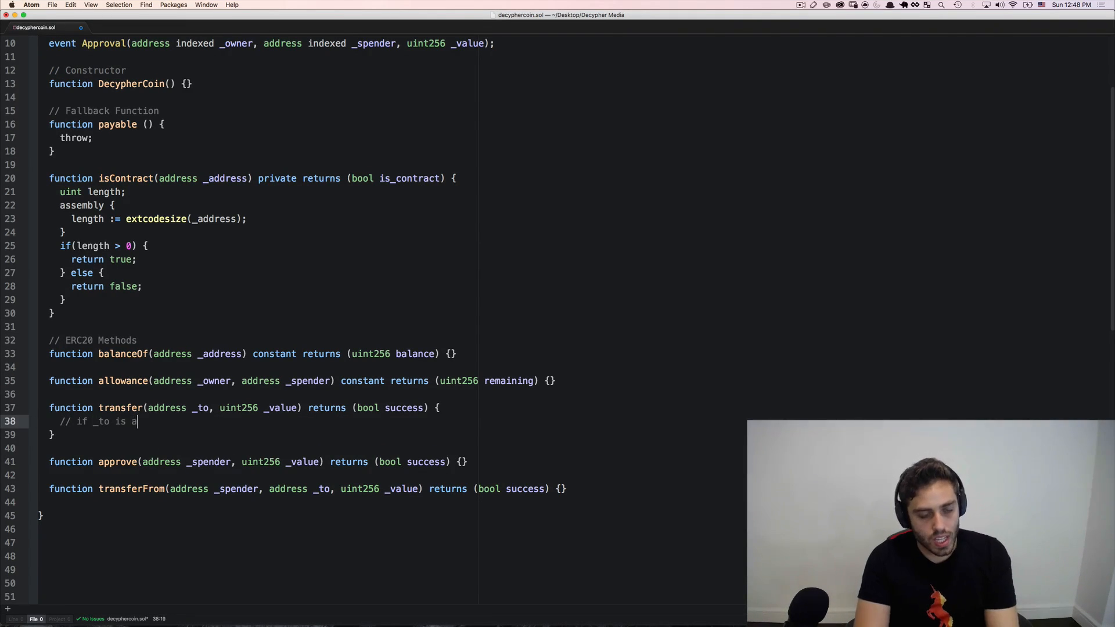
text(normal ETH address)
text(//)
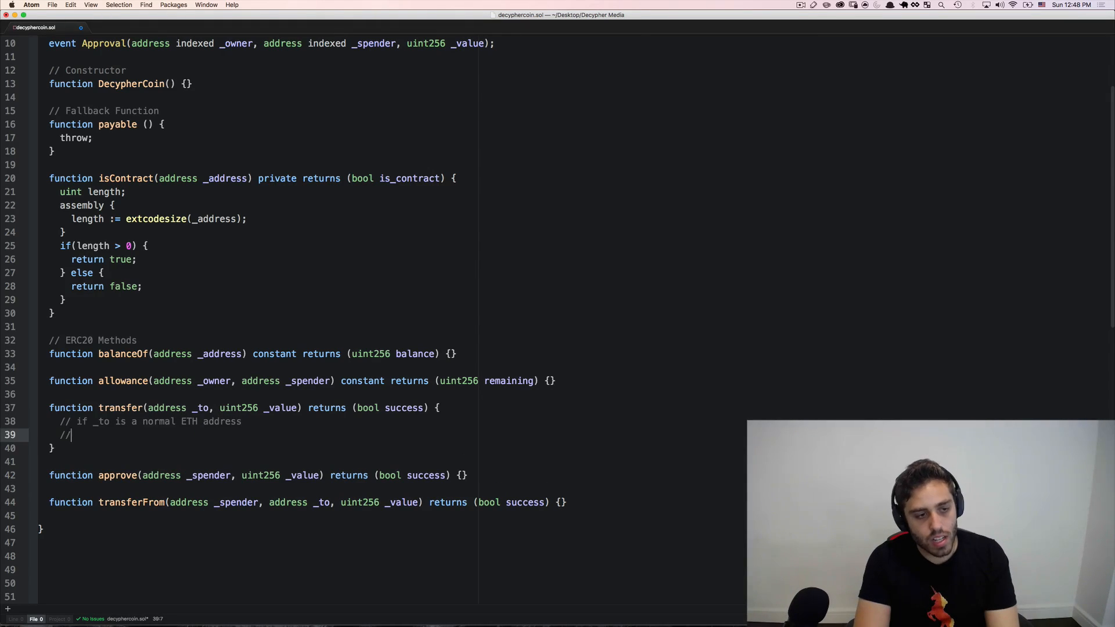
text(transfer toke)
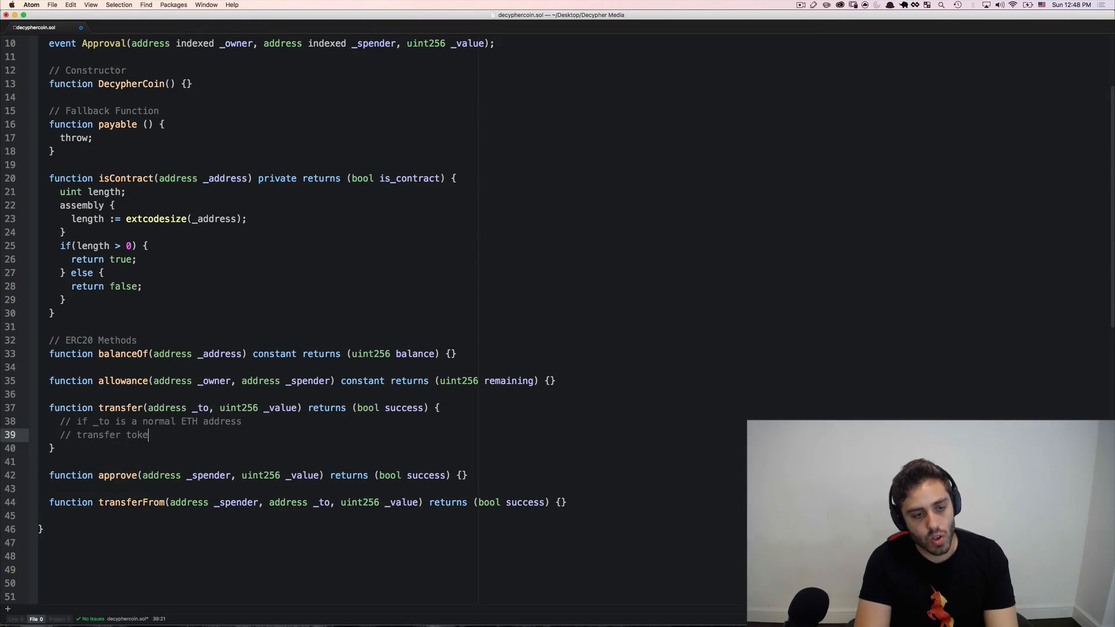
text(ns just as m)
text(// i)
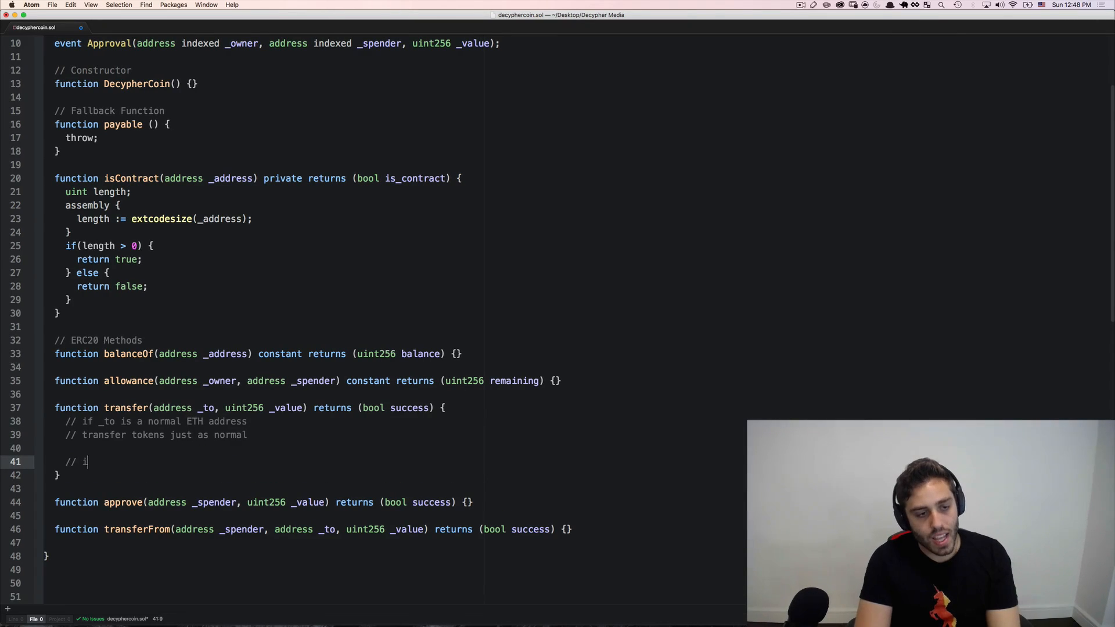
text(f _to is a contract address)
text(//)
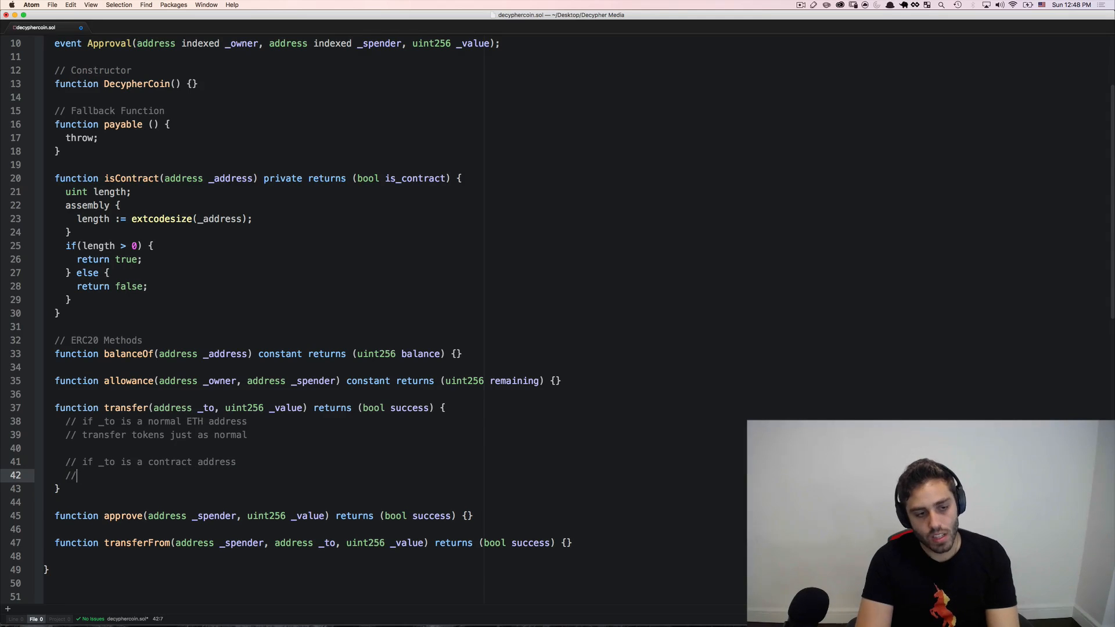
text(use a slightly dif)
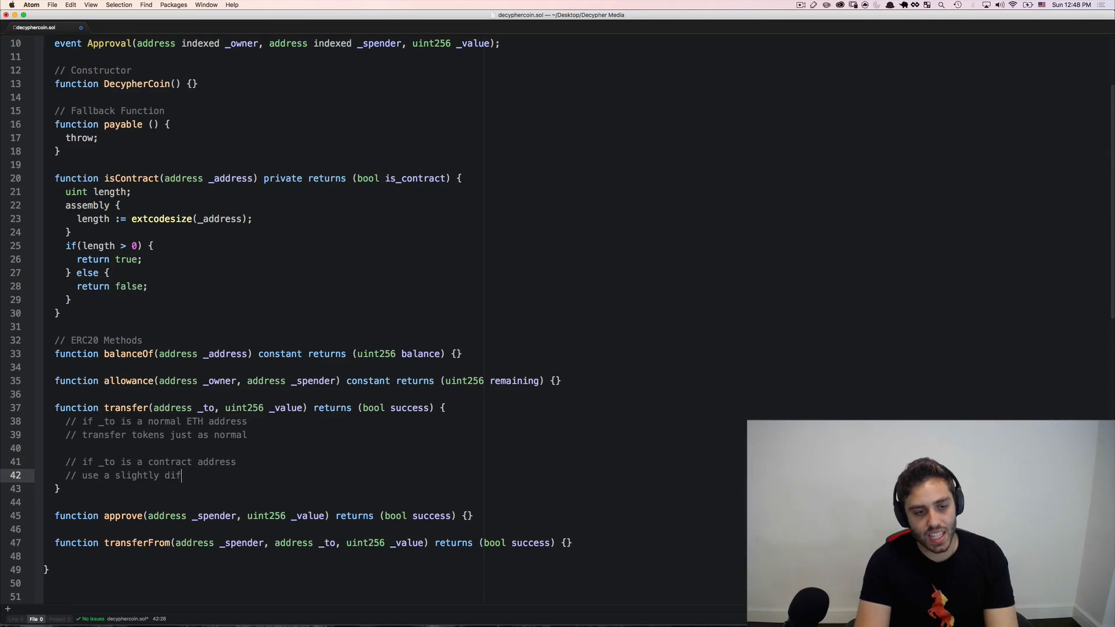
text(ferent workflow)
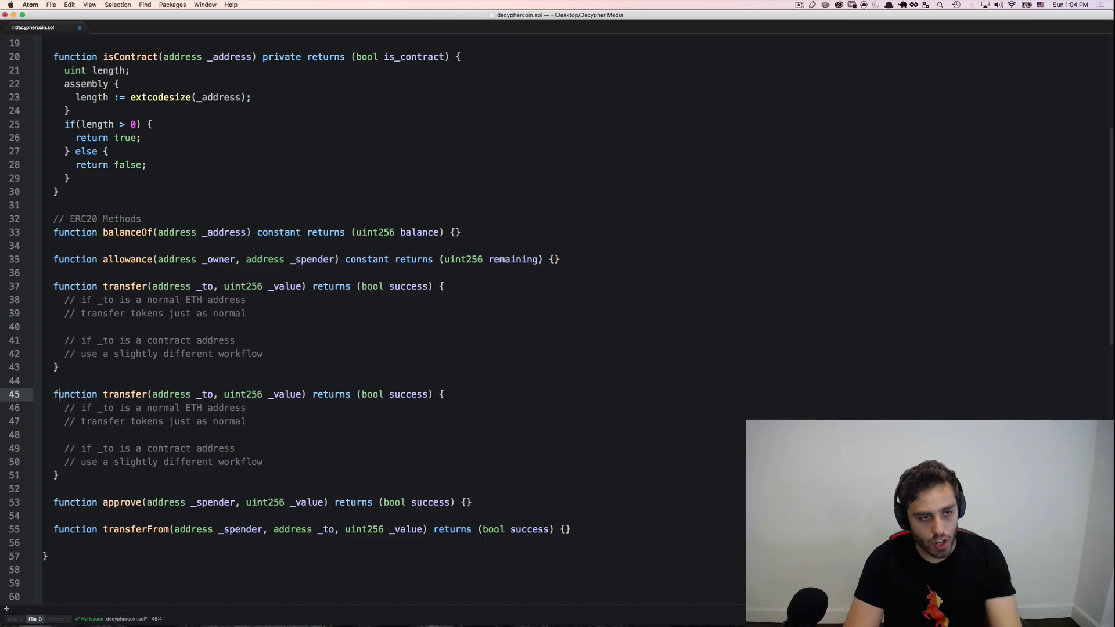
- Give the second transfer signature an extra ', bytes _data' parameter after _value
click(302, 393)
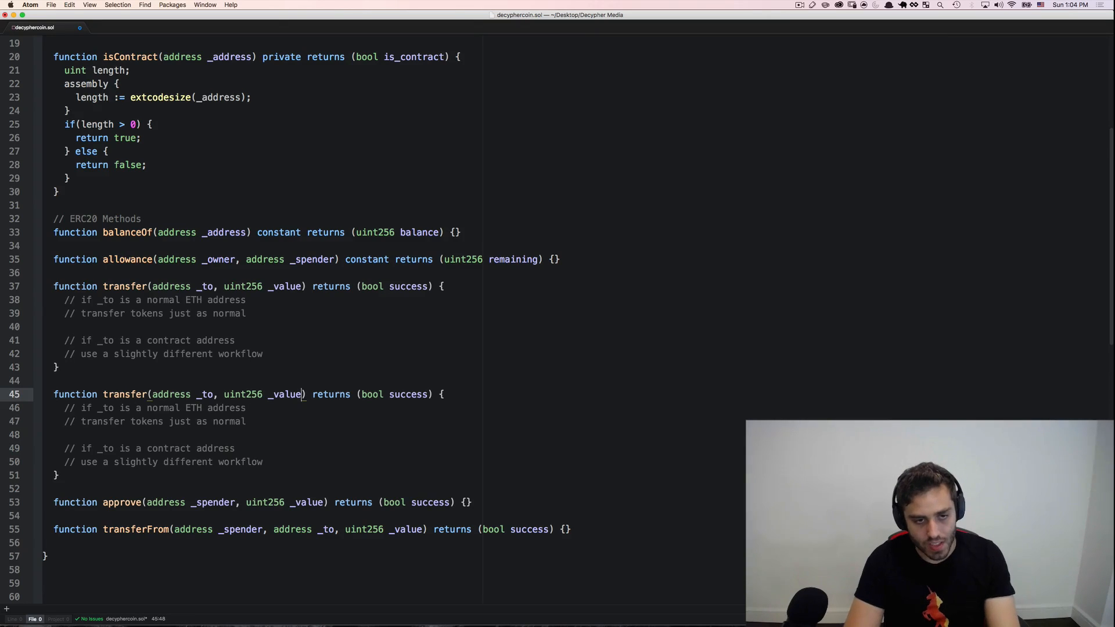
text(, bytes _)
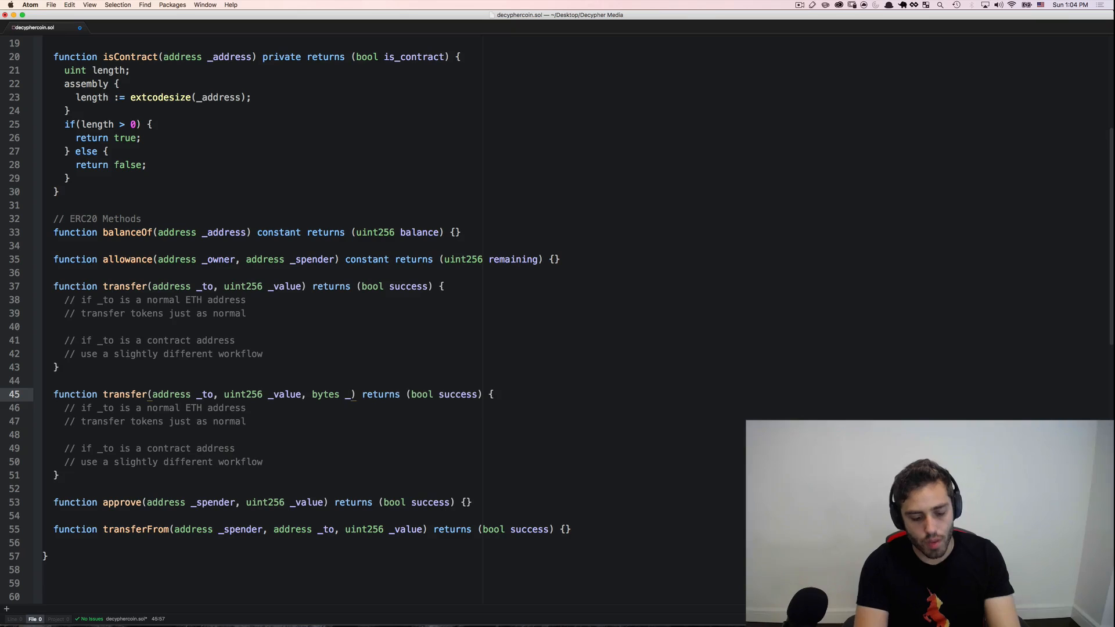
text(data)
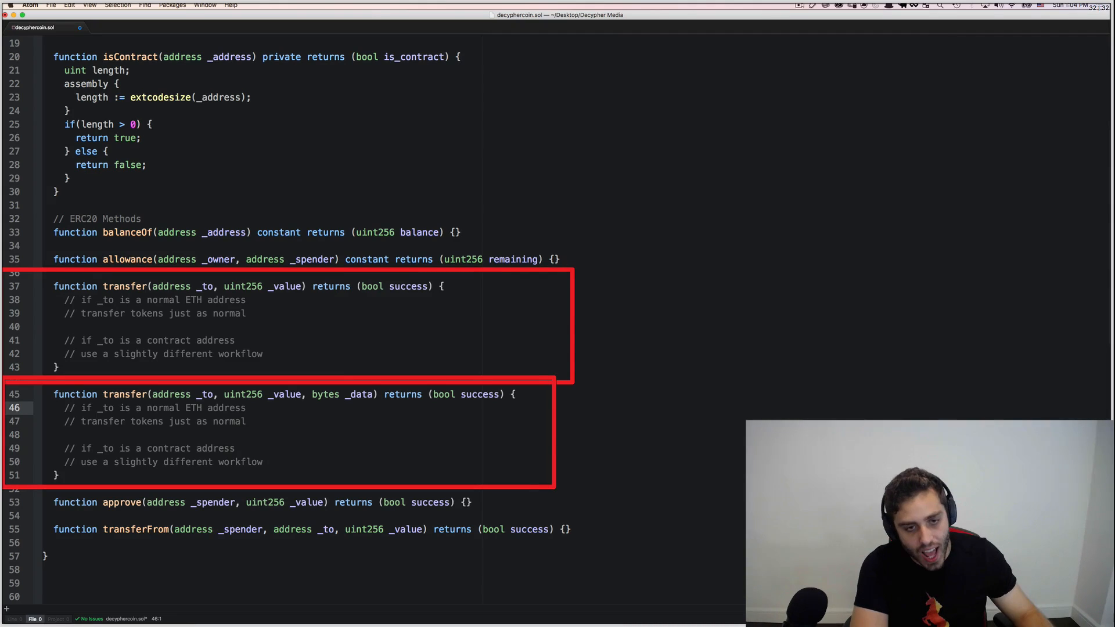
double_click(361, 394)
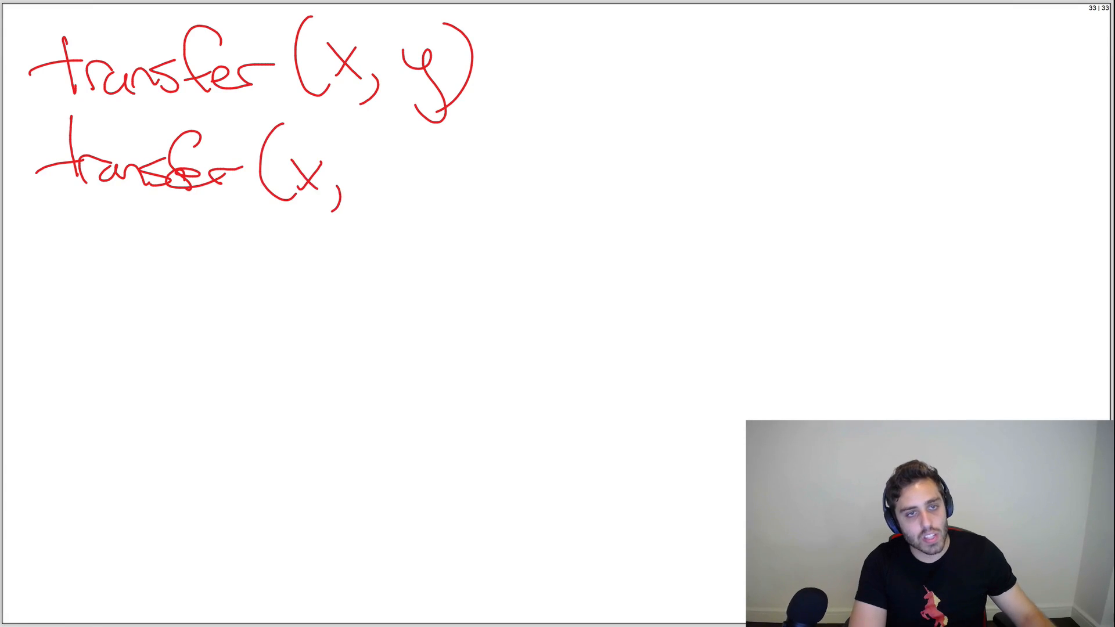
- Handwrite a second transfer( call beneath transfer(x, y) on the whiteboard
drag(349, 171, 469, 214)
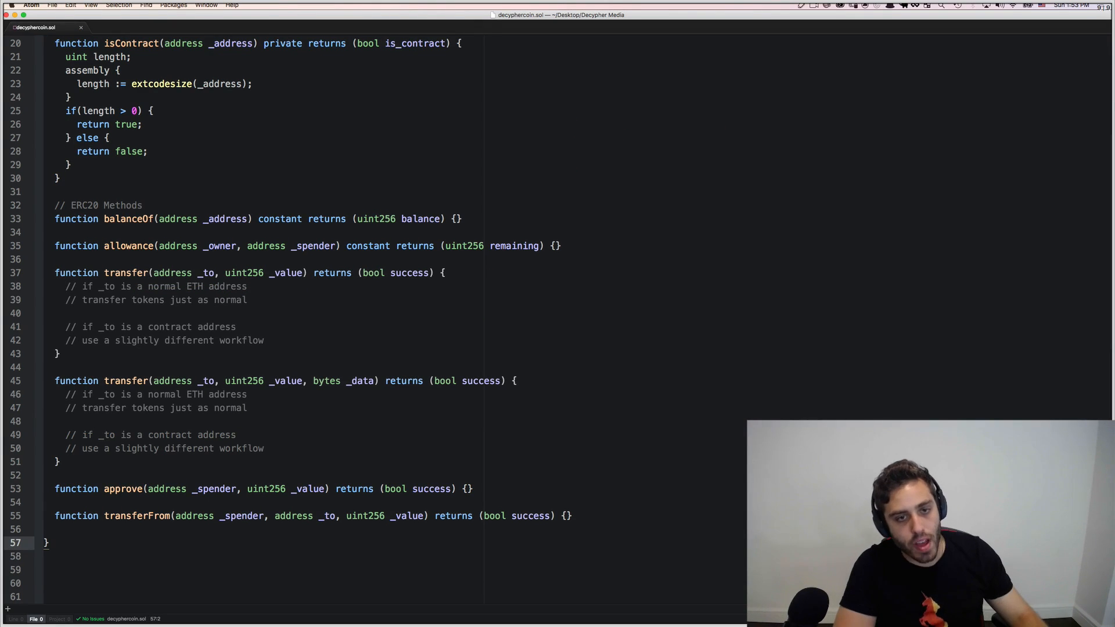
double_click(75, 271)
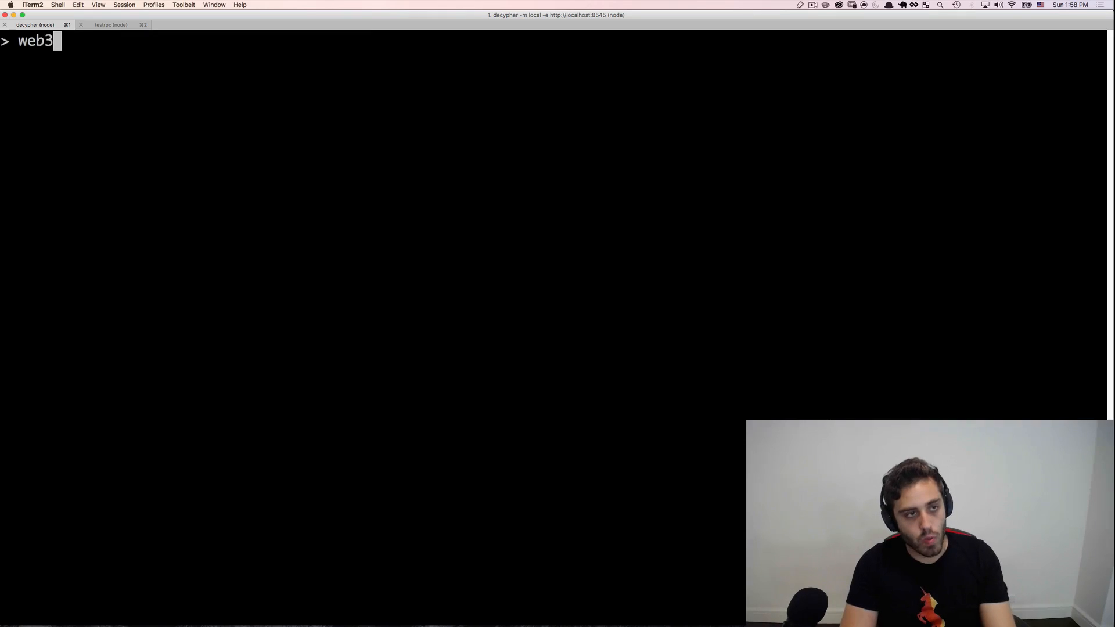
- Hash the transfer(address,uint256) signature with web3.sha3 in the node console
text(.sha3(")
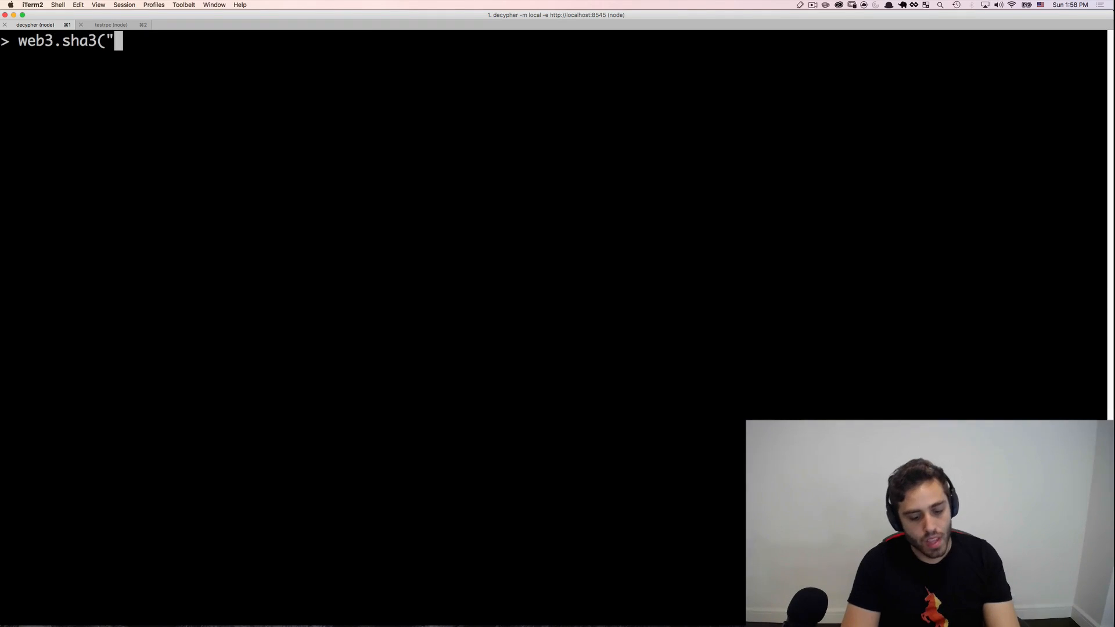
text(transfer(a)
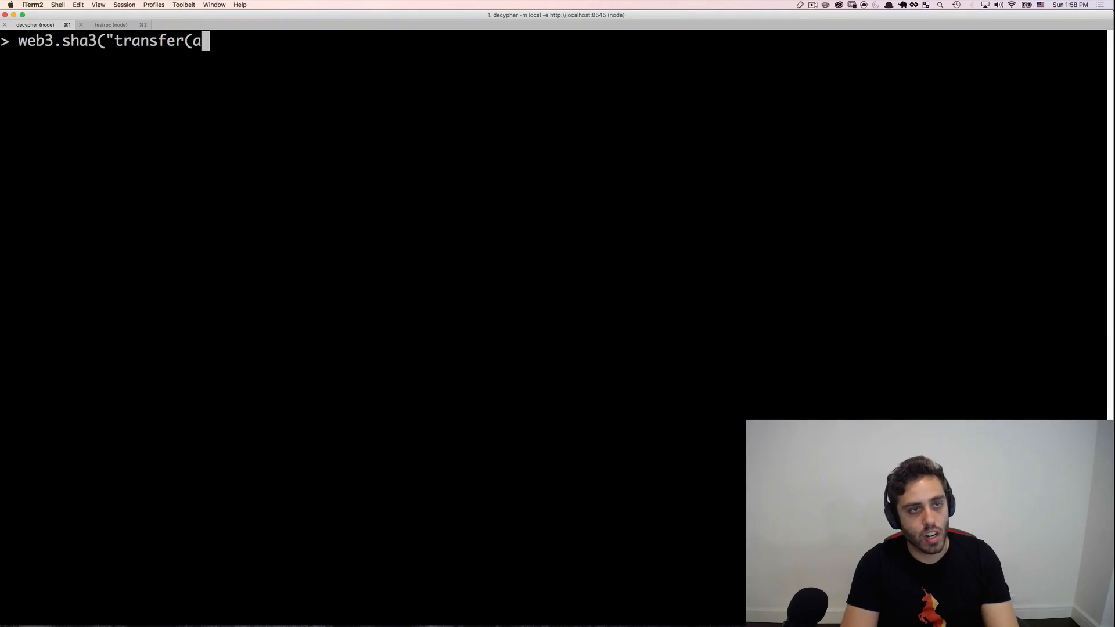
text(ddress,uint)
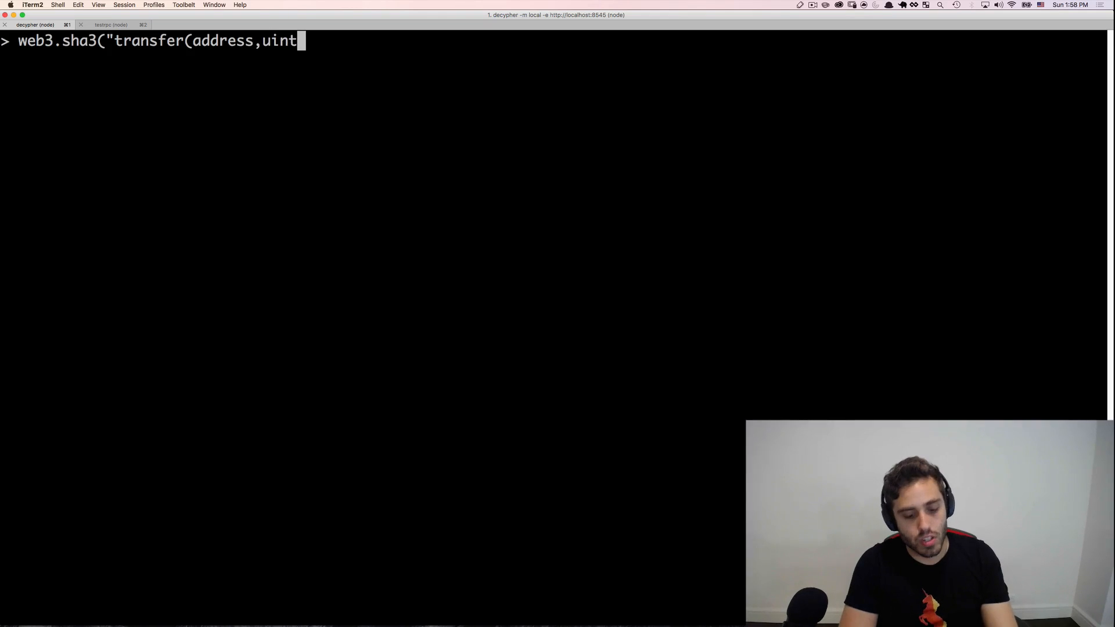
text(256"))
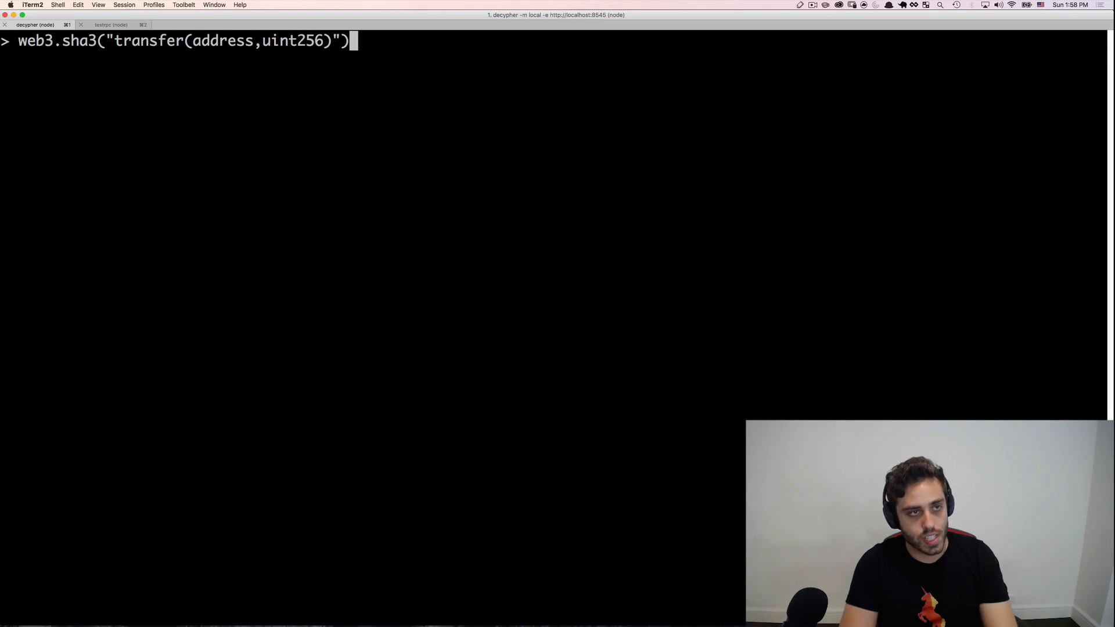
key(Return)
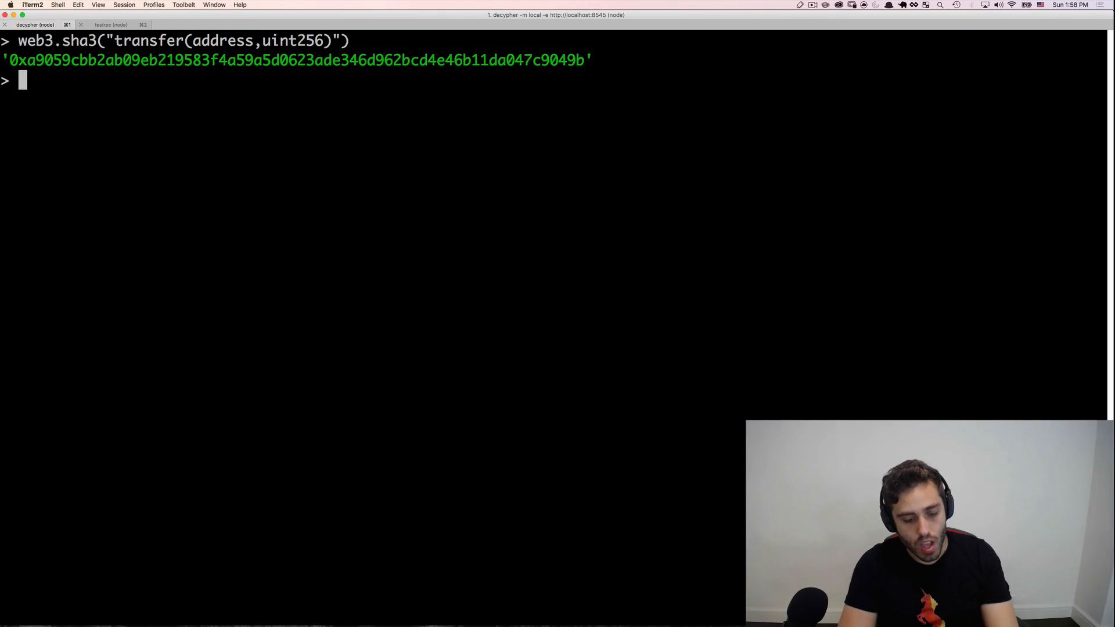
- Take the hash's first 10 characters, yielding the selector 0xa9059cbb
text(web3.sha3("transfer(address,uint256)").substi)
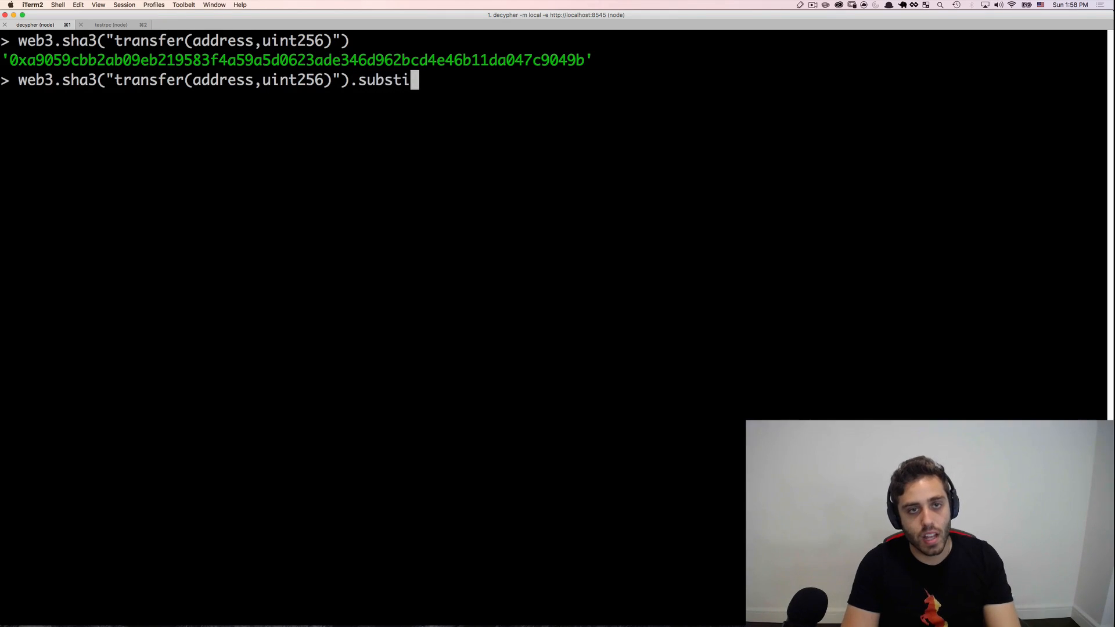
text(ring(0, 10))
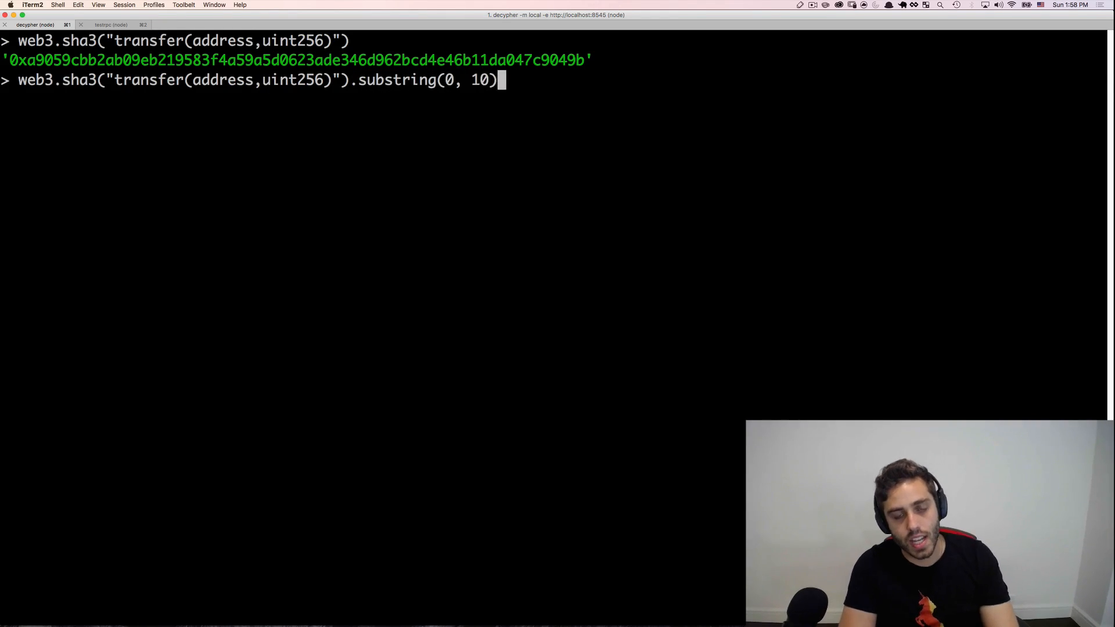
key(Return)
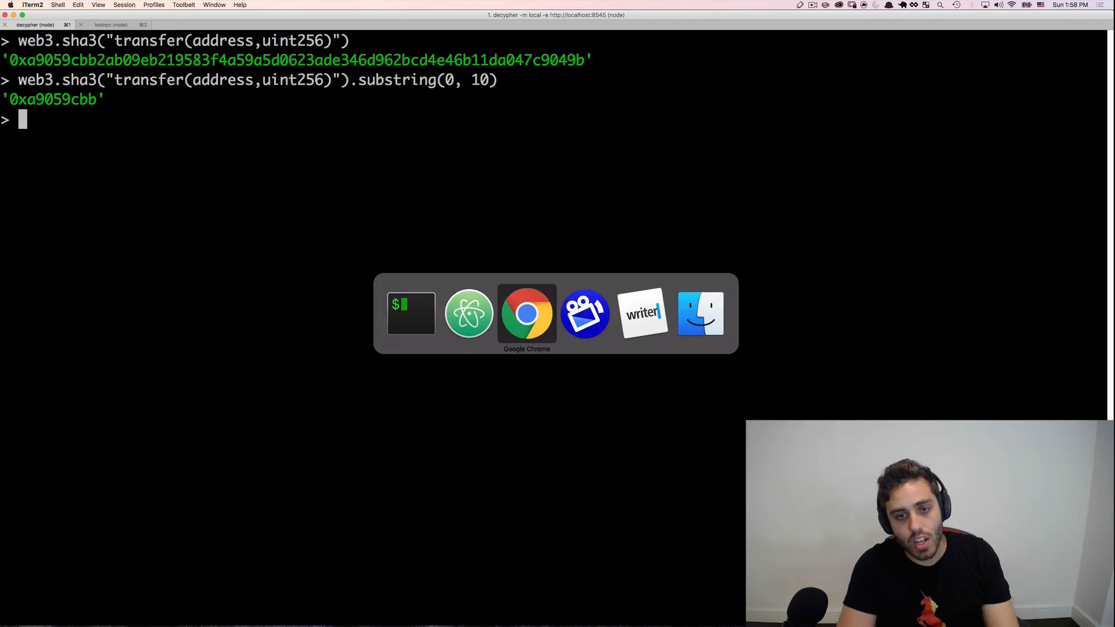
- Locate the a9059cbb selector inside the BAT token's Contract Creation Code on Etherscan
click(526, 312)
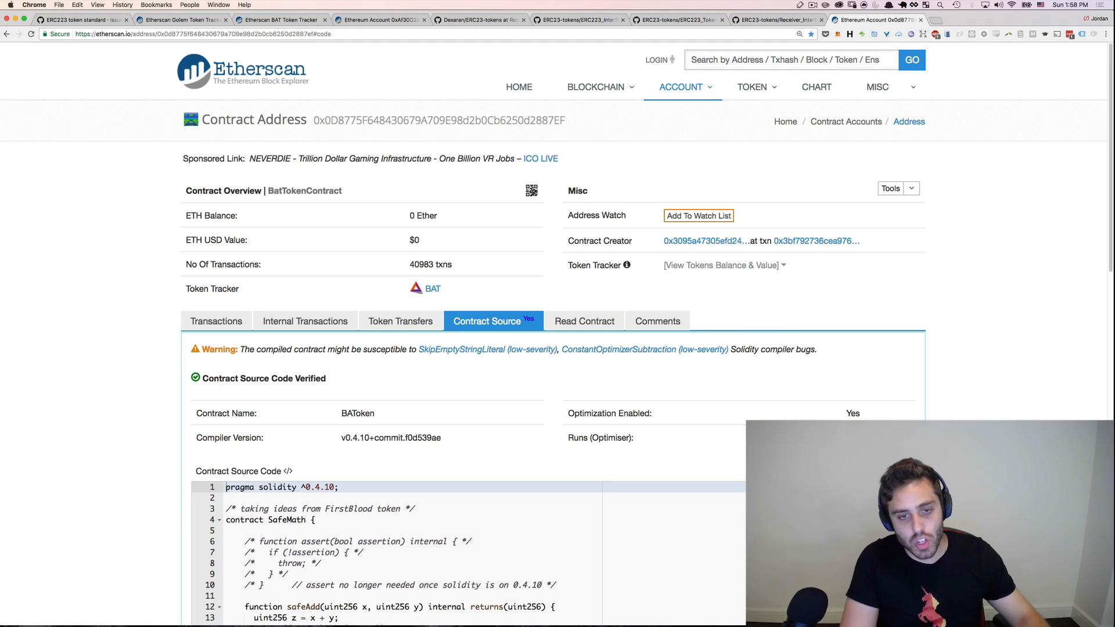
scroll(down, 3)
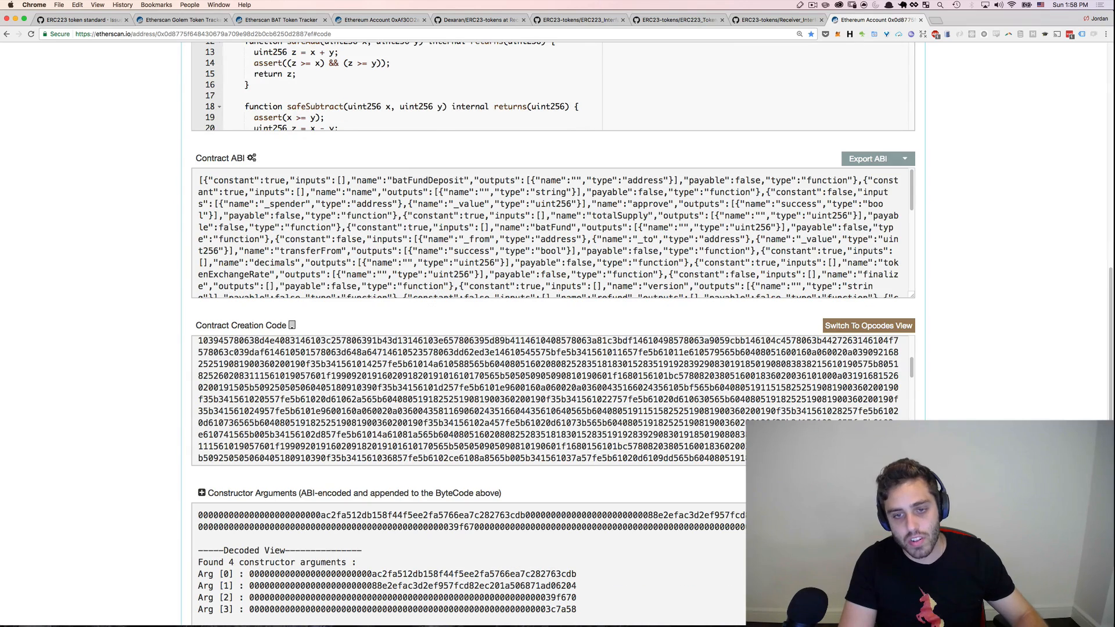
scroll(up, 3)
text(a9059cbb)
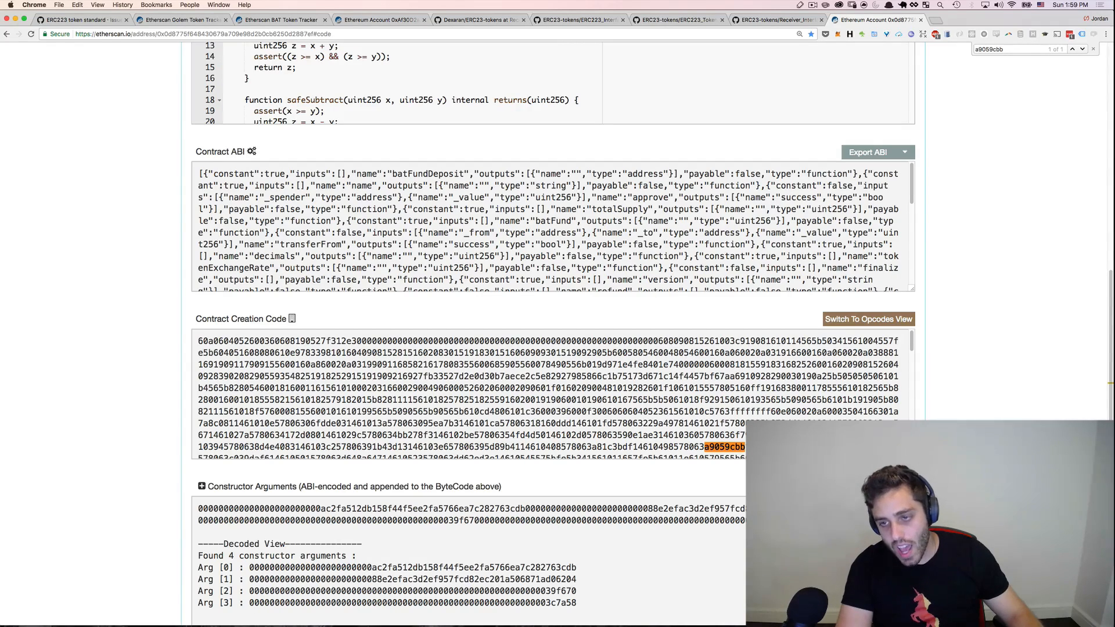
scroll(down, 3)
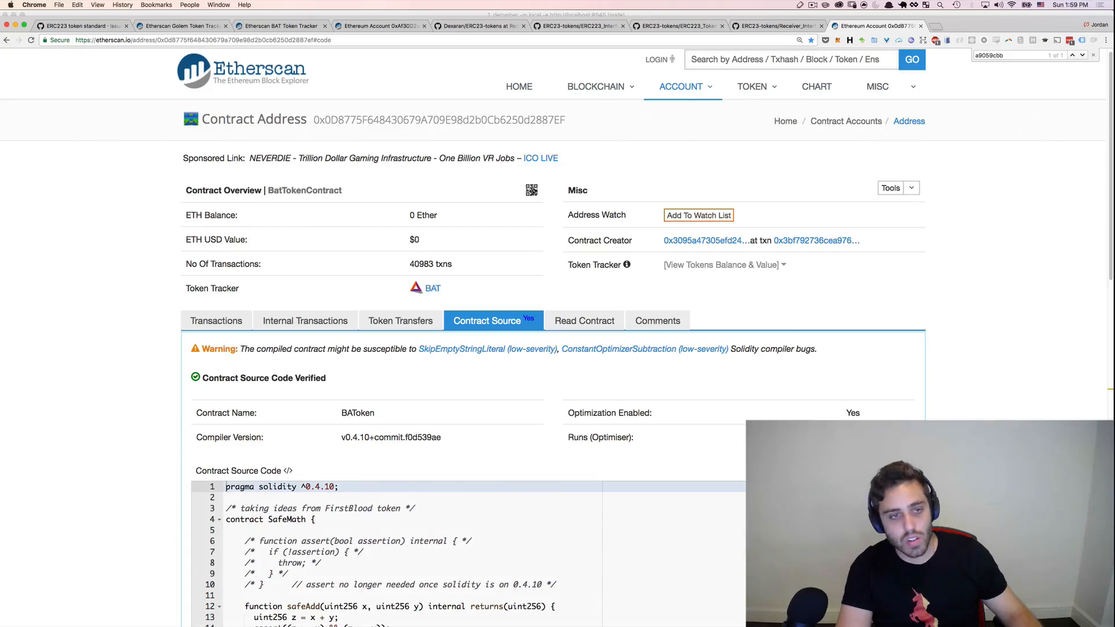
- Show the BAT contract's latest transactions and return to DecypherCoin in Atom
click(217, 321)
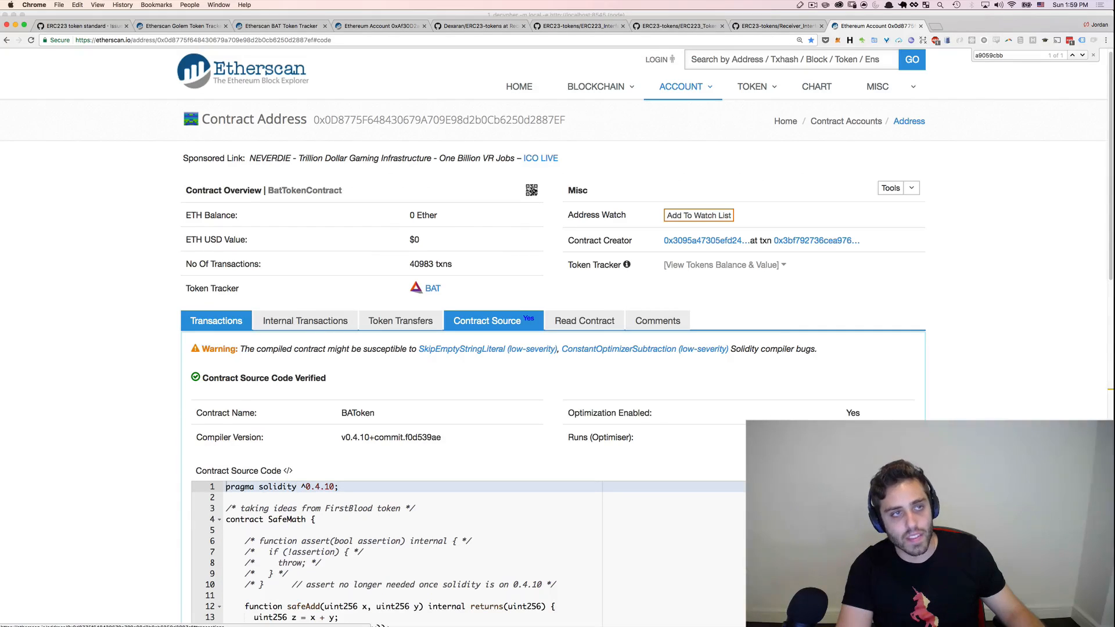
click(217, 321)
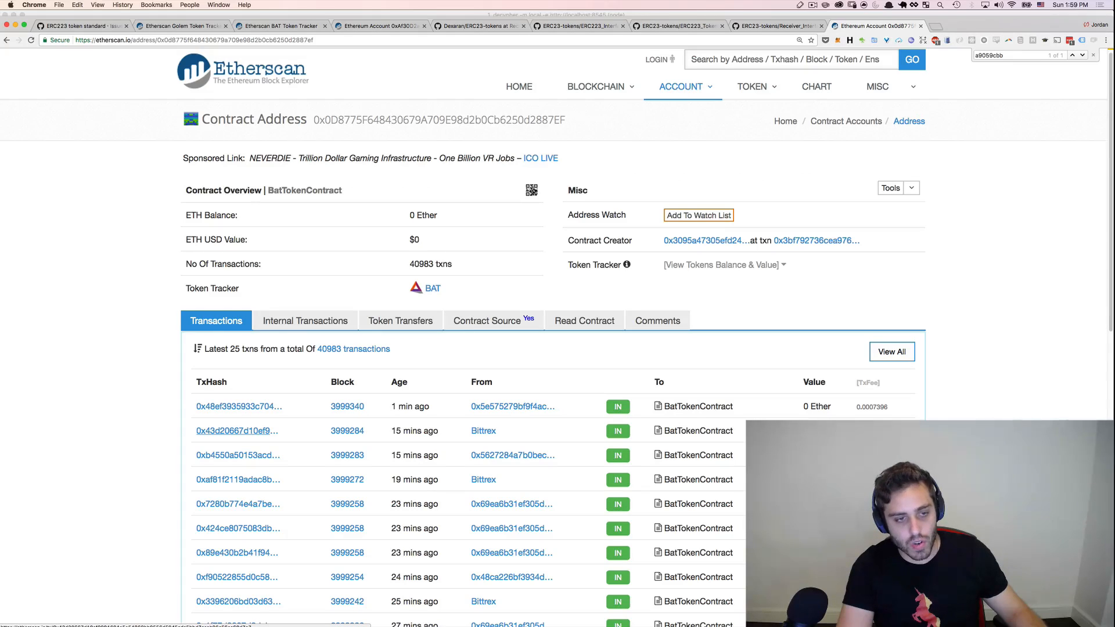
click(237, 430)
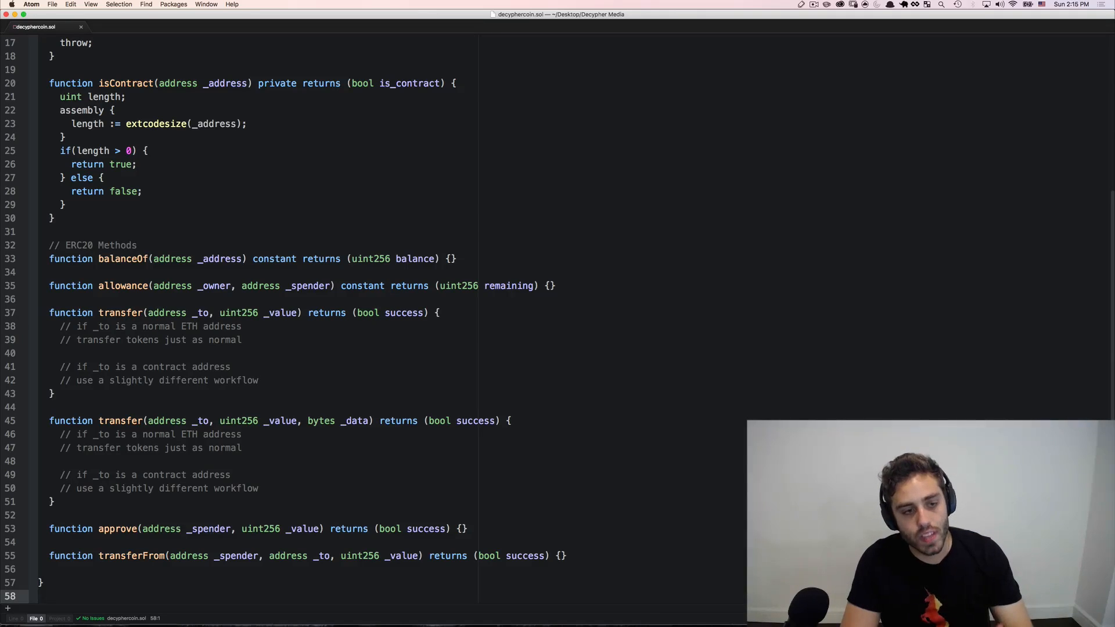
- Declare a contract TokenReceiver { } above DecypherCoin at the top of decyphercoin.sol
scroll(up, 3)
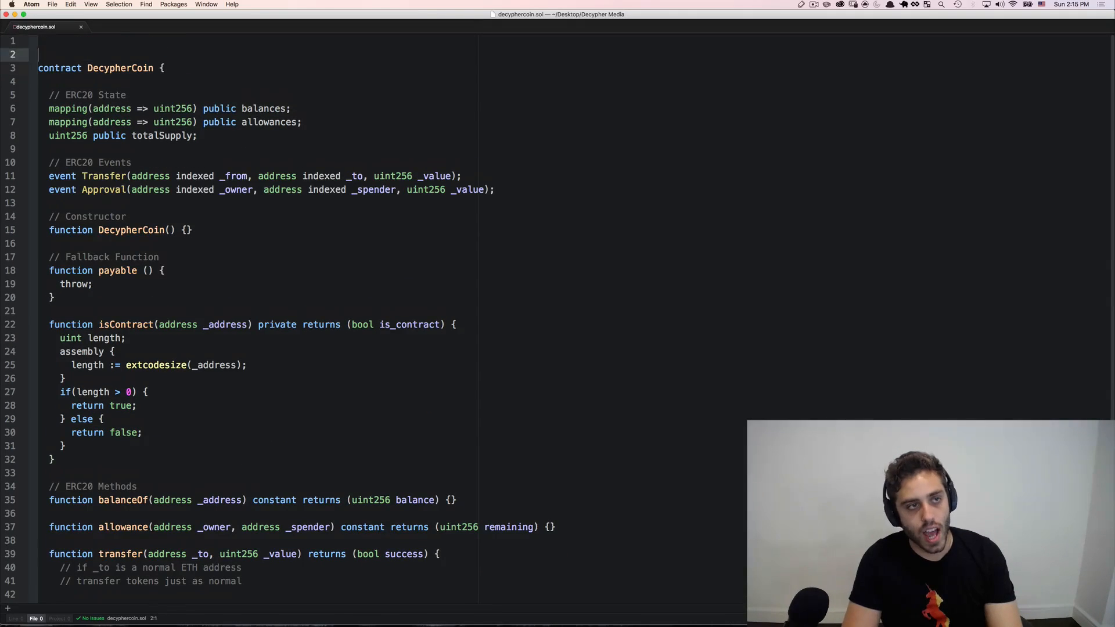
text(contract TokenReceiver {)
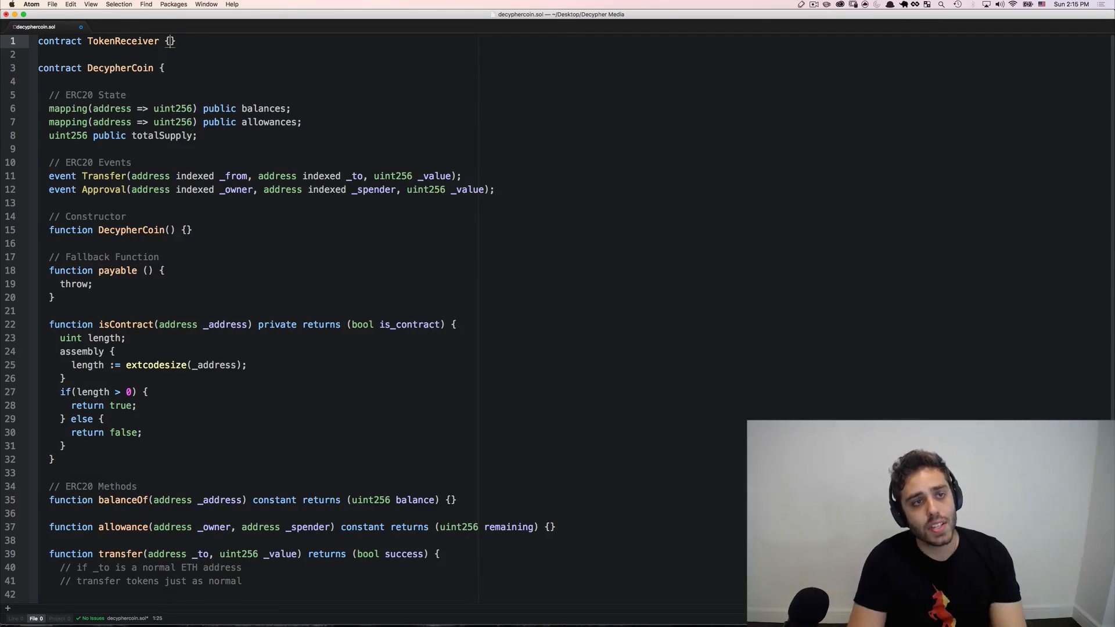
key(enter)
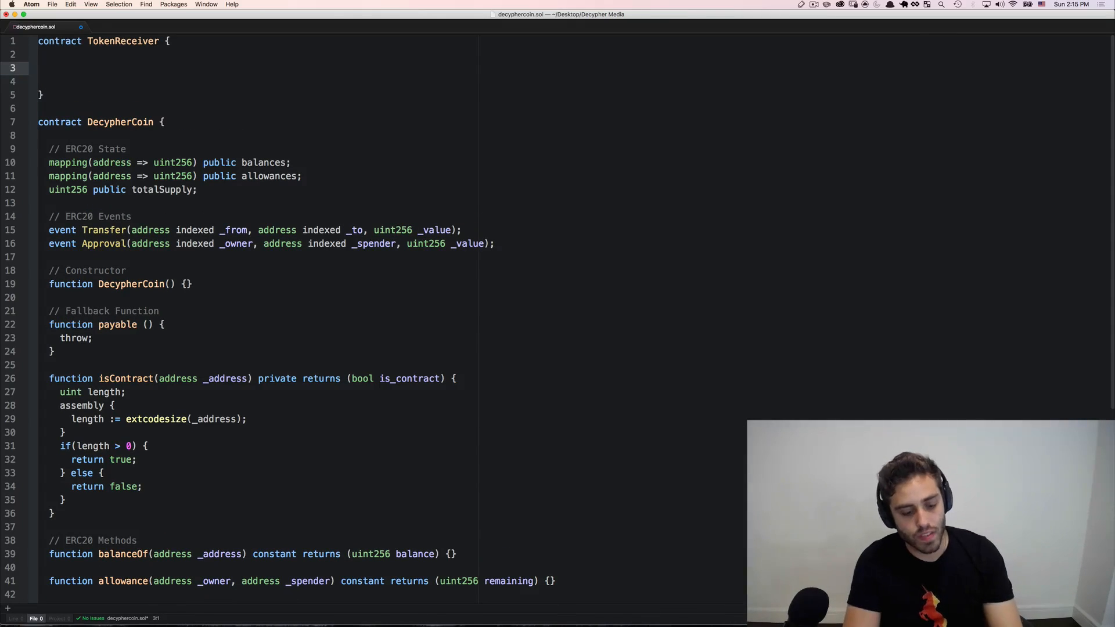
- Inside it add an empty tokenFallback(address _from, uint256 _value, bytes _data) function
text(function)
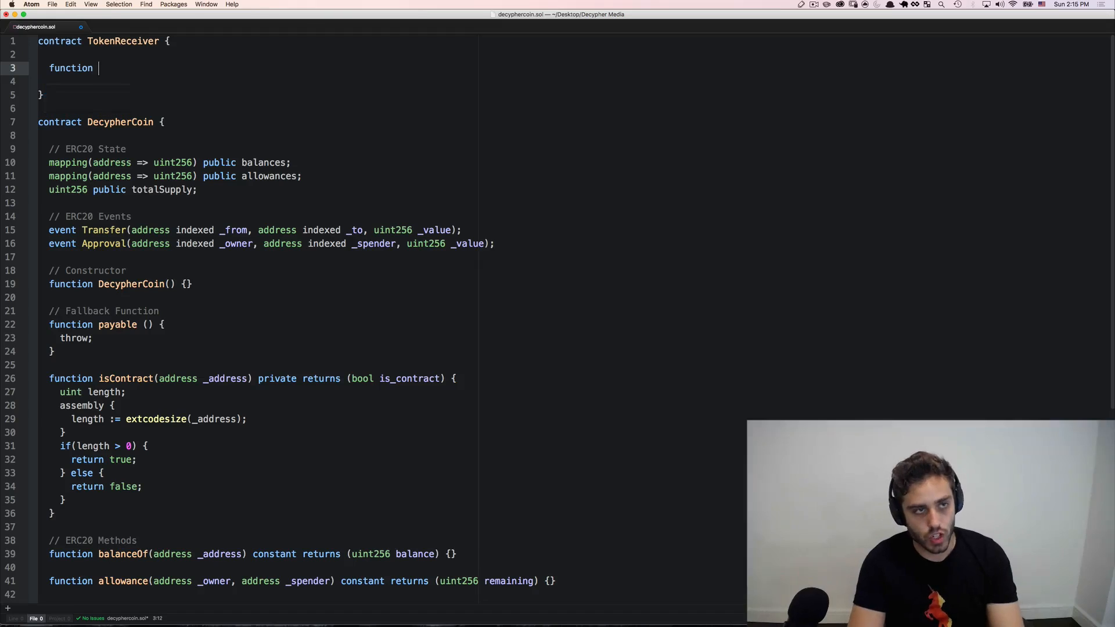
text(tokenFal)
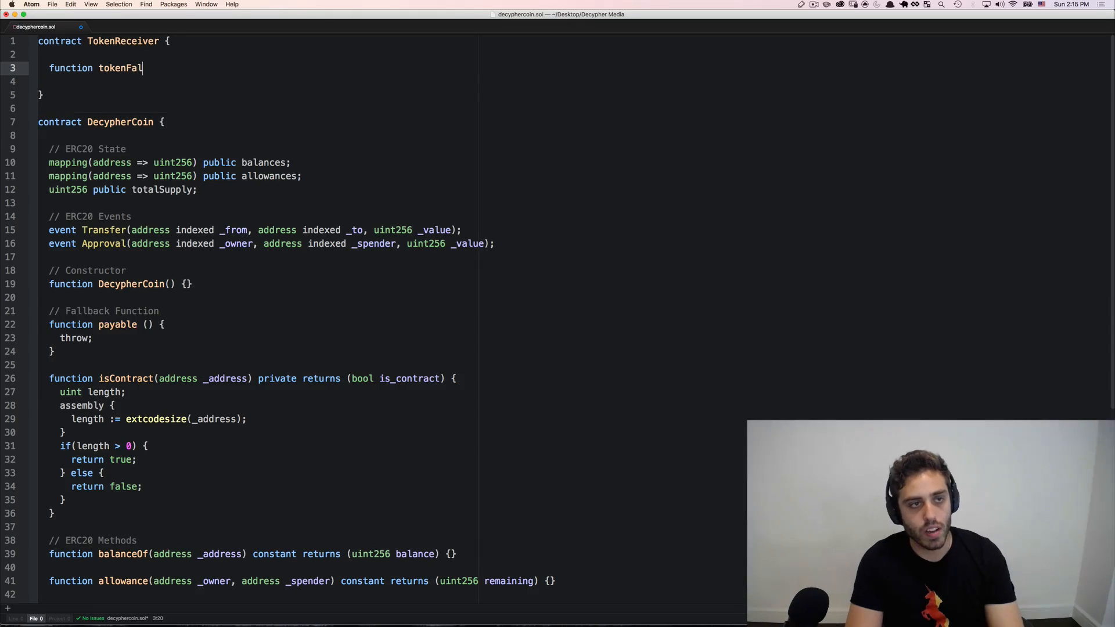
text(lback(address _from,)
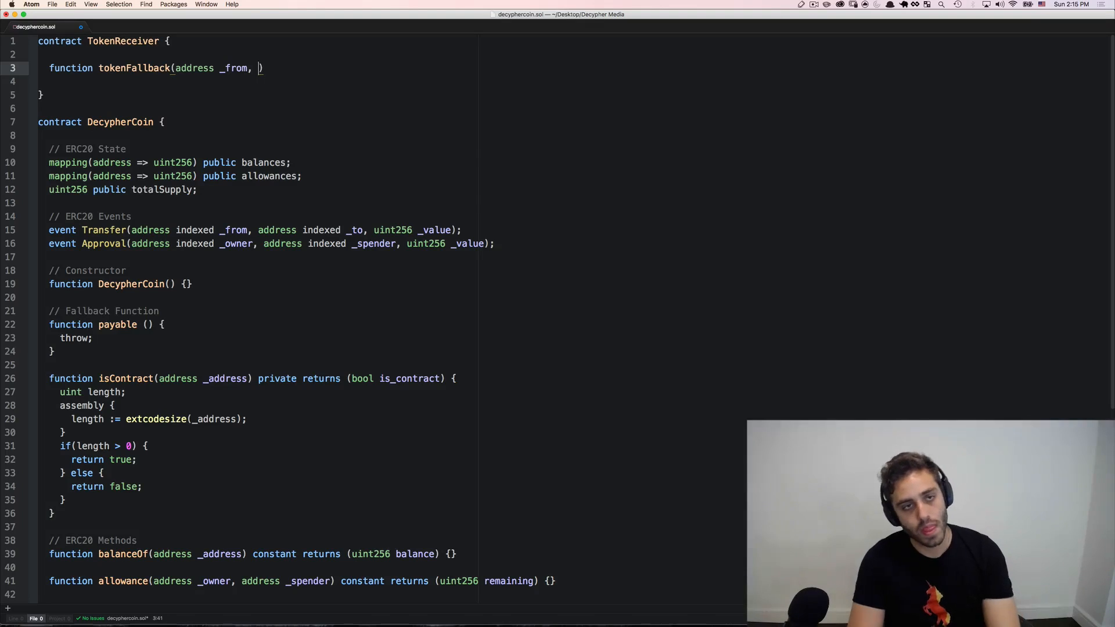
text(uint256)
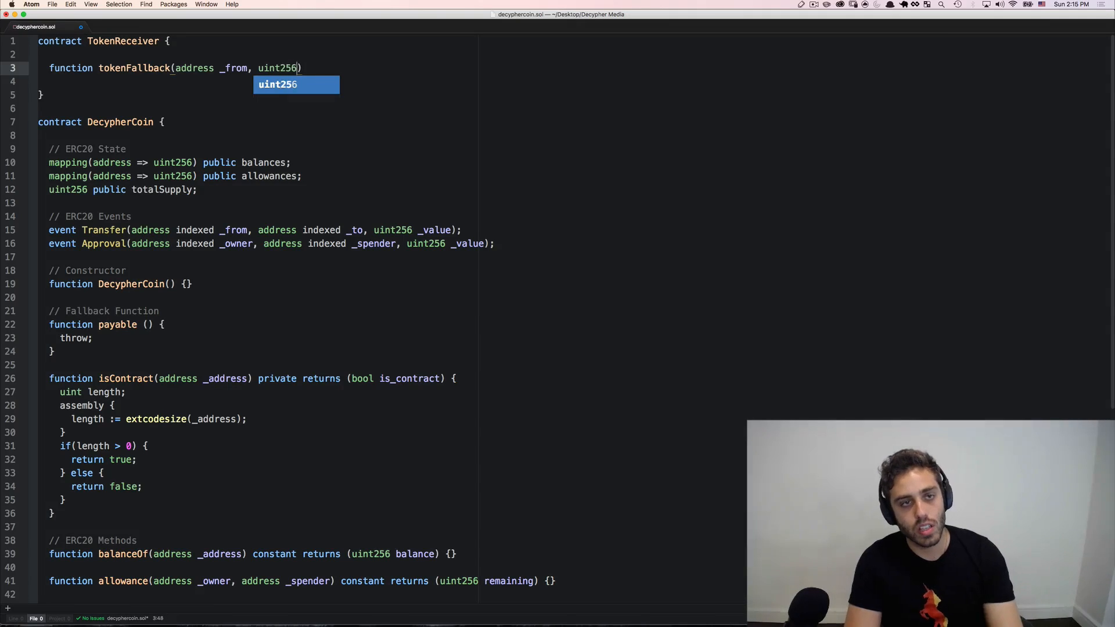
text(_value, bytes)
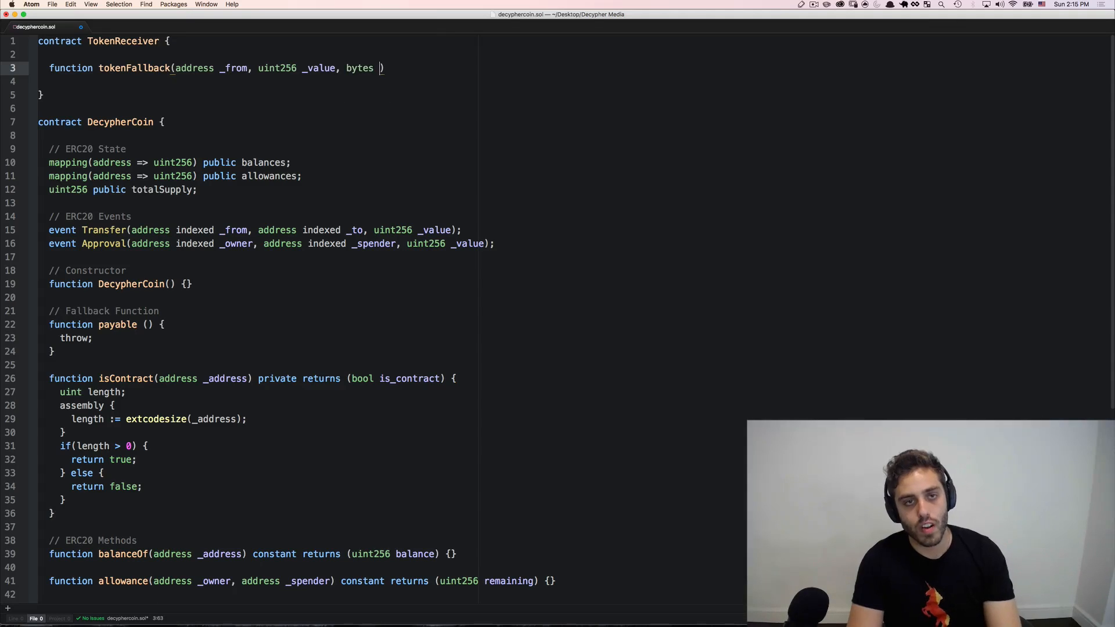
text(_data) {})
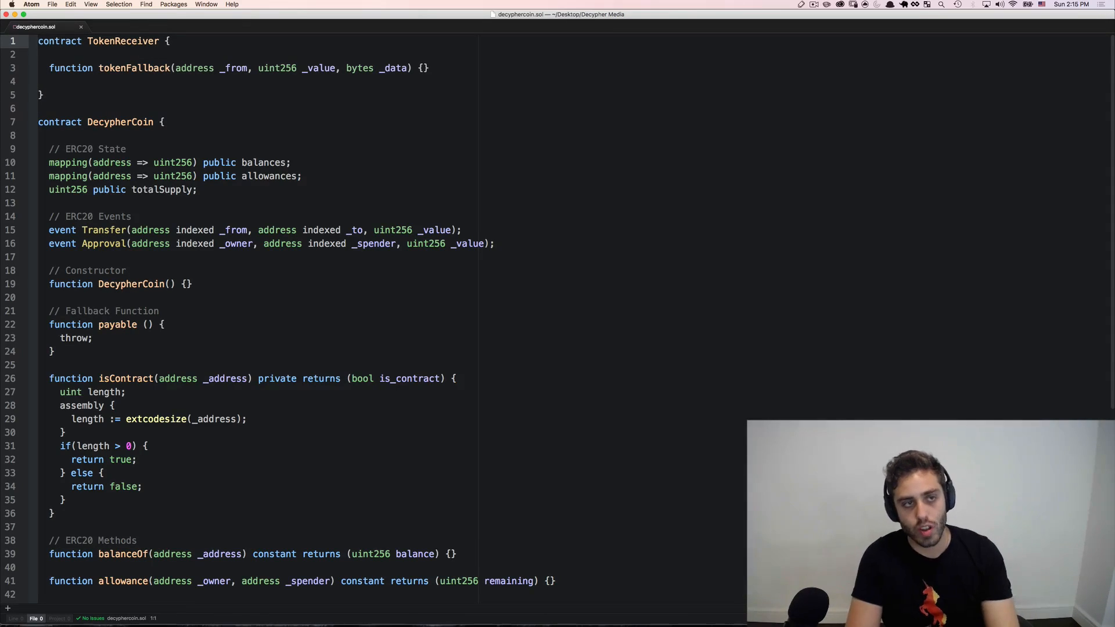
scroll(down, 3)
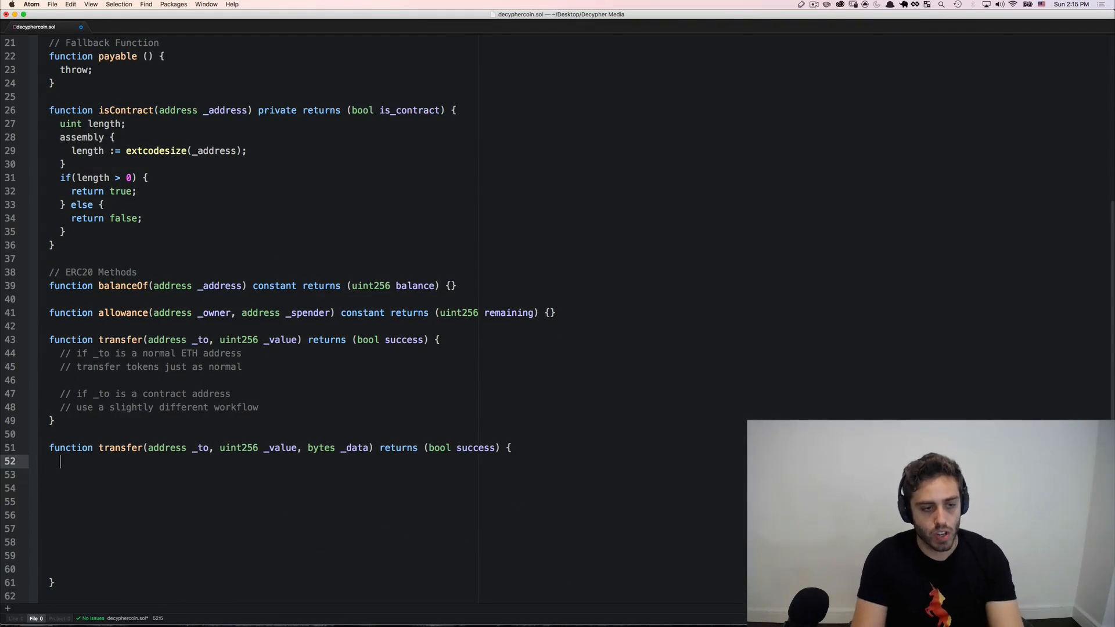
- In the bytes transfer, add an if(isContract(_to)) branch debiting msg.sender and crediting _to by _value
text(if()
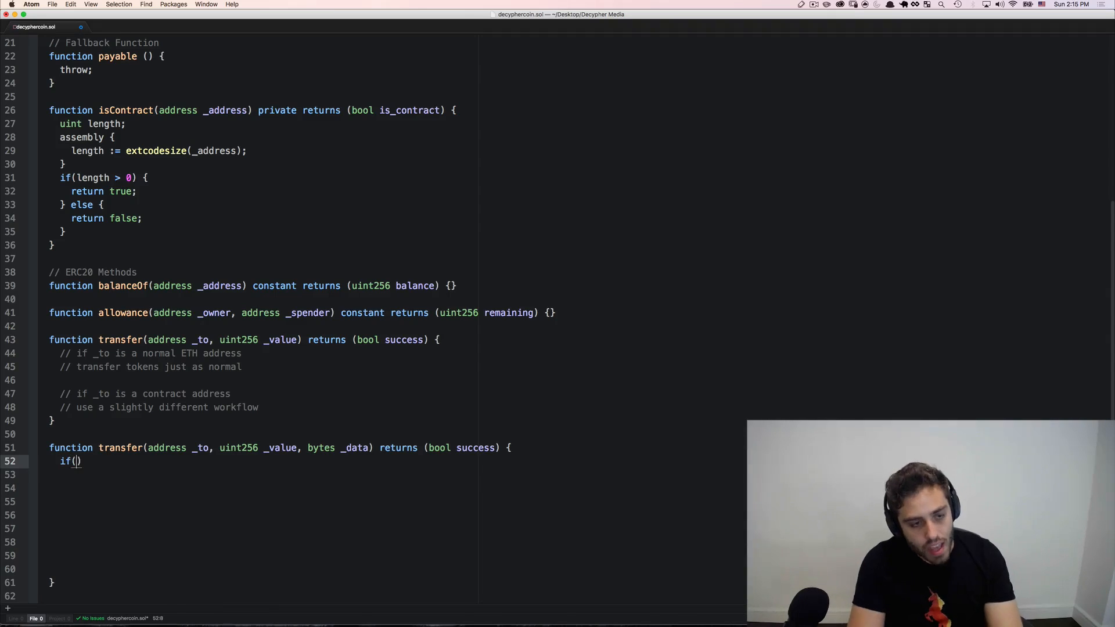
text(isContract()
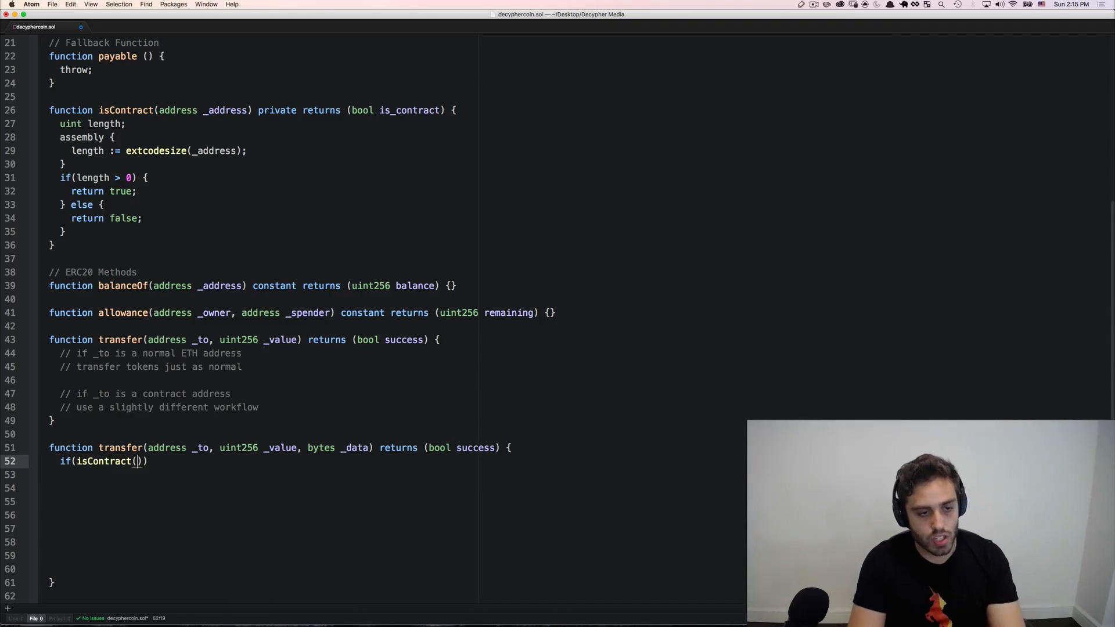
text(_to) {)
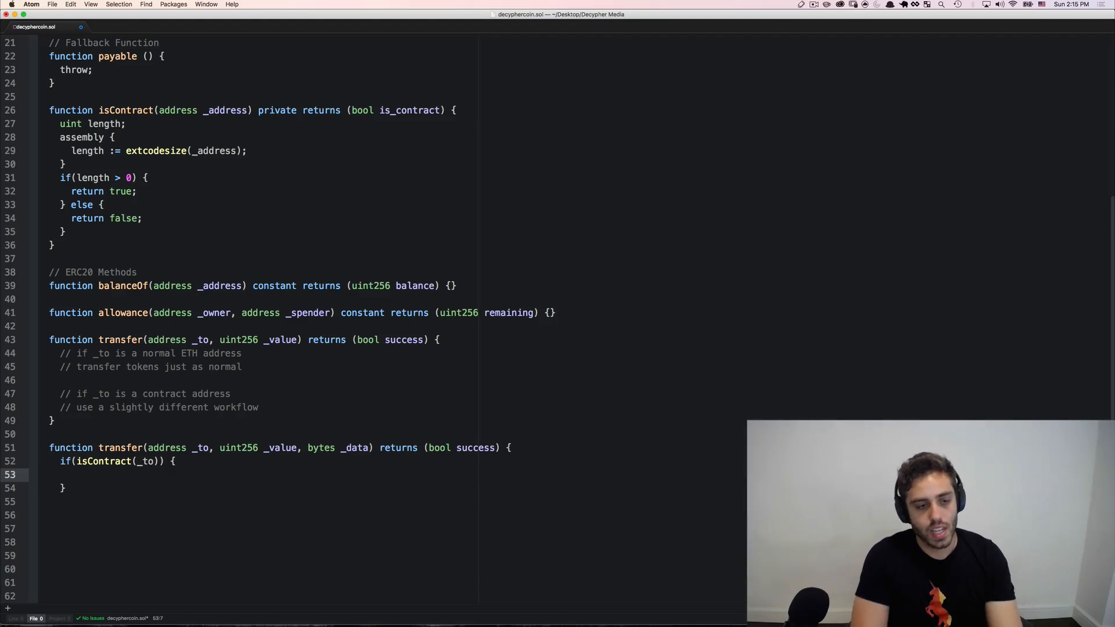
text(balances[)
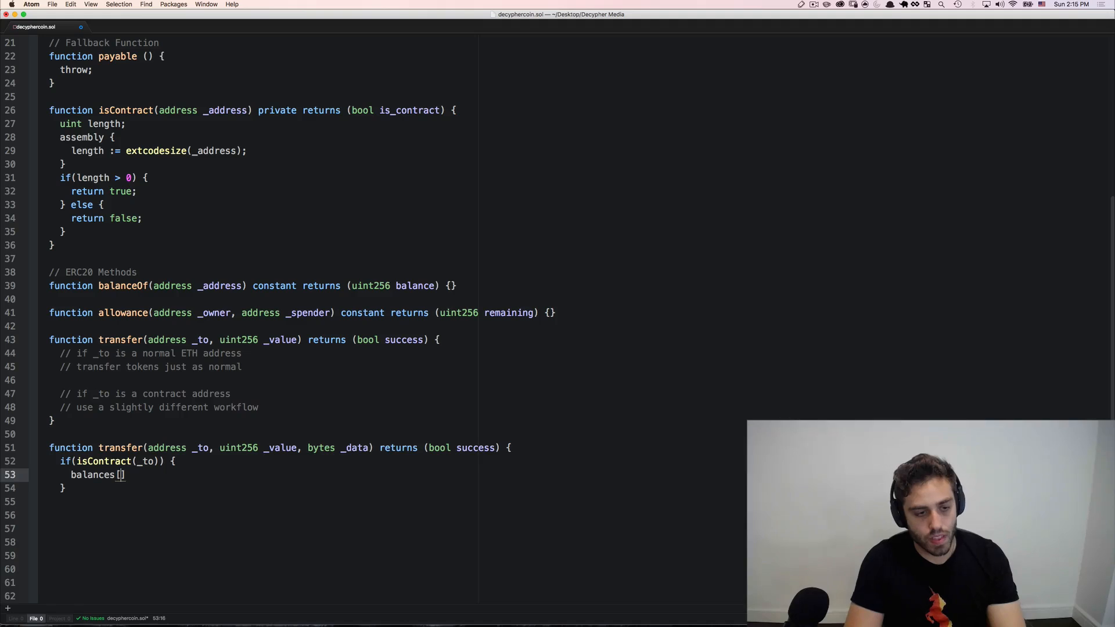
text(msg.sender] -)
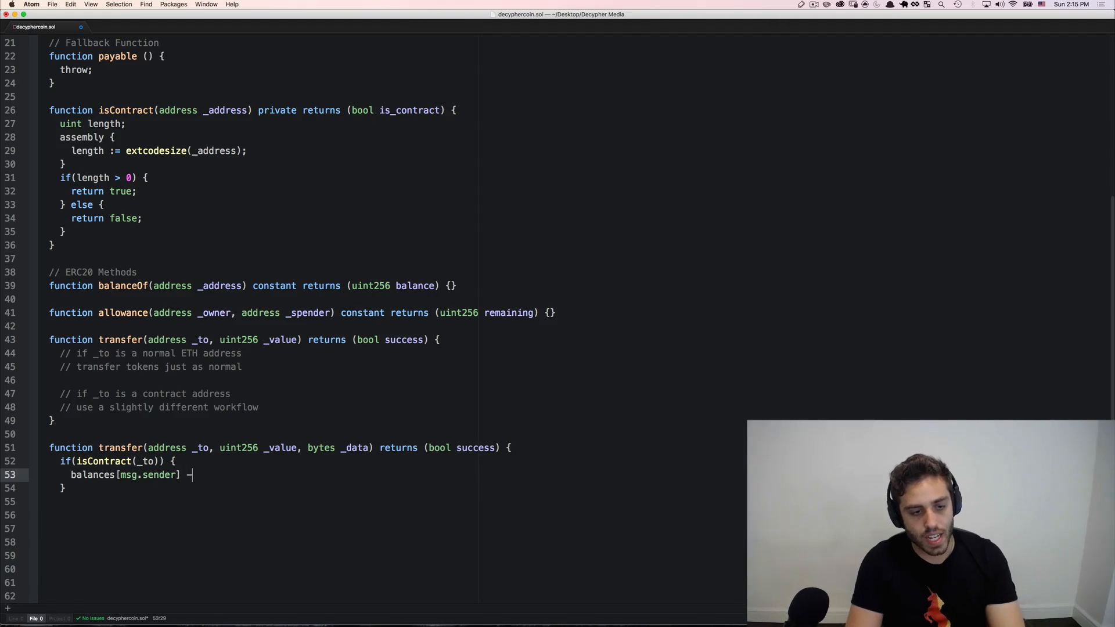
text(= _value;)
text(balances[)
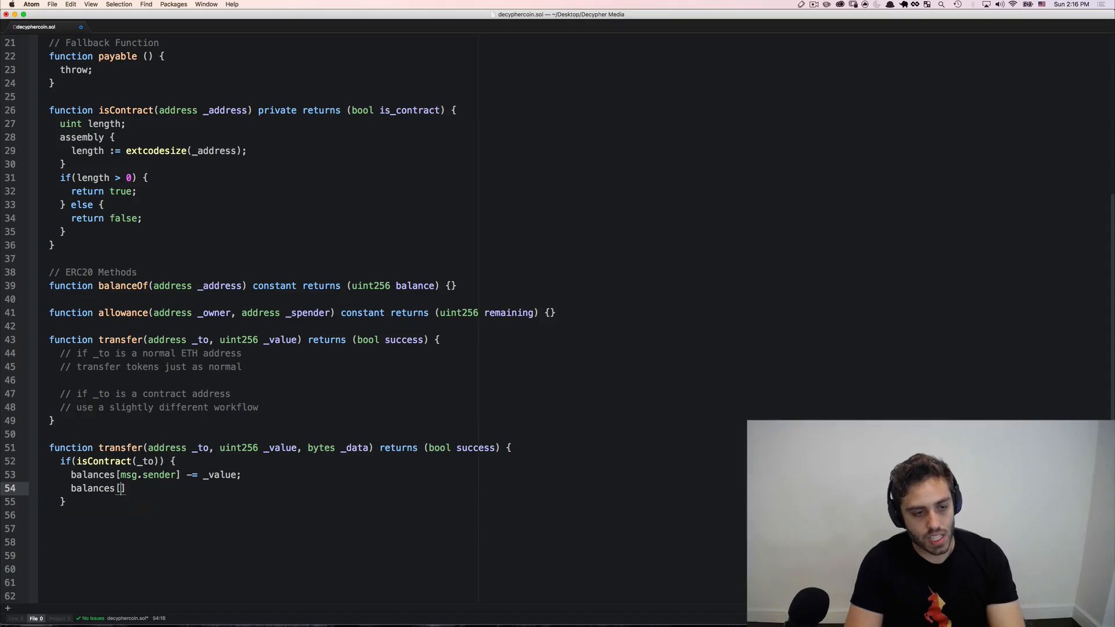
text(_to] +=)
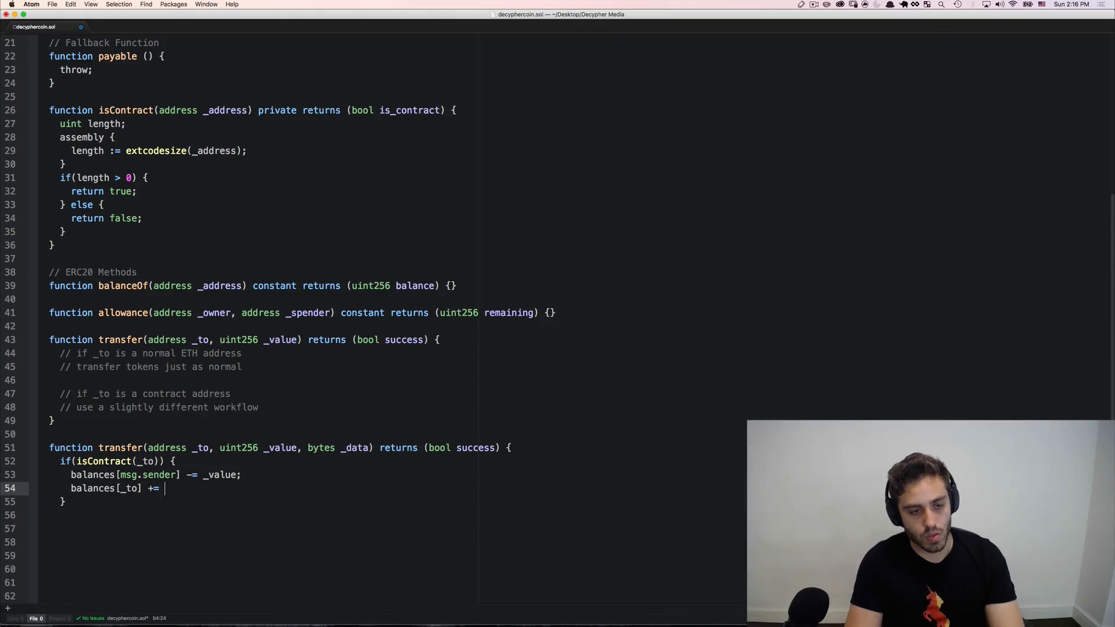
text(_value;)
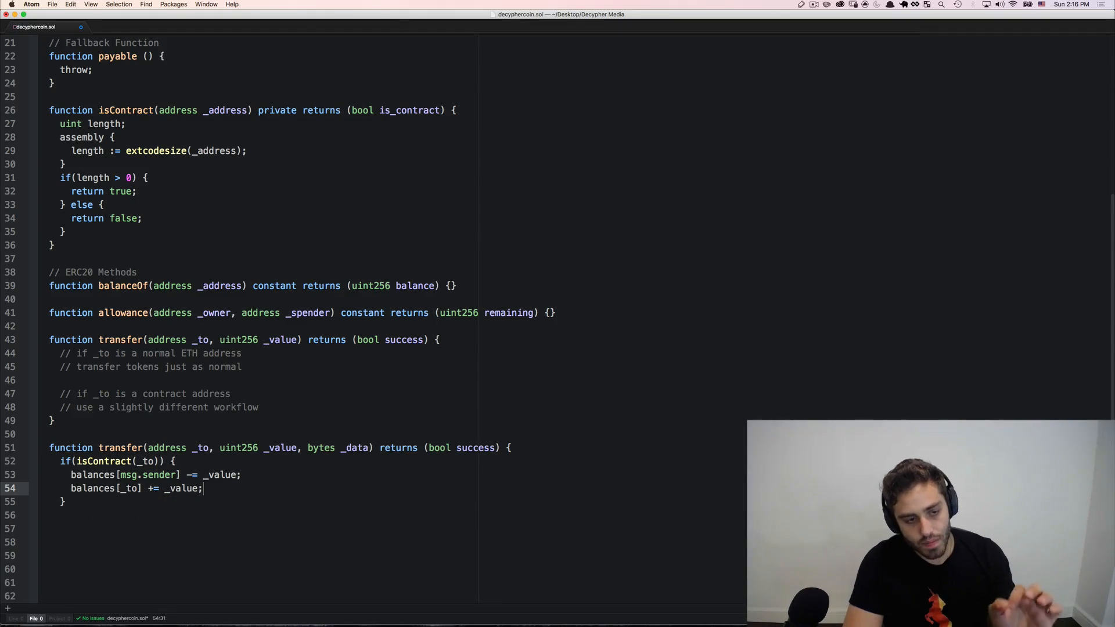
- Create a TokenReceiver receiver from _to and call receiver.tokenFallback
text(TokenReceive)
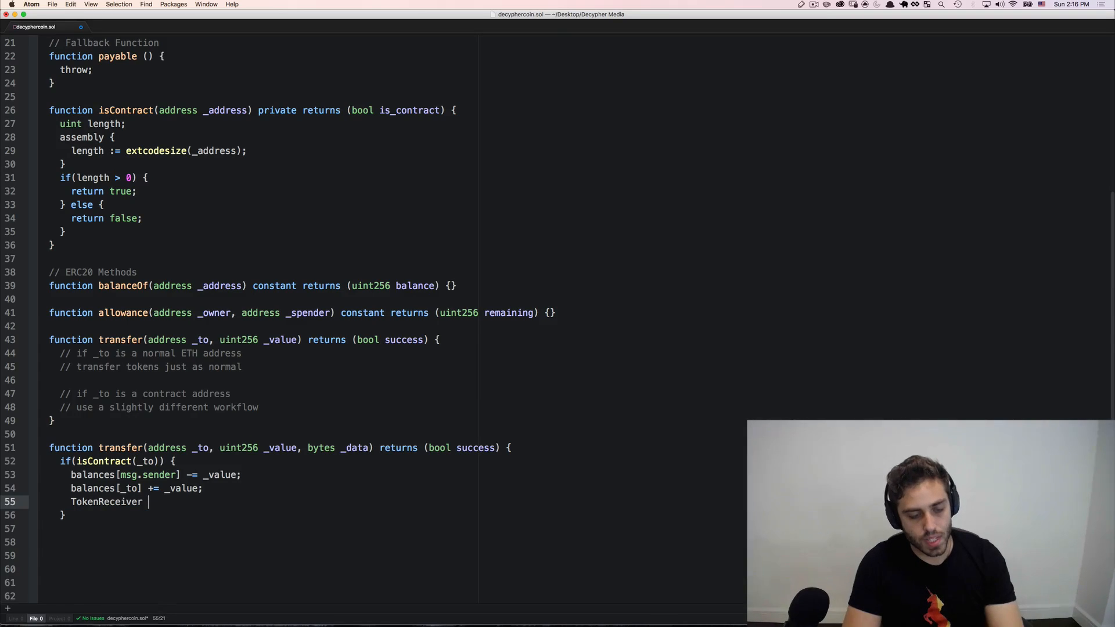
text(receiver =)
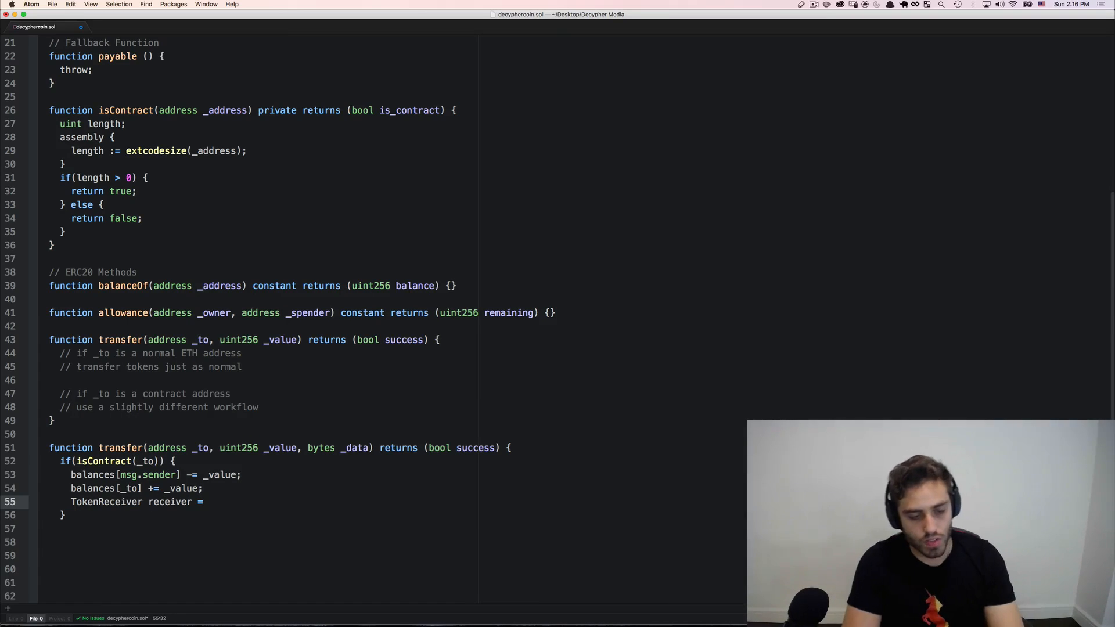
text(TokenReceiver(_)
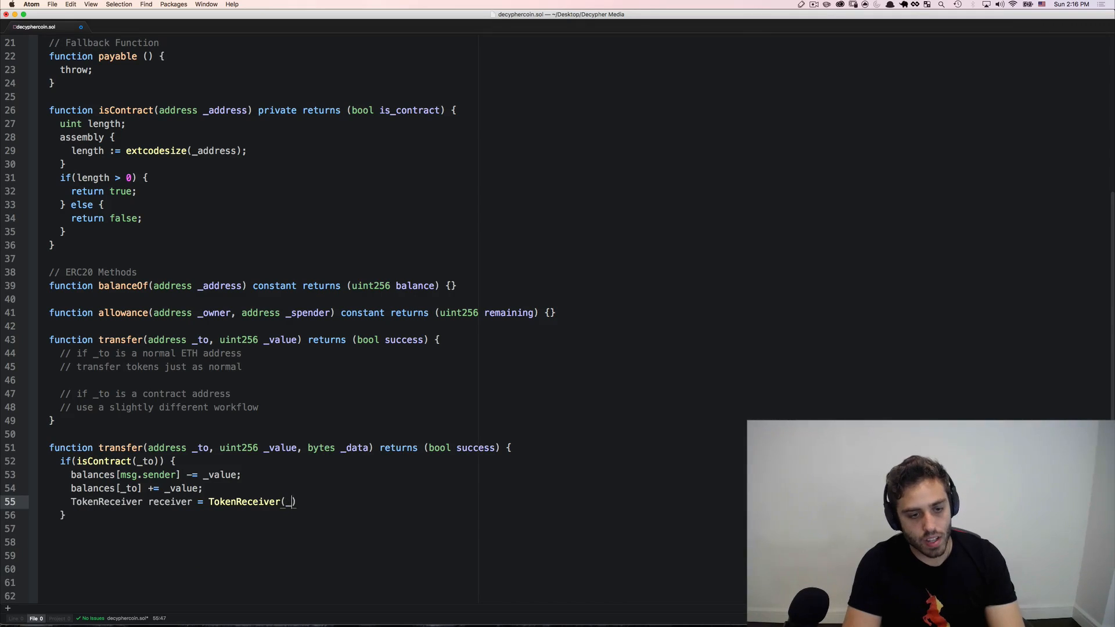
text(to);)
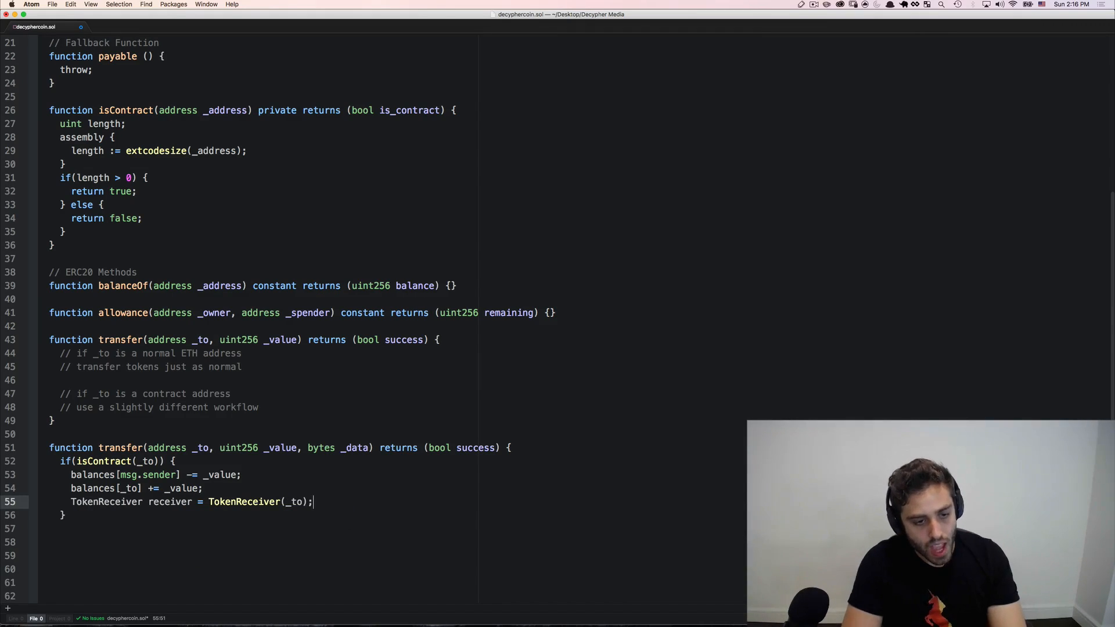
text(receiver)
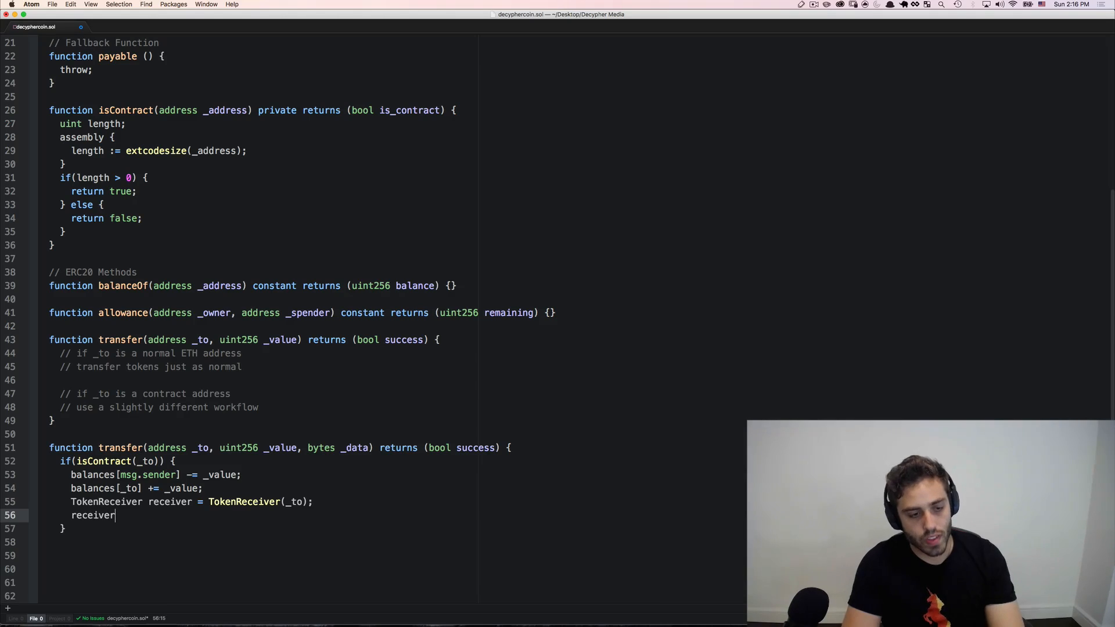
text(.tokenFallback(msg.sender, _value, _data);)
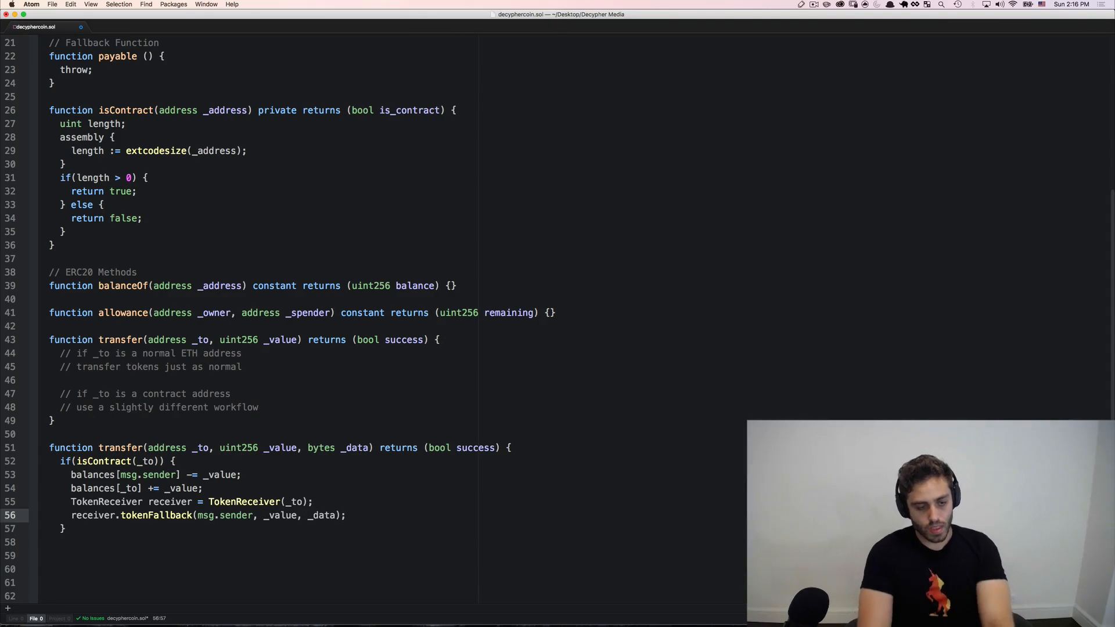
- Emit Transfer(msg.sender, _to, _value, _data) in that branch
text(Transfer()
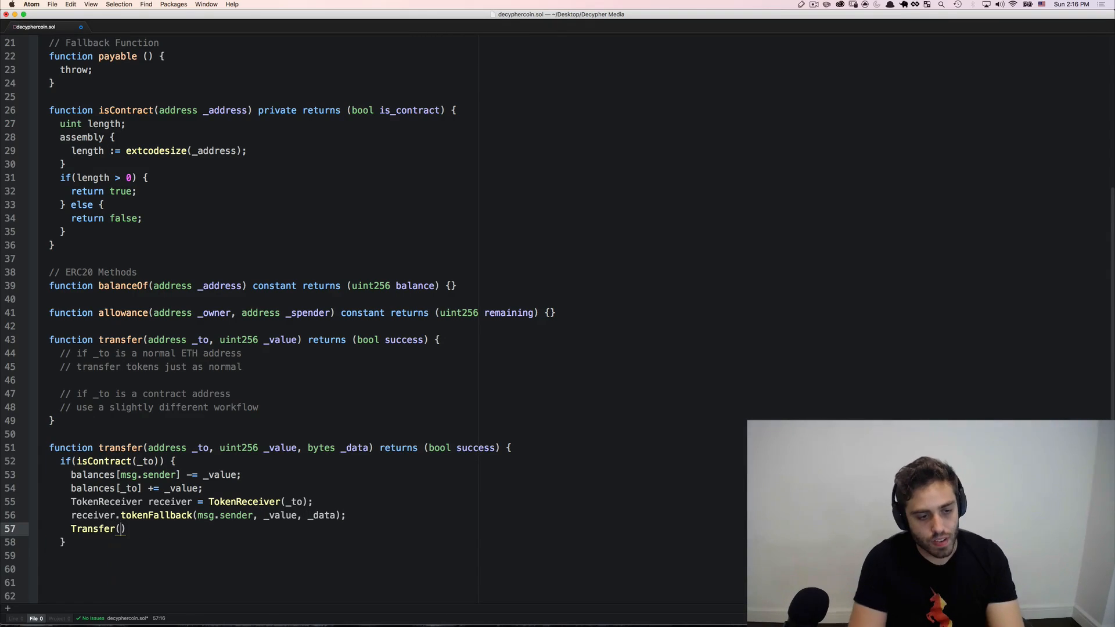
text(msg)
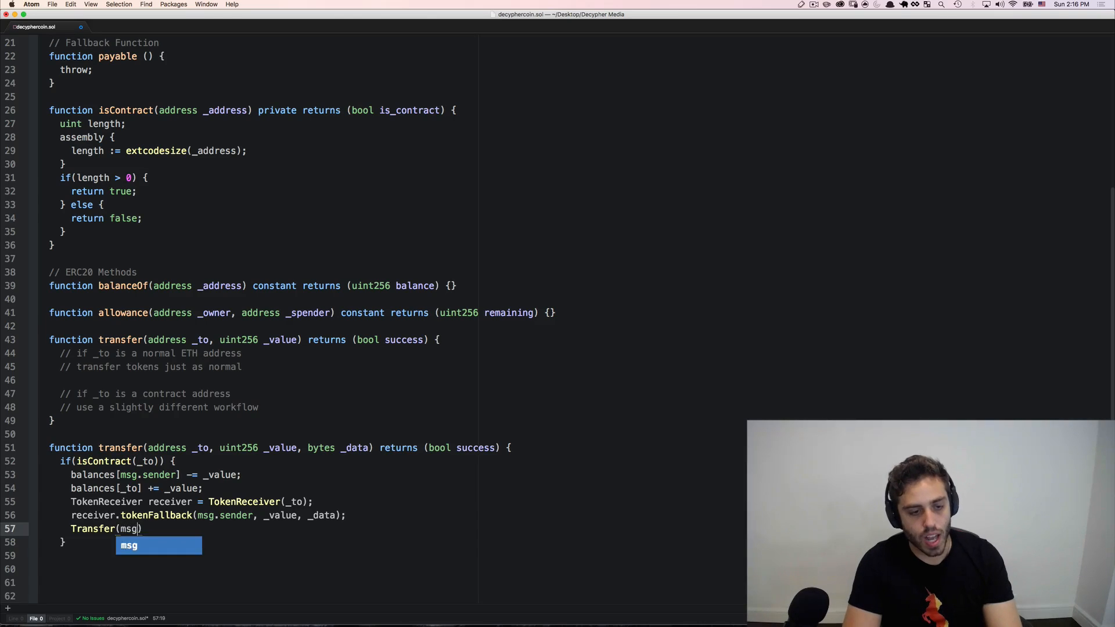
text(.sender, _to, _)
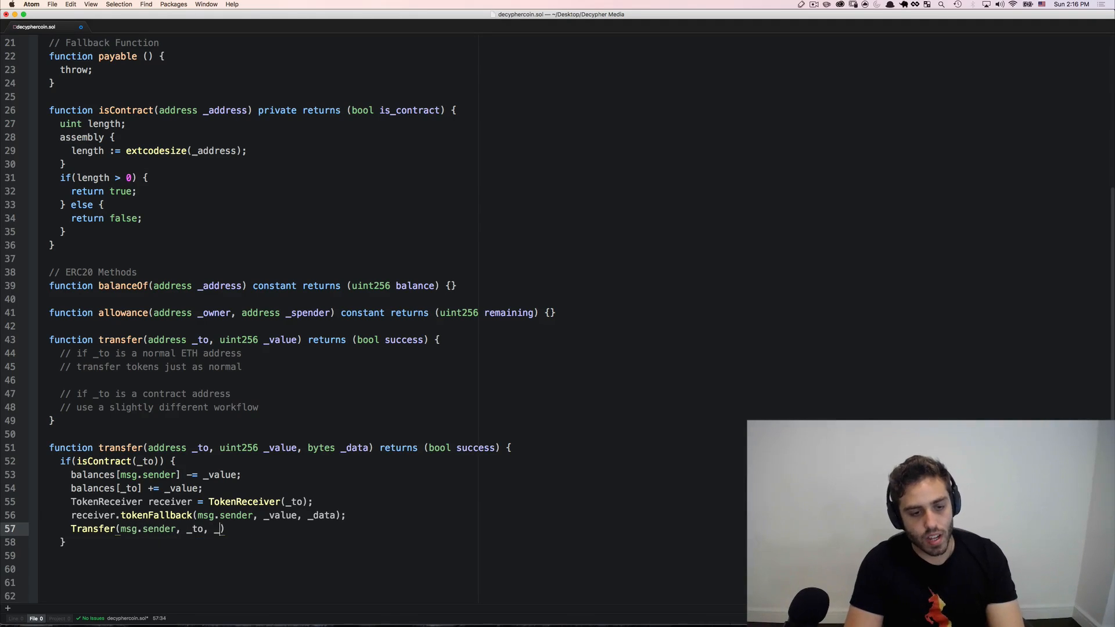
text(value, _data))
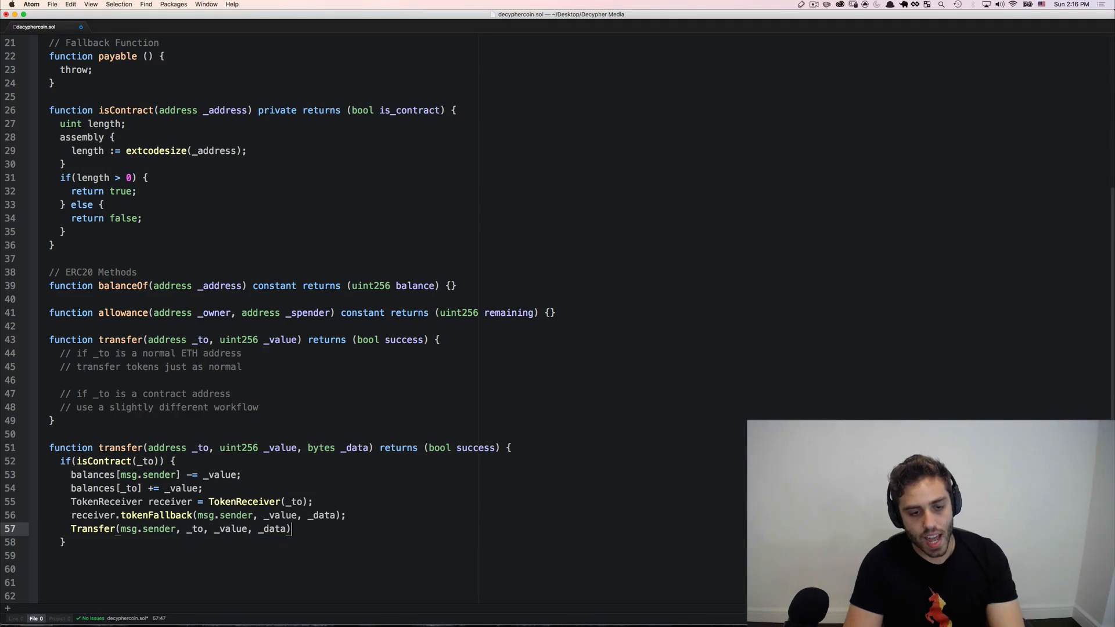
scroll(up, 3)
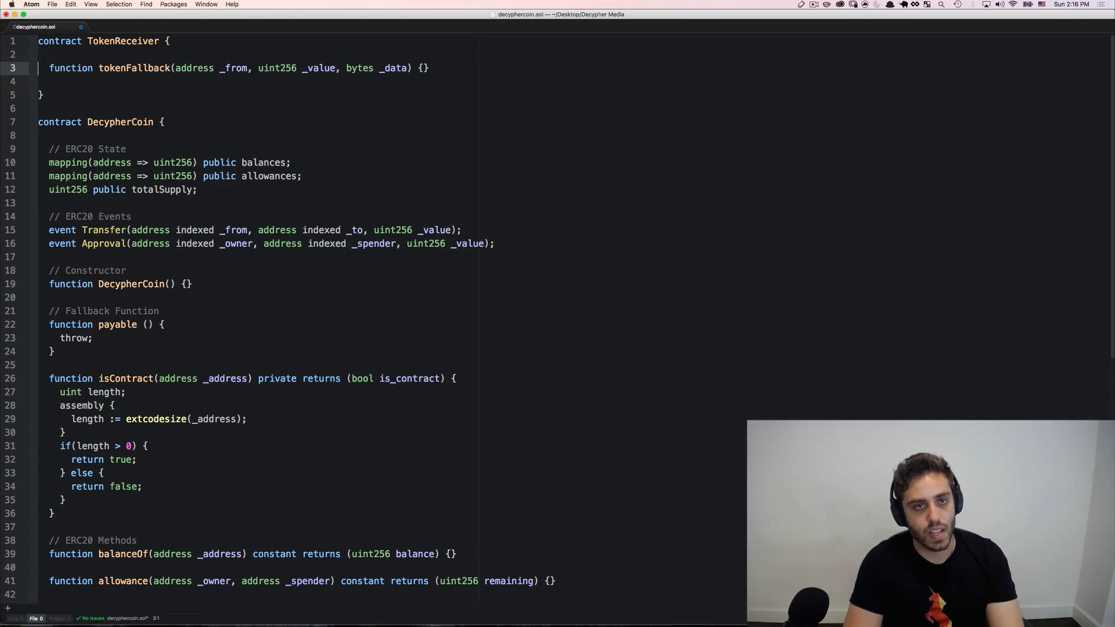
- Append ", bytes _data" to the Transfer event on line 15, then start the return line below
click(493, 243)
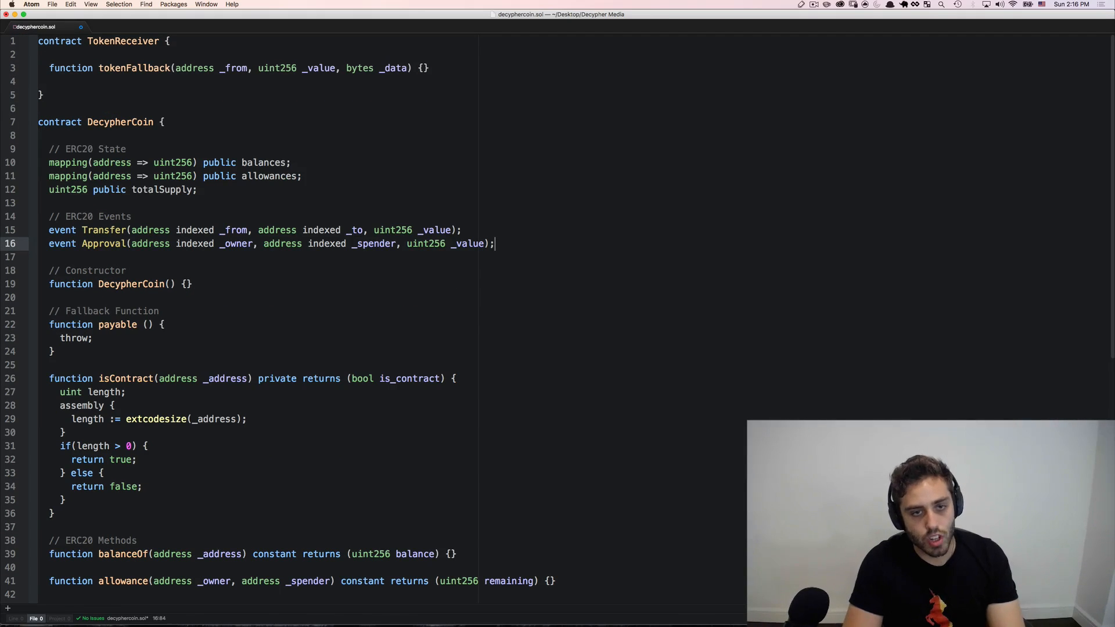
click(460, 230)
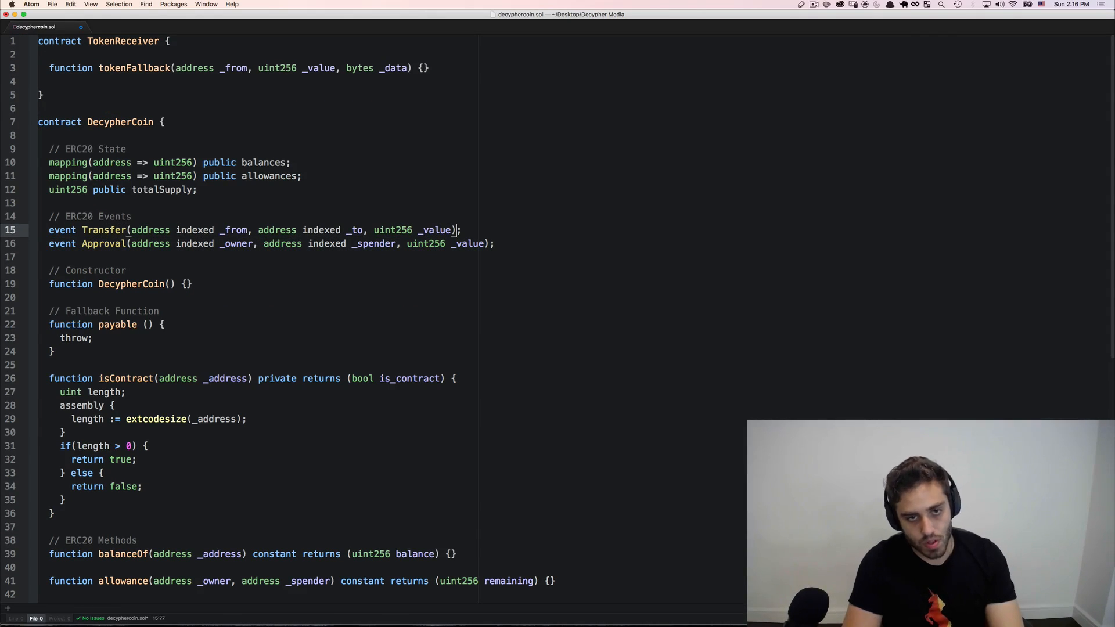
text(,)
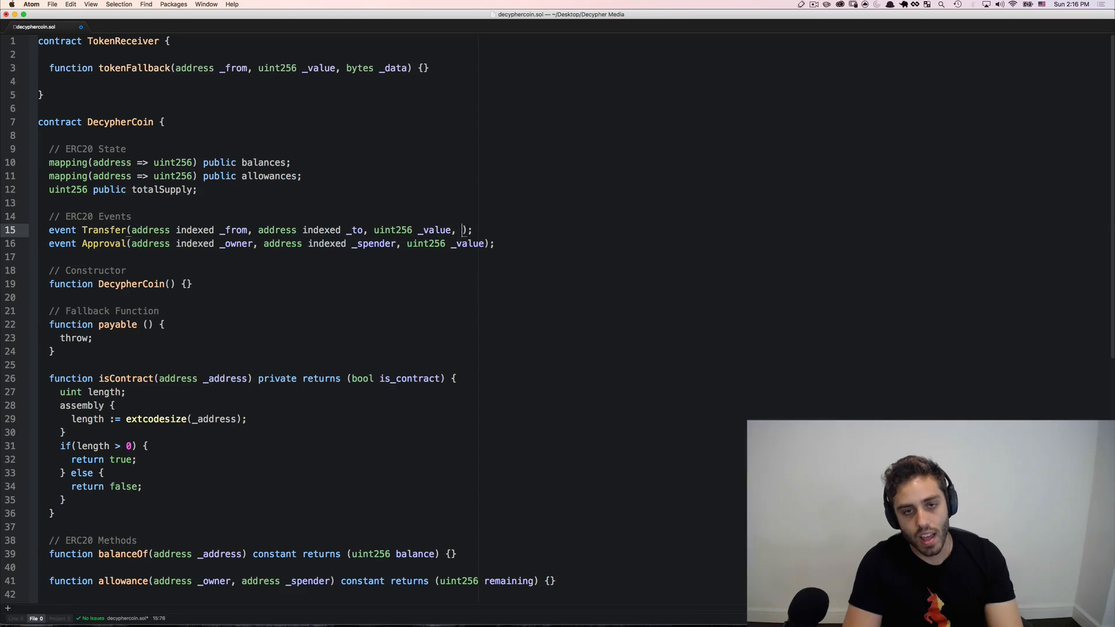
text(bytes _)
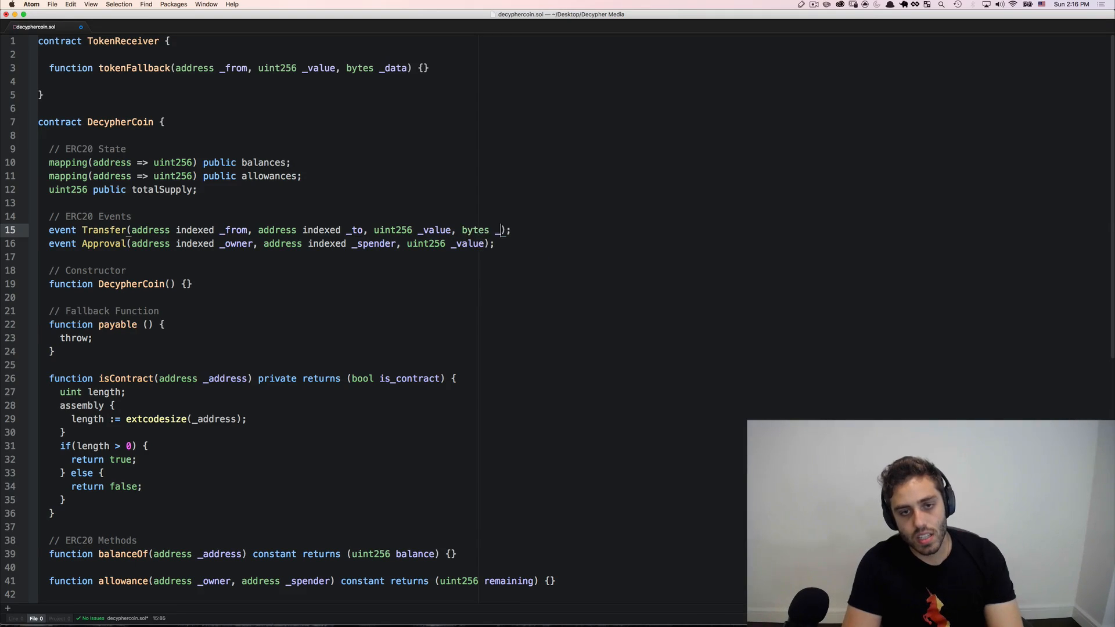
text(data)
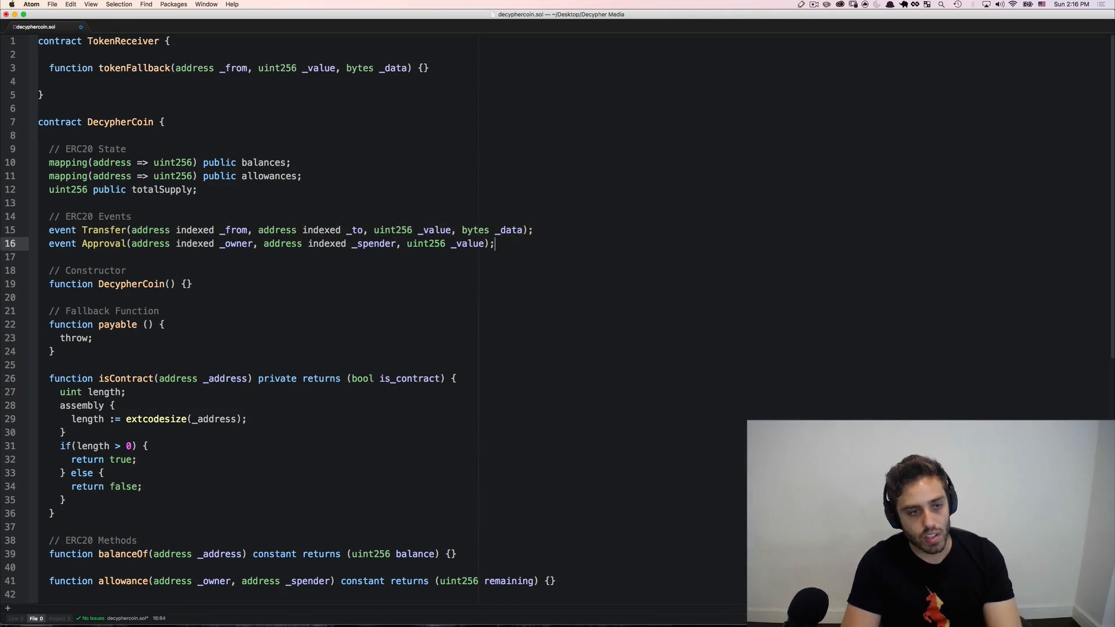
scroll(down, 3)
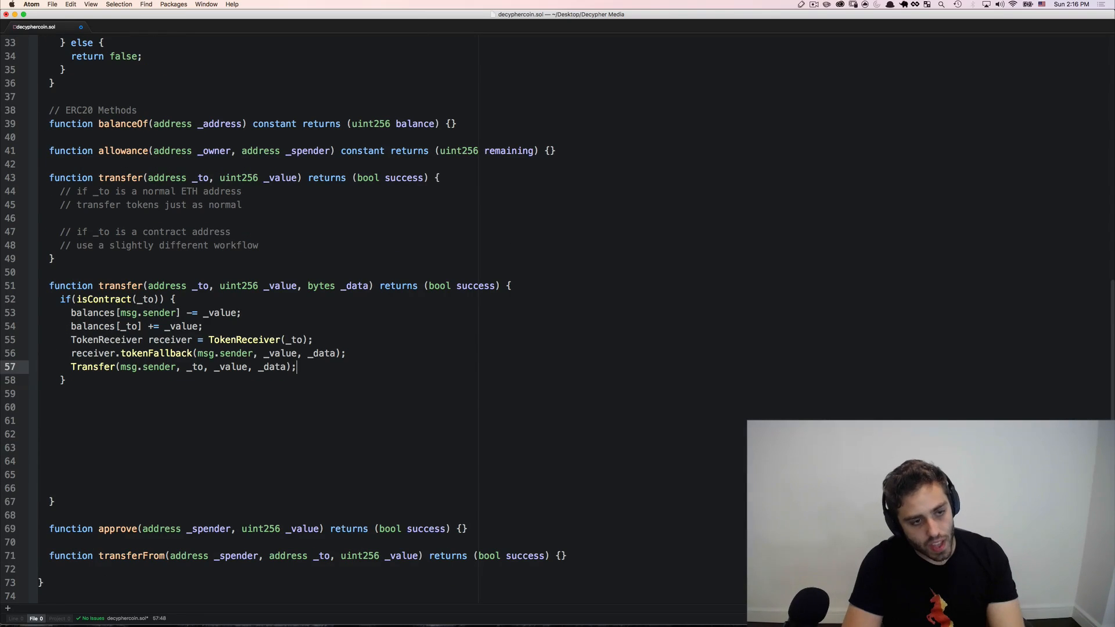
text(retur)
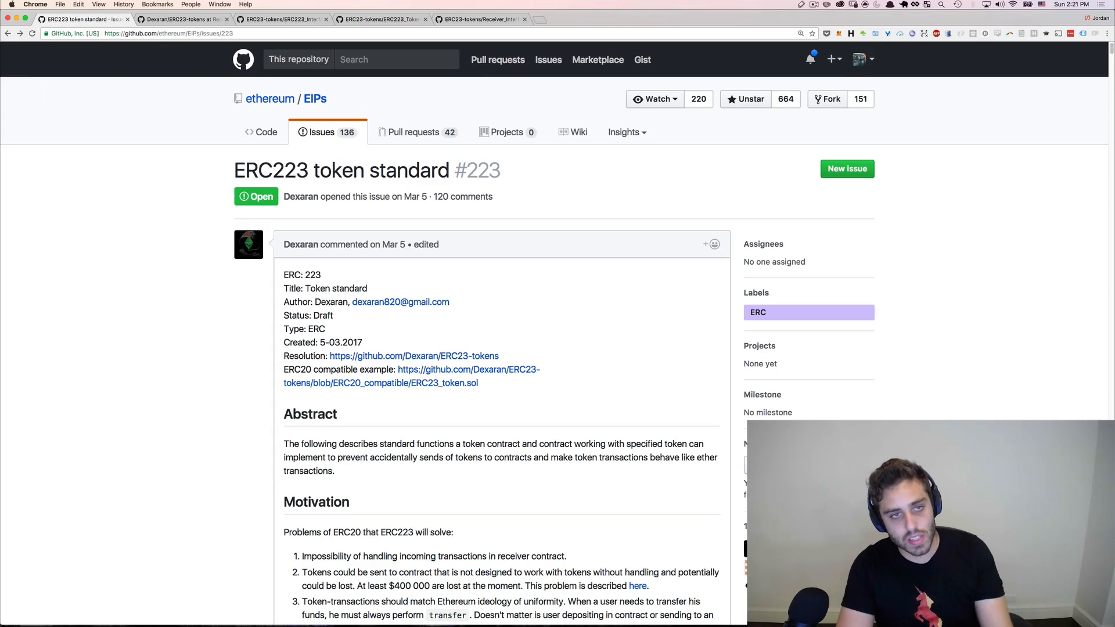
- View ERC223_Token.sol's transferToContract in the ERC23-tokens repo, then Receiver_Interface.sol's tokenFallback
click(414, 356)
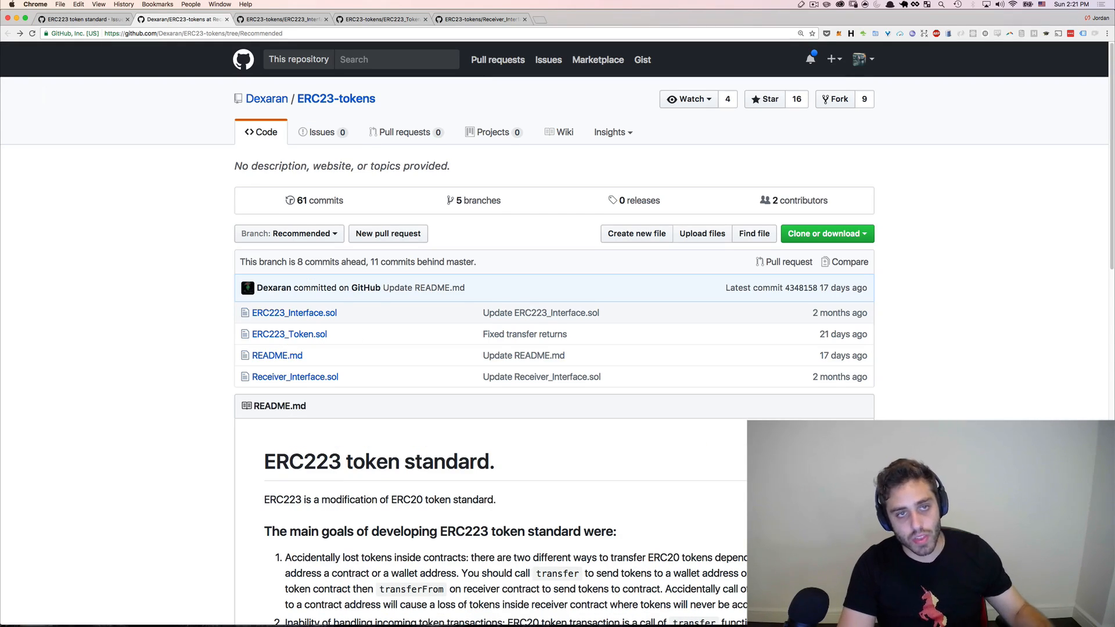
click(294, 312)
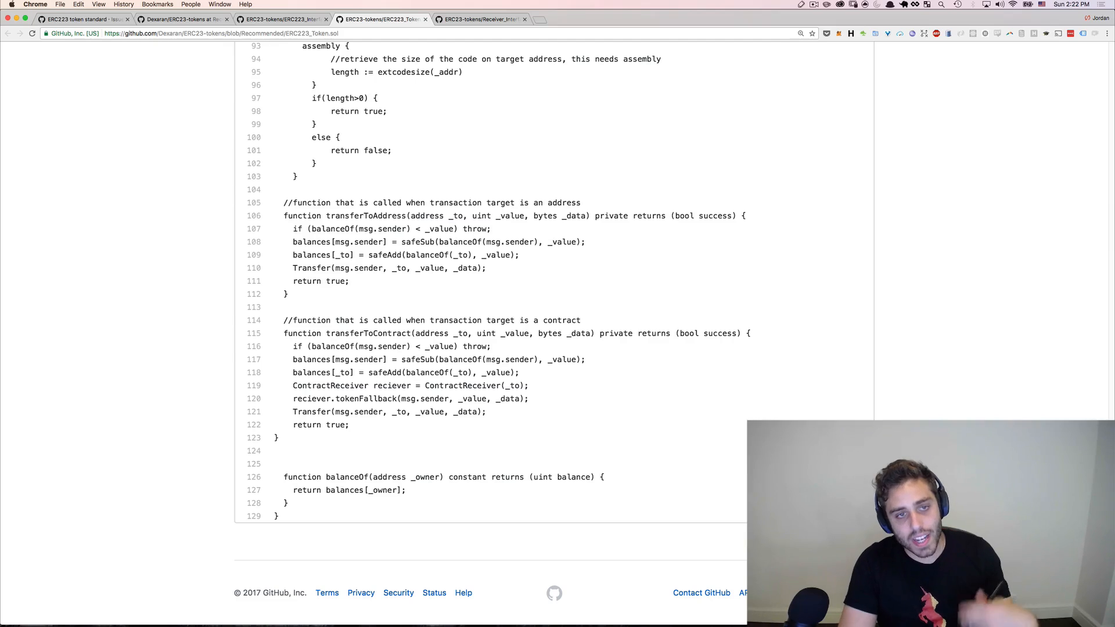
scroll(up, 3)
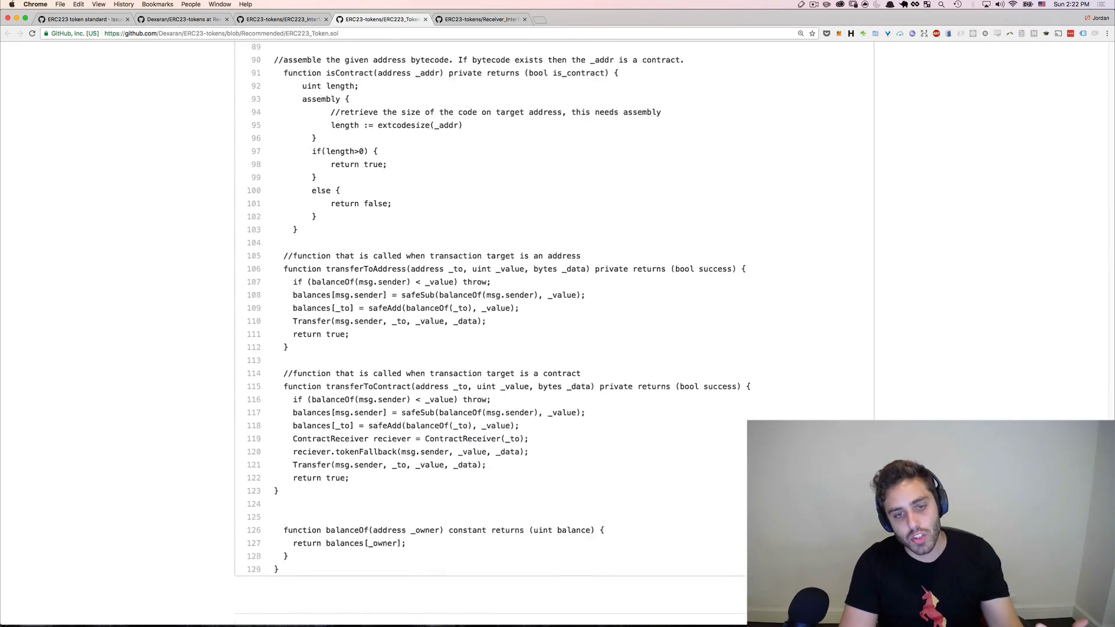
click(480, 20)
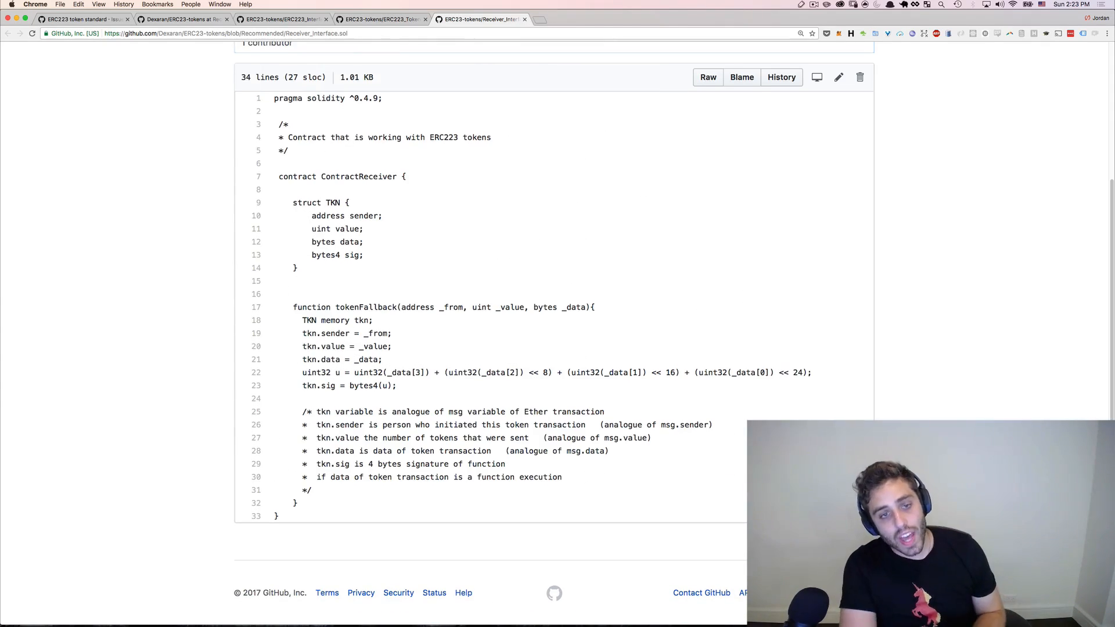